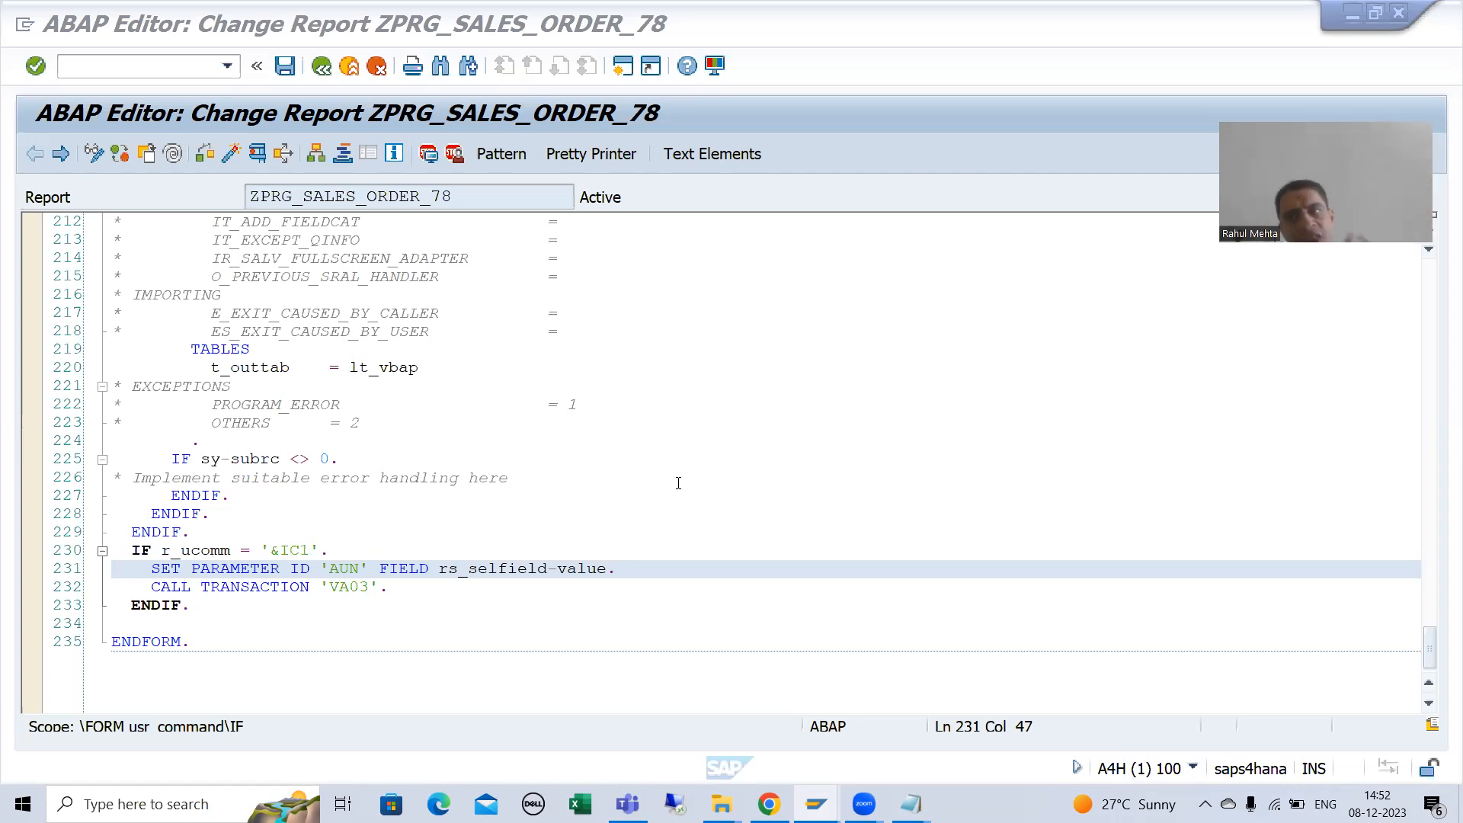
{"action": "mouse_move", "coordinate": [857, 299]}
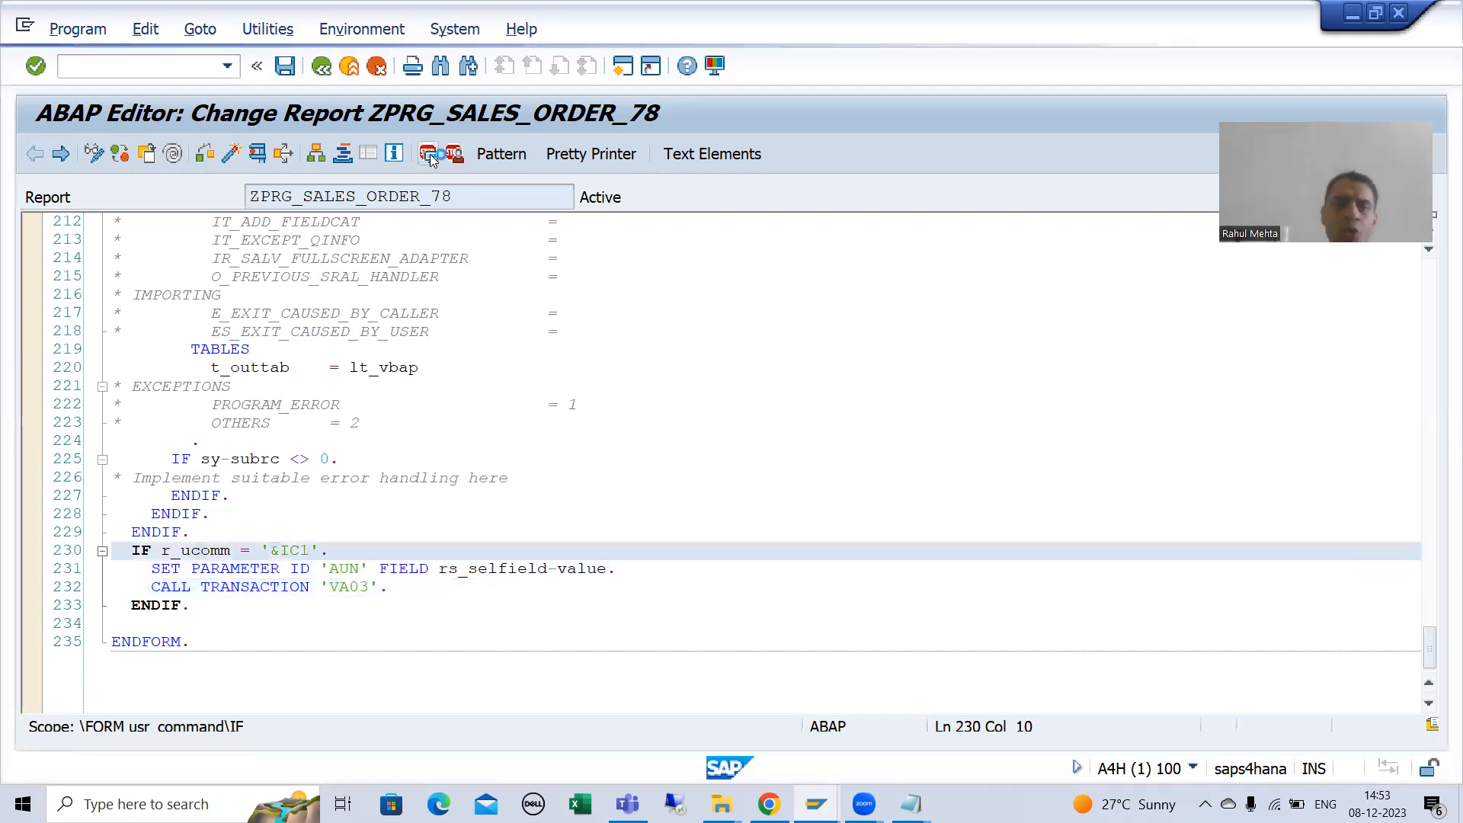
{"action": "left_click", "coordinate": [428, 154]}
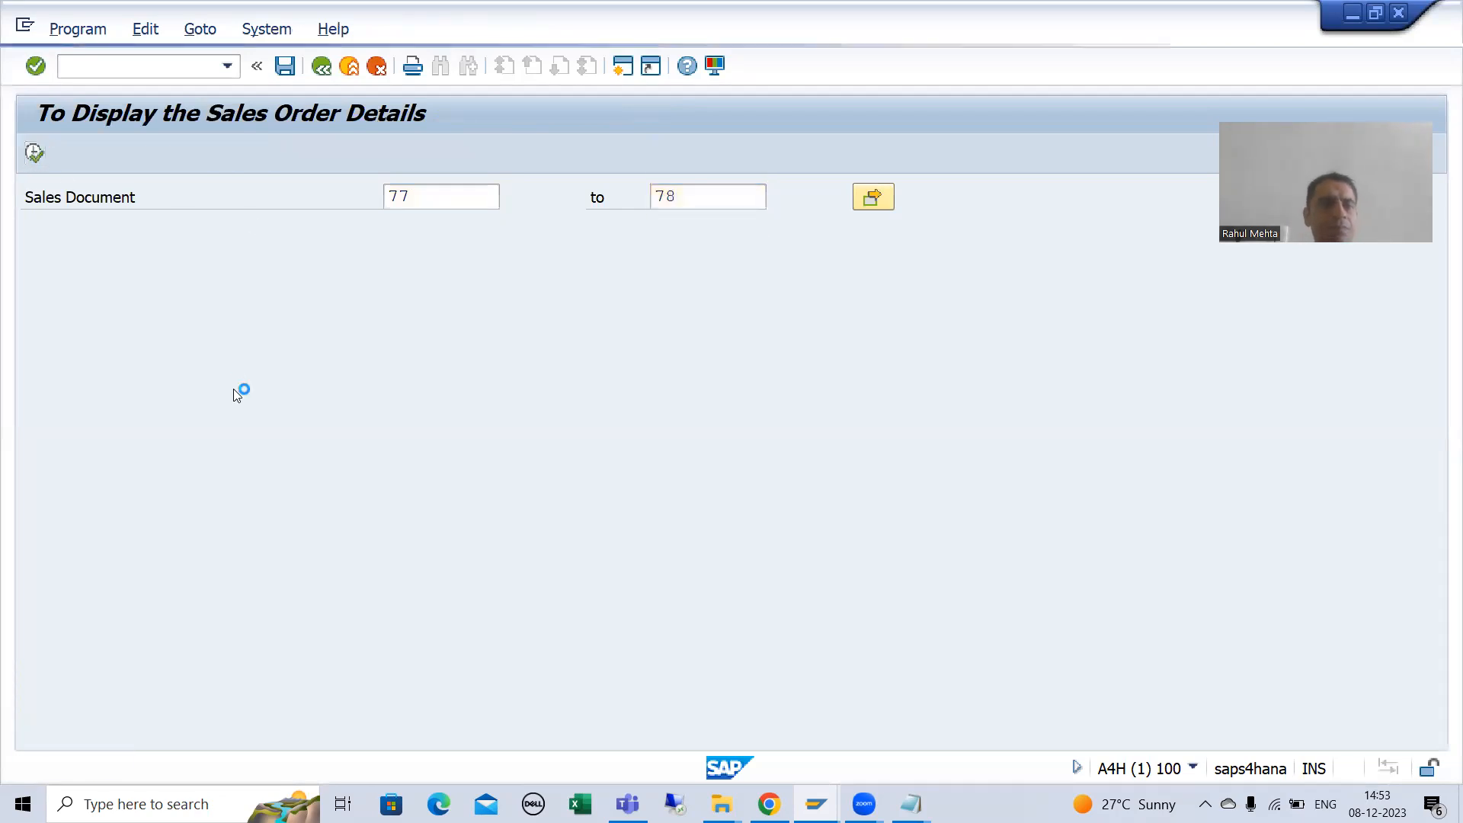
{"action": "left_click", "coordinate": [873, 196]}
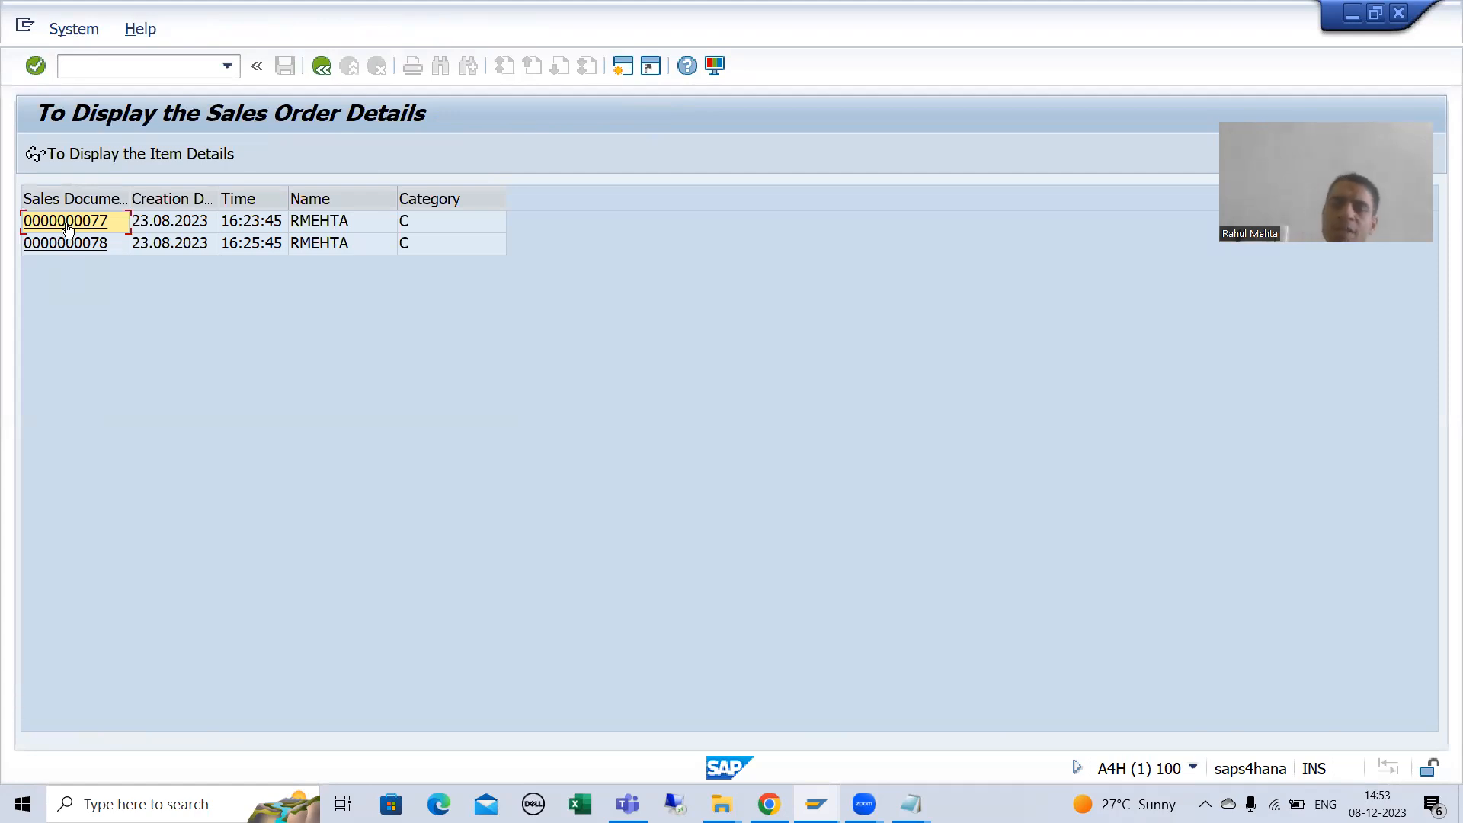
{"action": "left_click", "coordinate": [65, 221]}
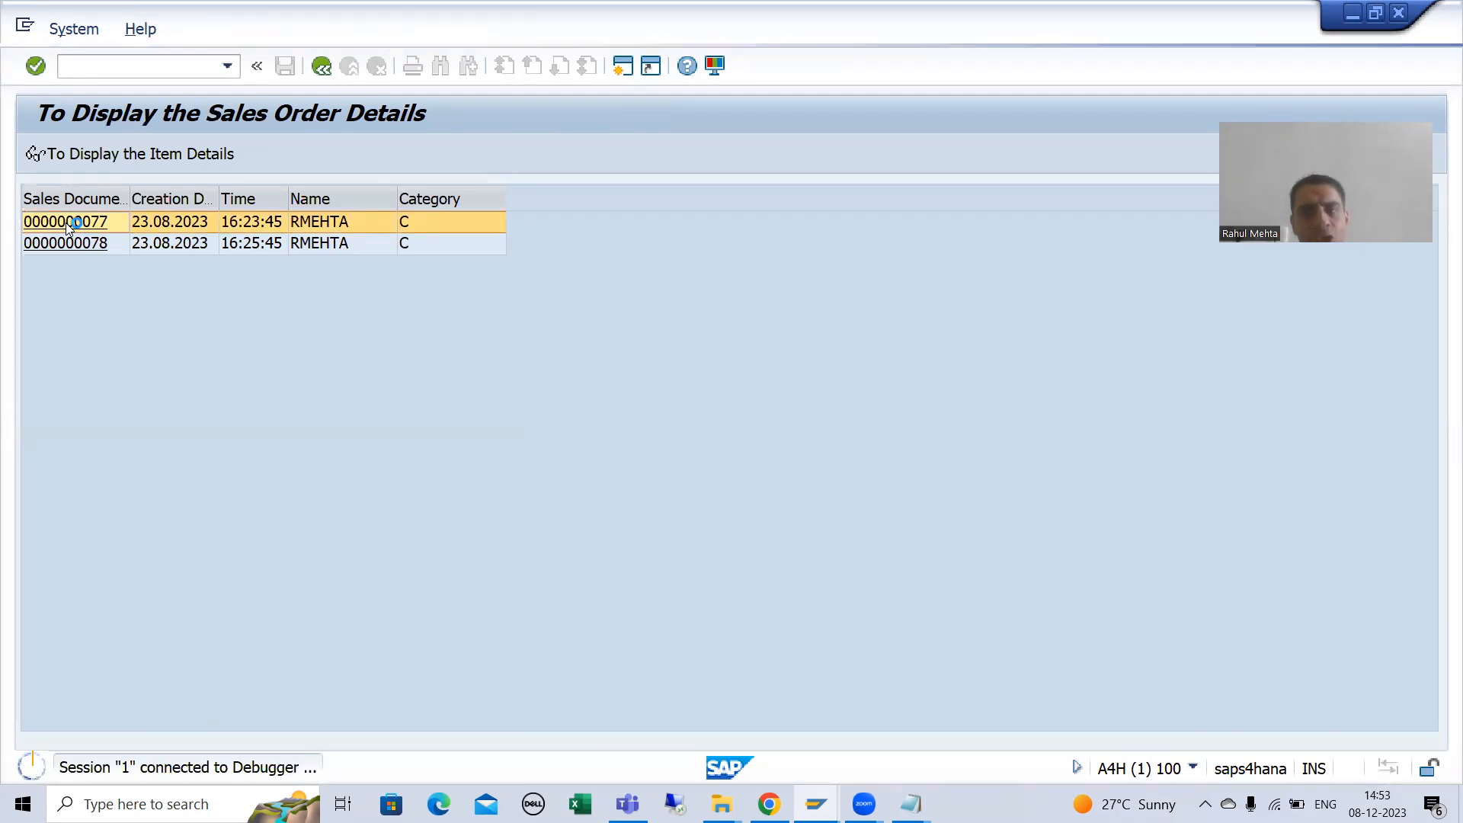
{"action": "double_click", "coordinate": [64, 221]}
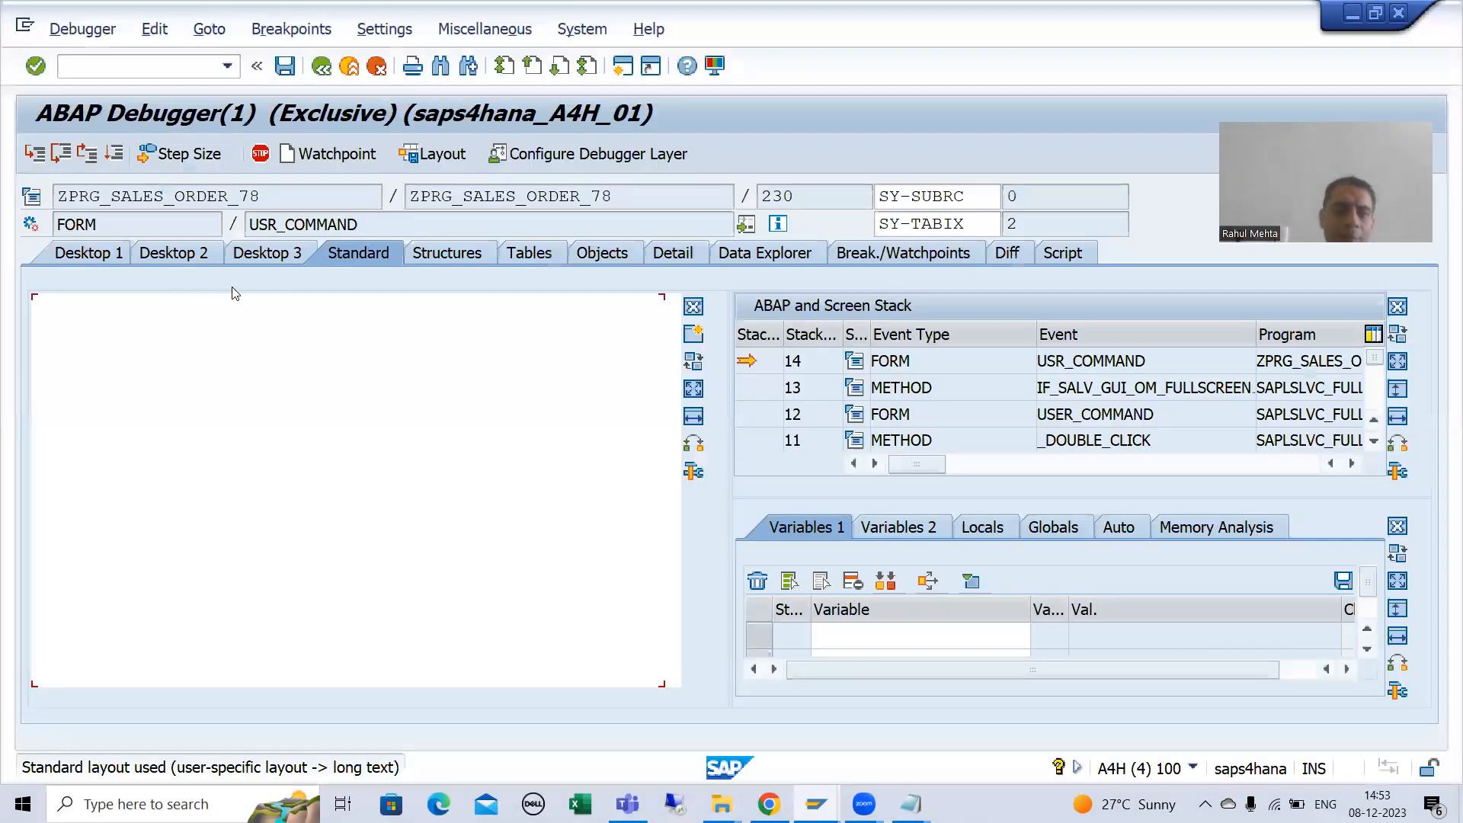
{"action": "left_click", "coordinate": [267, 253]}
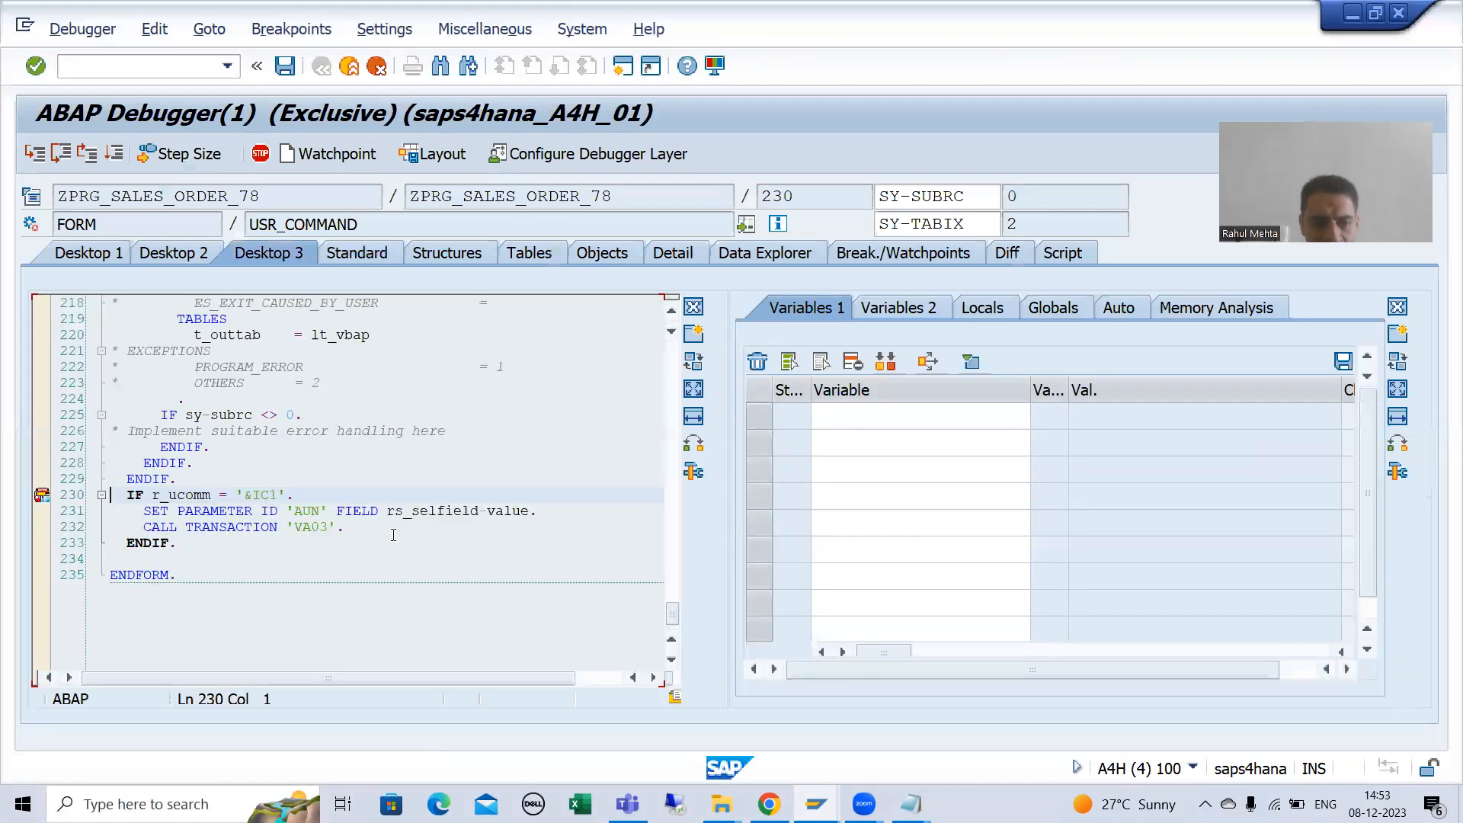
{"action": "double_click", "coordinate": [193, 494]}
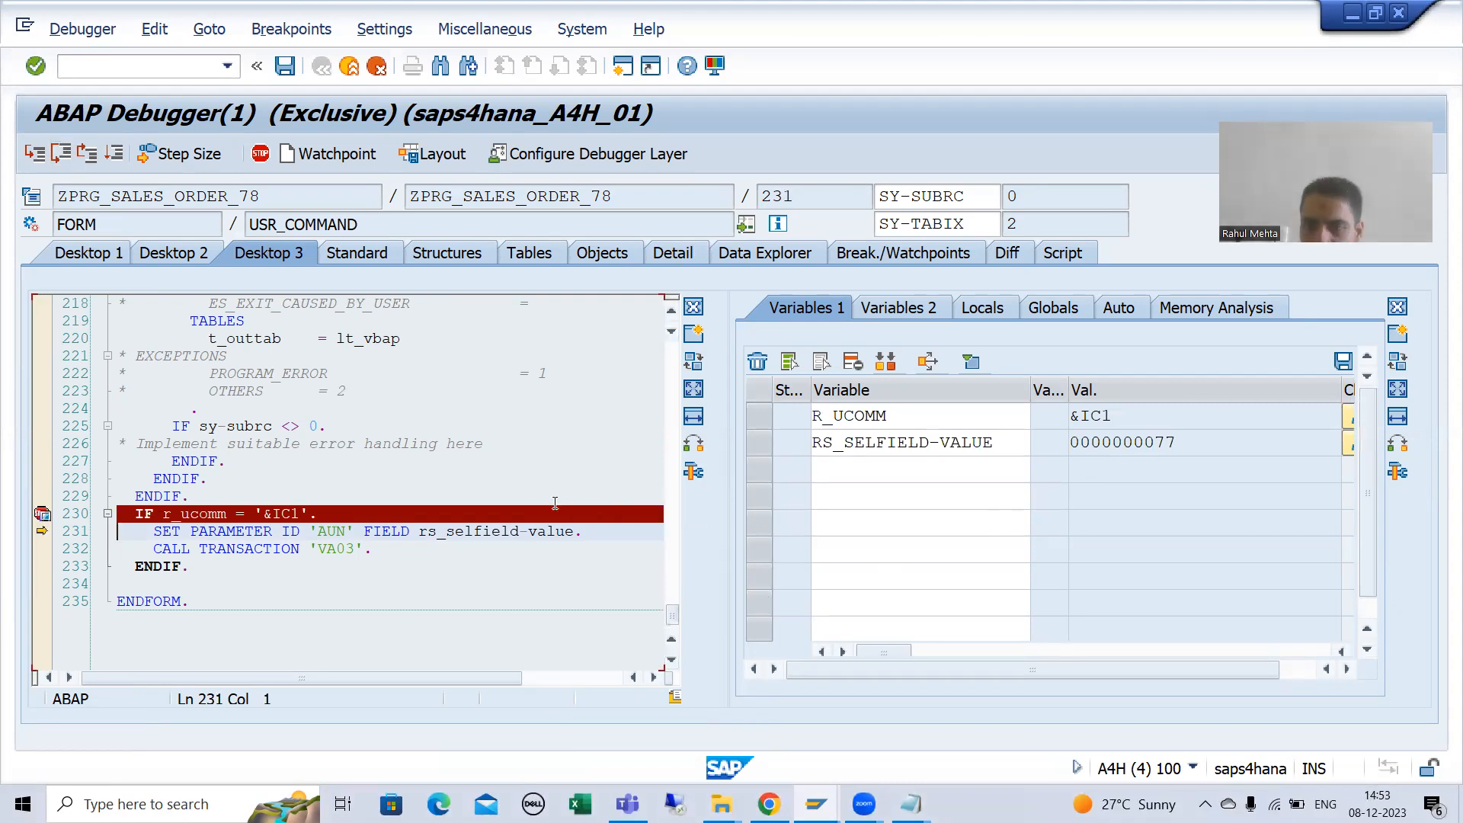
{"action": "left_click", "coordinate": [332, 532]}
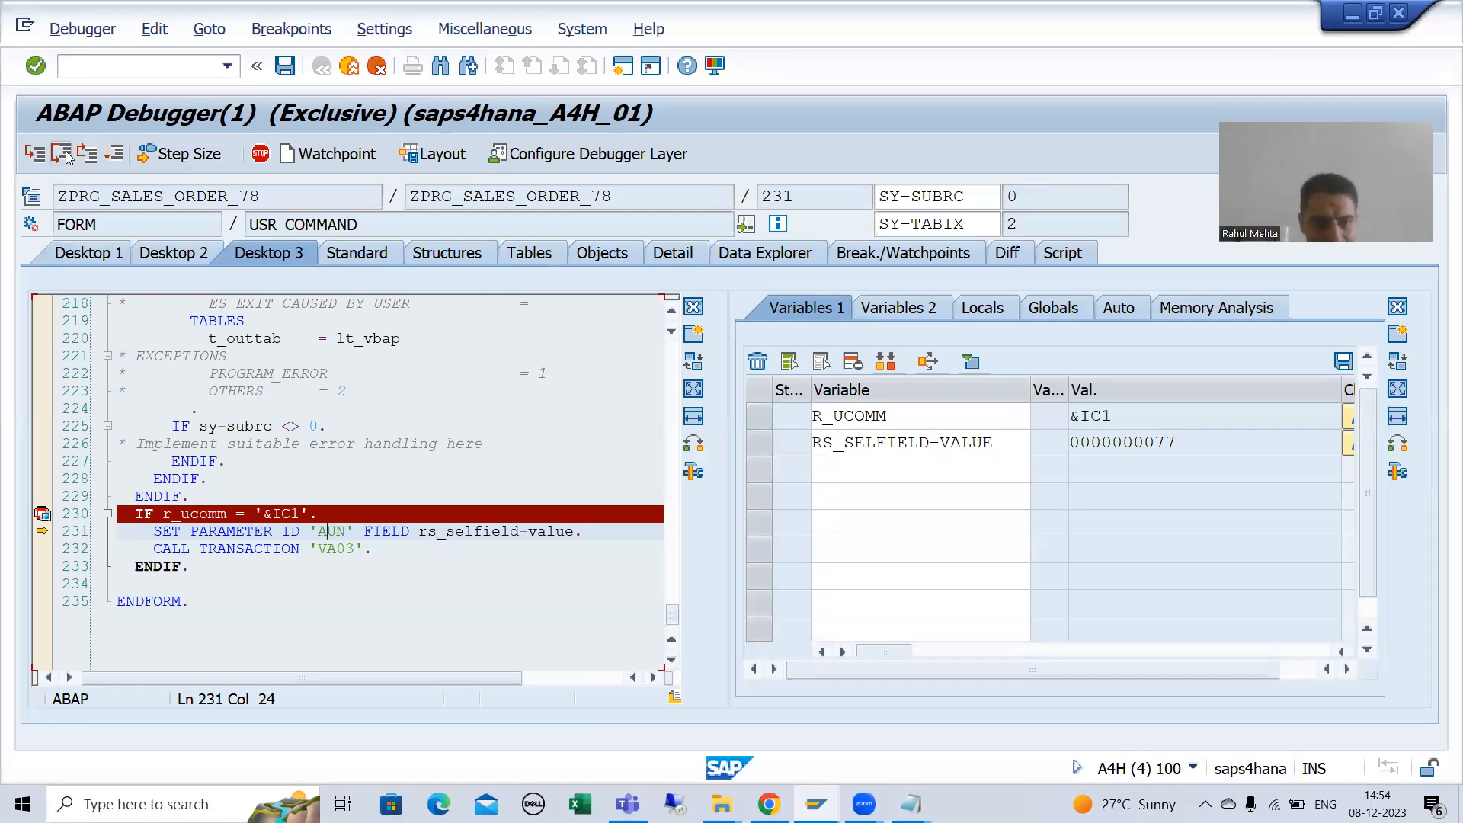
{"action": "left_click", "coordinate": [63, 153]}
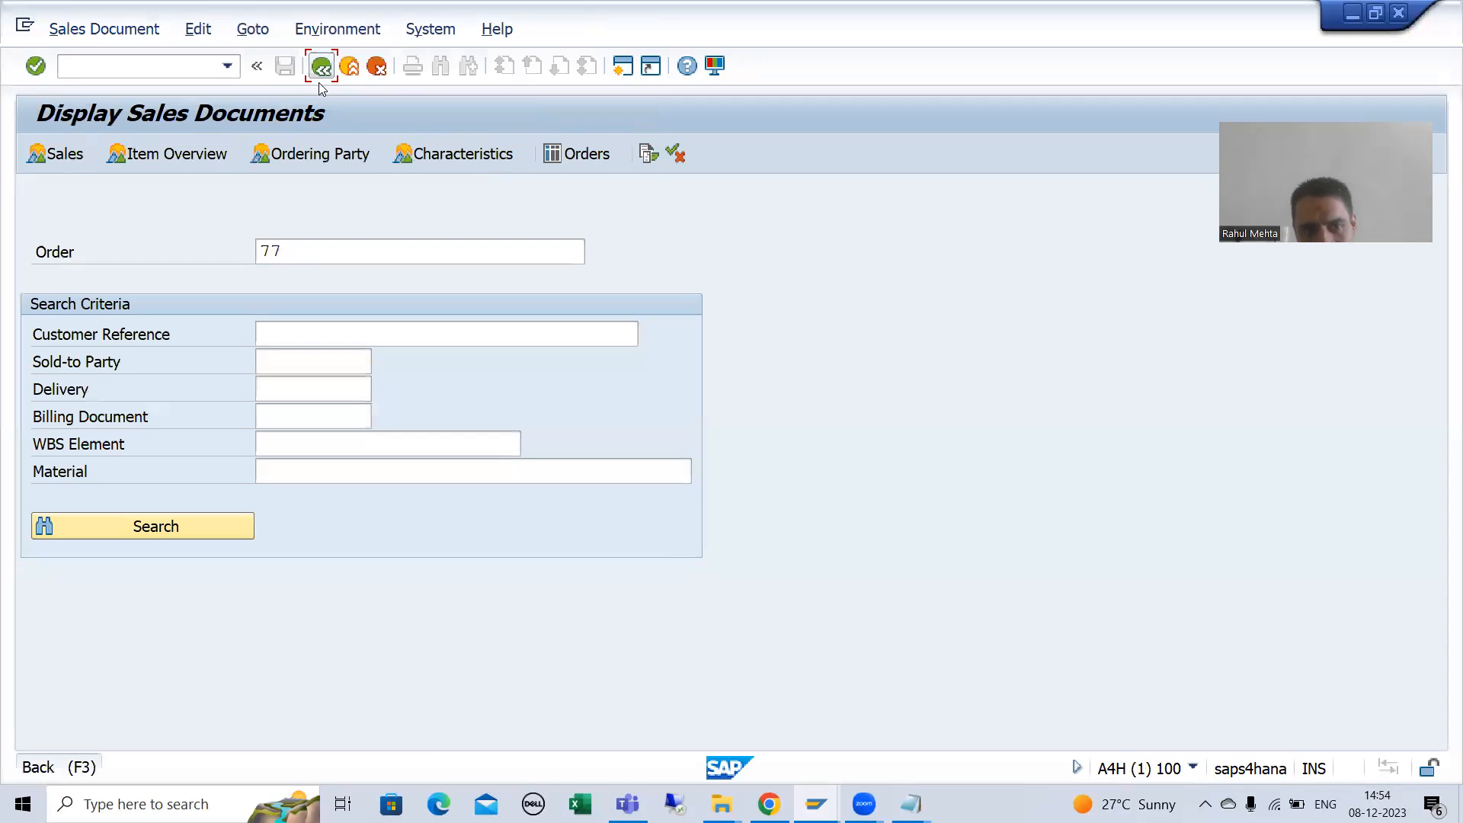
{"action": "left_click", "coordinate": [321, 65]}
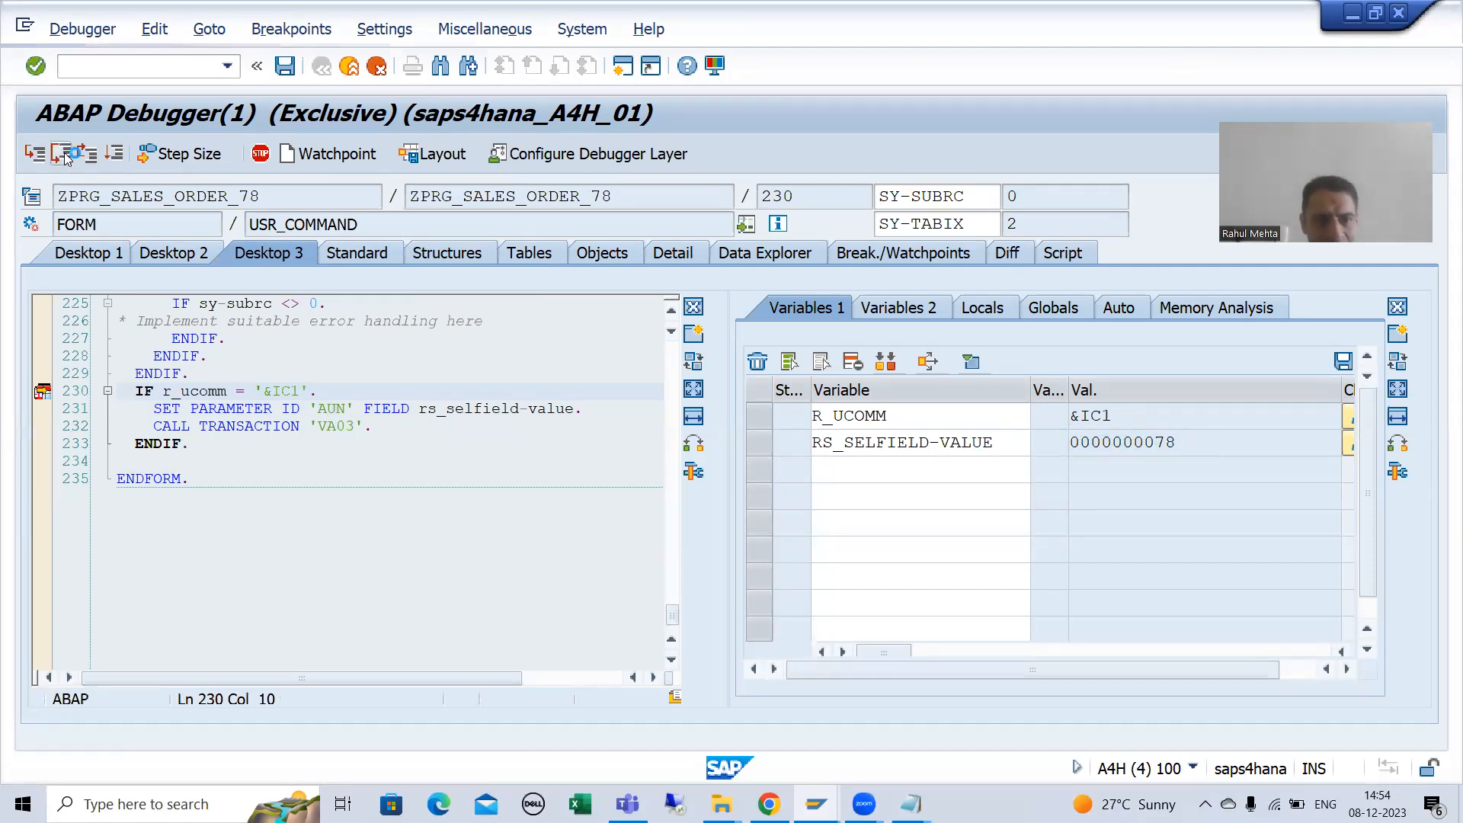
{"action": "left_click", "coordinate": [34, 154]}
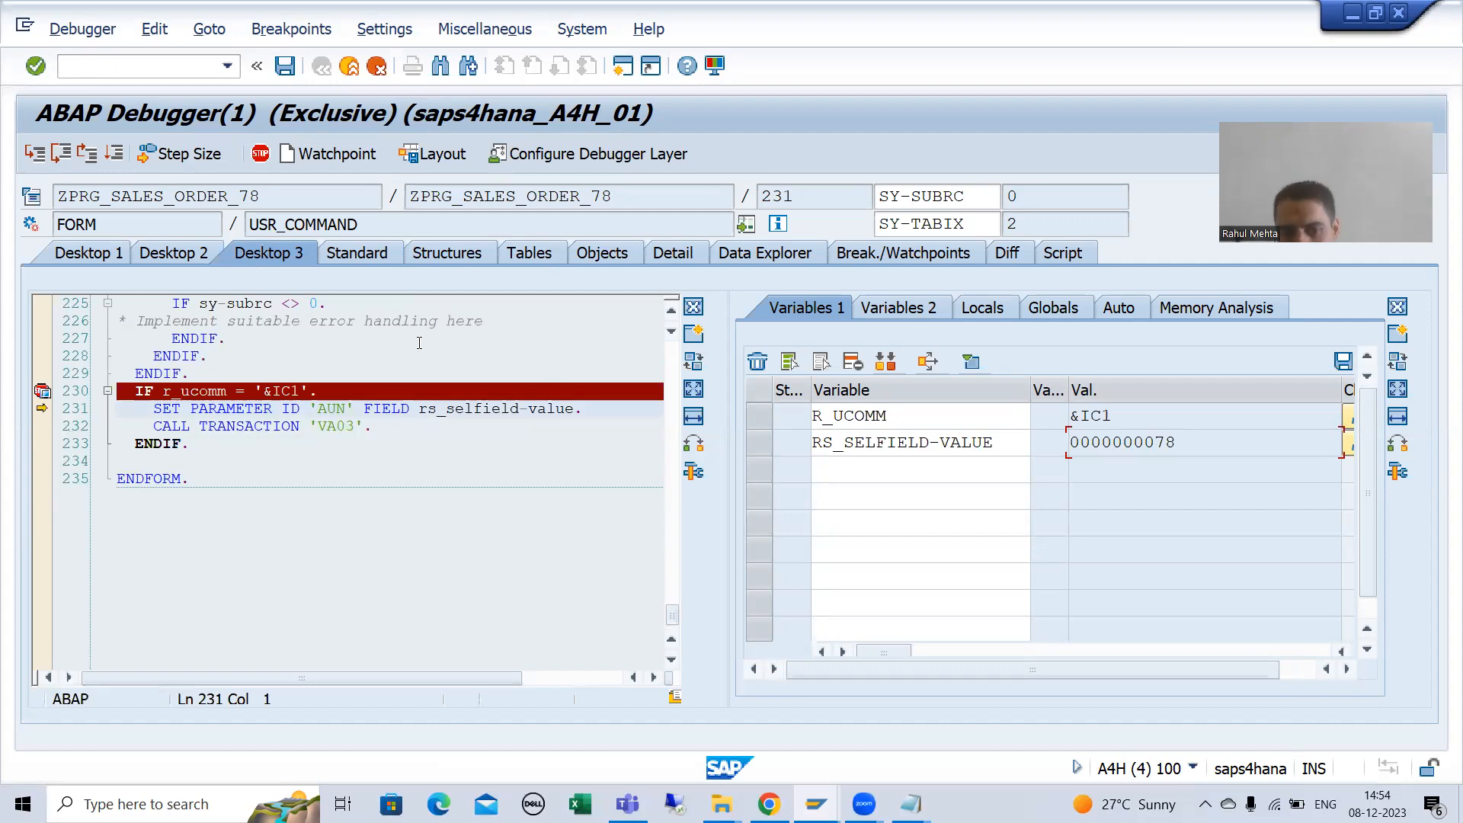
{"action": "left_click", "coordinate": [564, 408]}
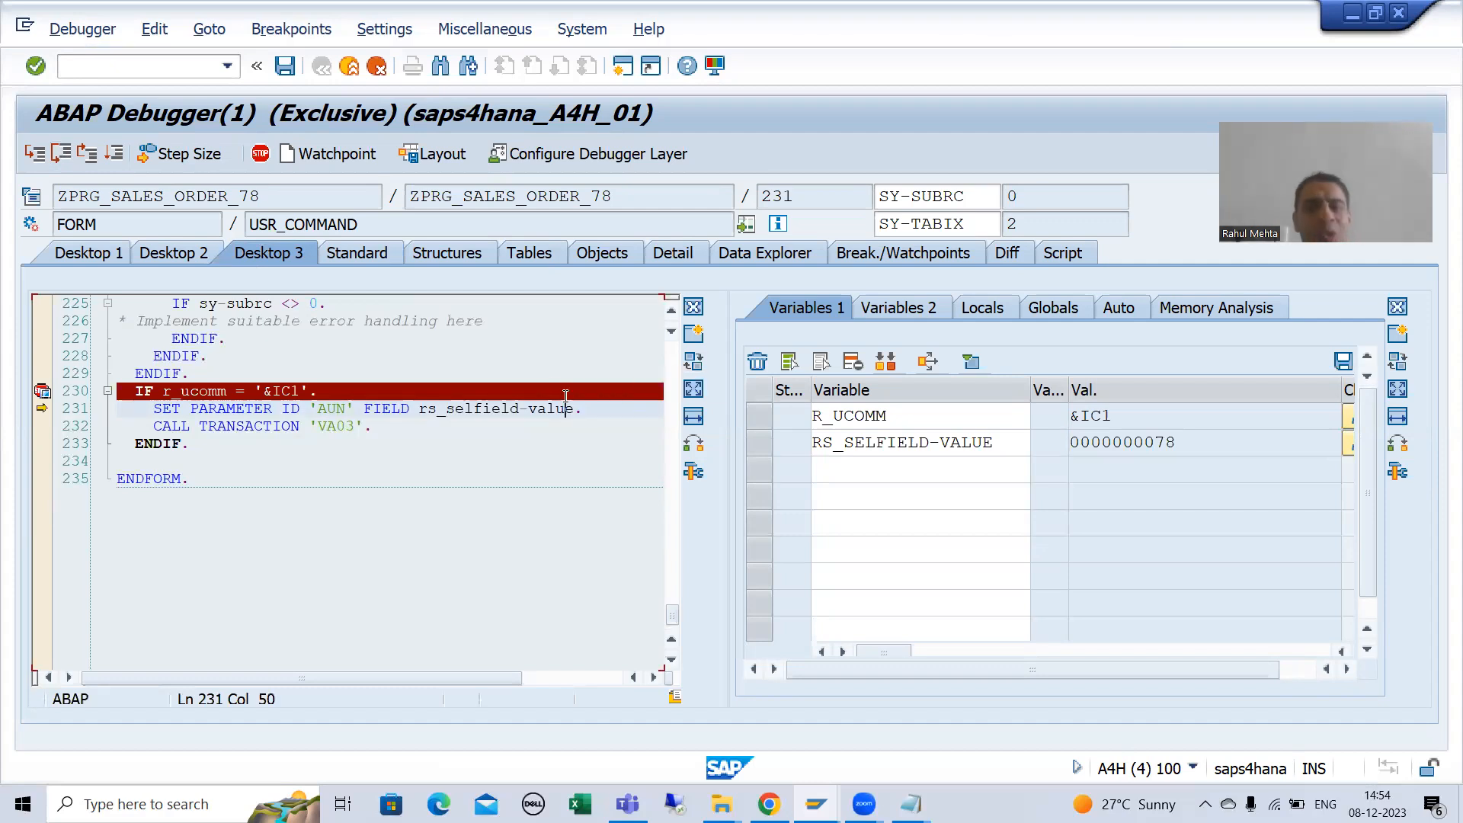
{"action": "left_click", "coordinate": [61, 153]}
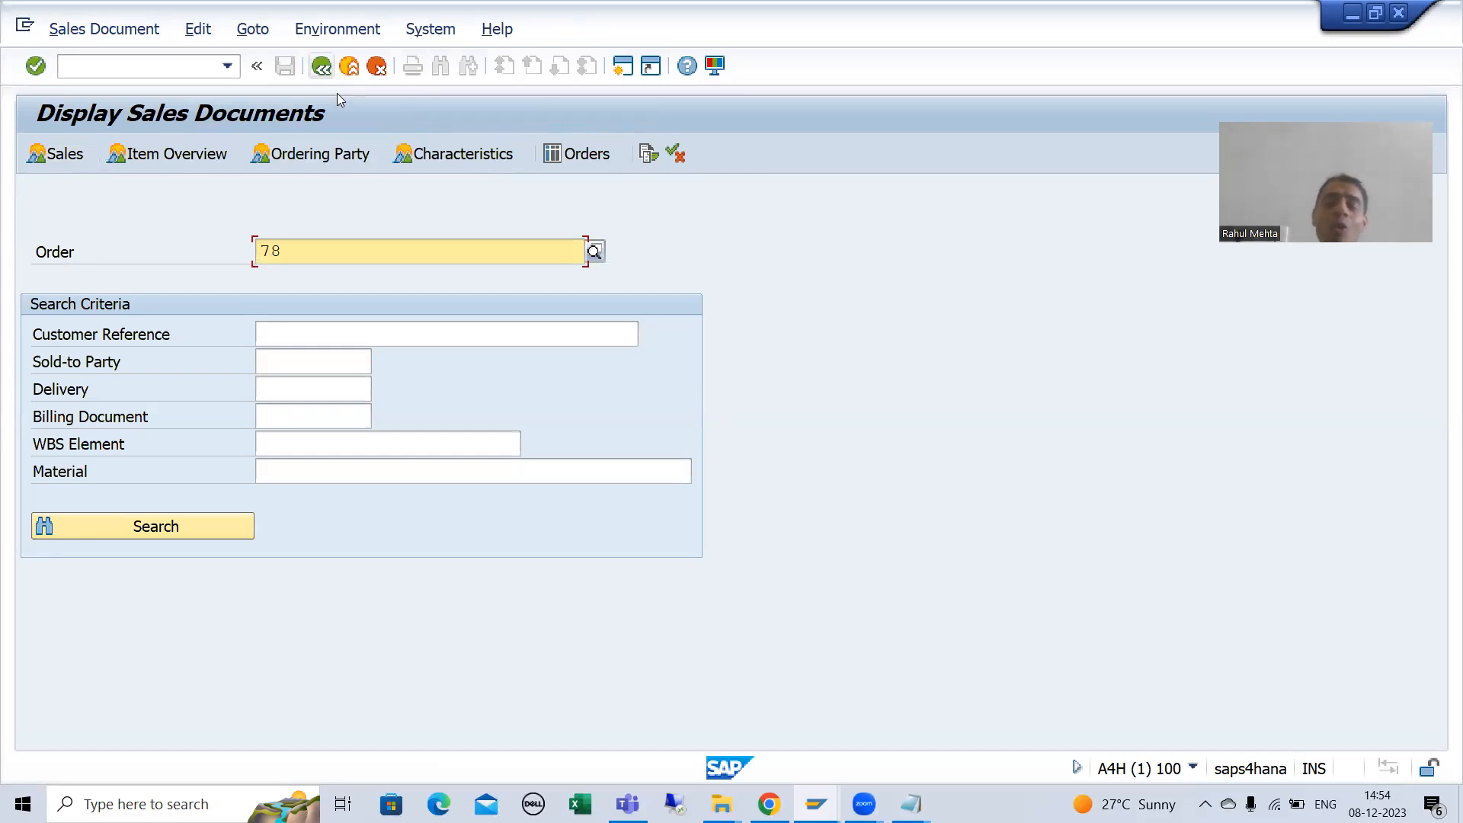
{"action": "mouse_move", "coordinate": [321, 66]}
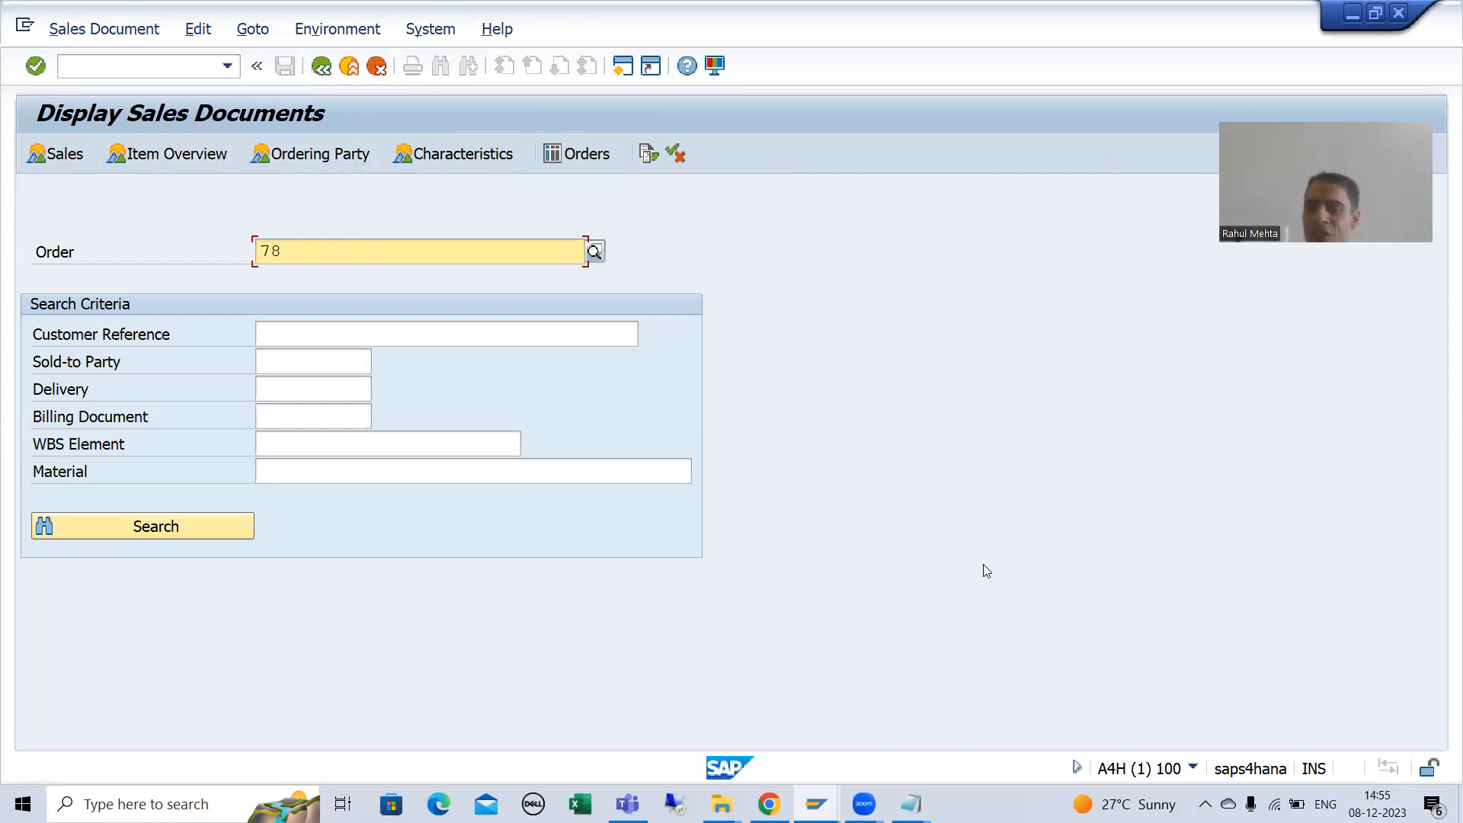
{"action": "mouse_move", "coordinate": [321, 65]}
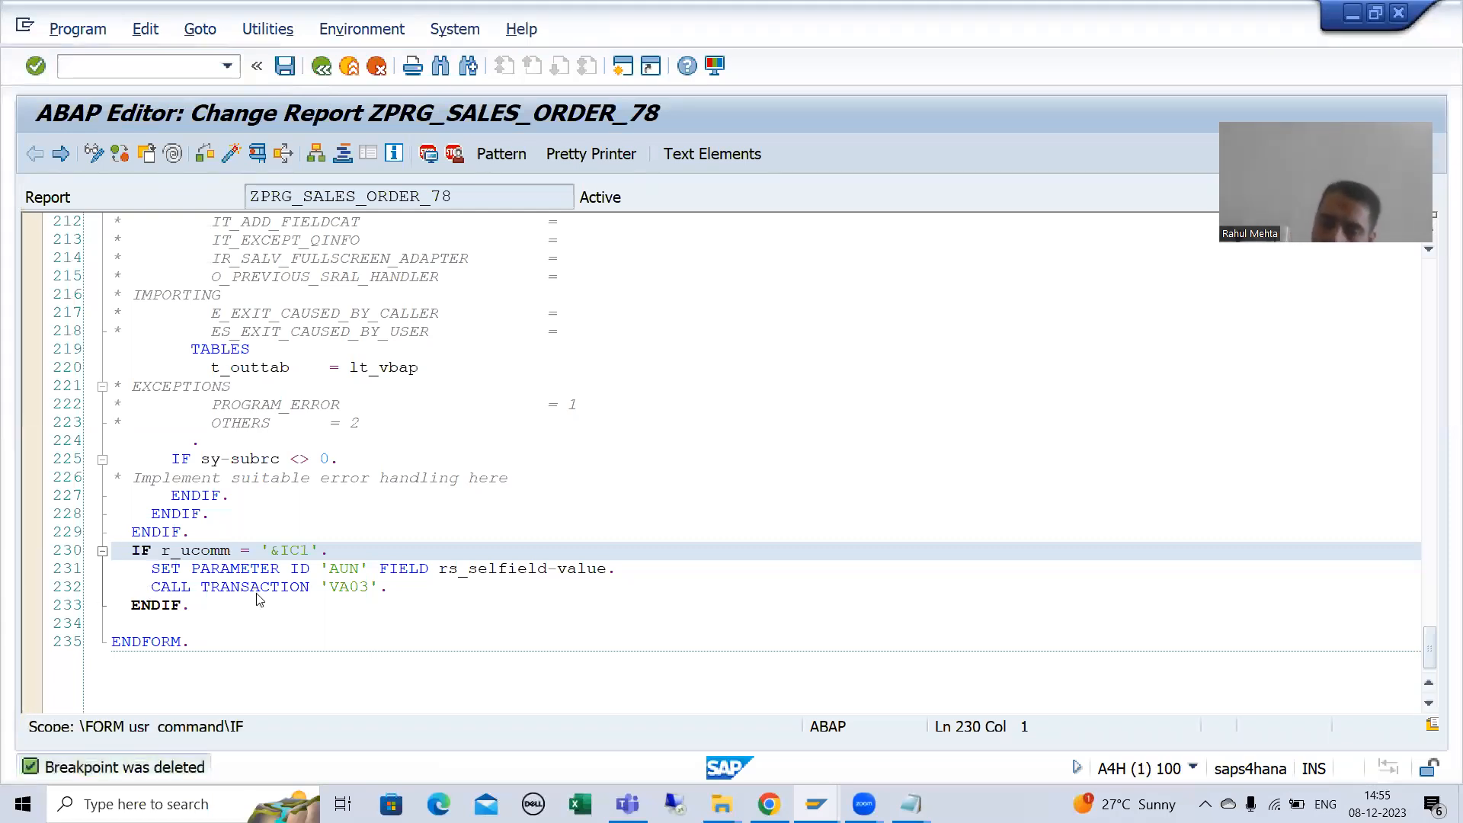
Step: Swap CALL TRANSACTION for LEAVE TO TRANSACTION 'VA03' and rerun for documents 77 to 78
{"action": "left_click", "coordinate": [271, 586]}
{"action": "type", "text": "LEAVE"}
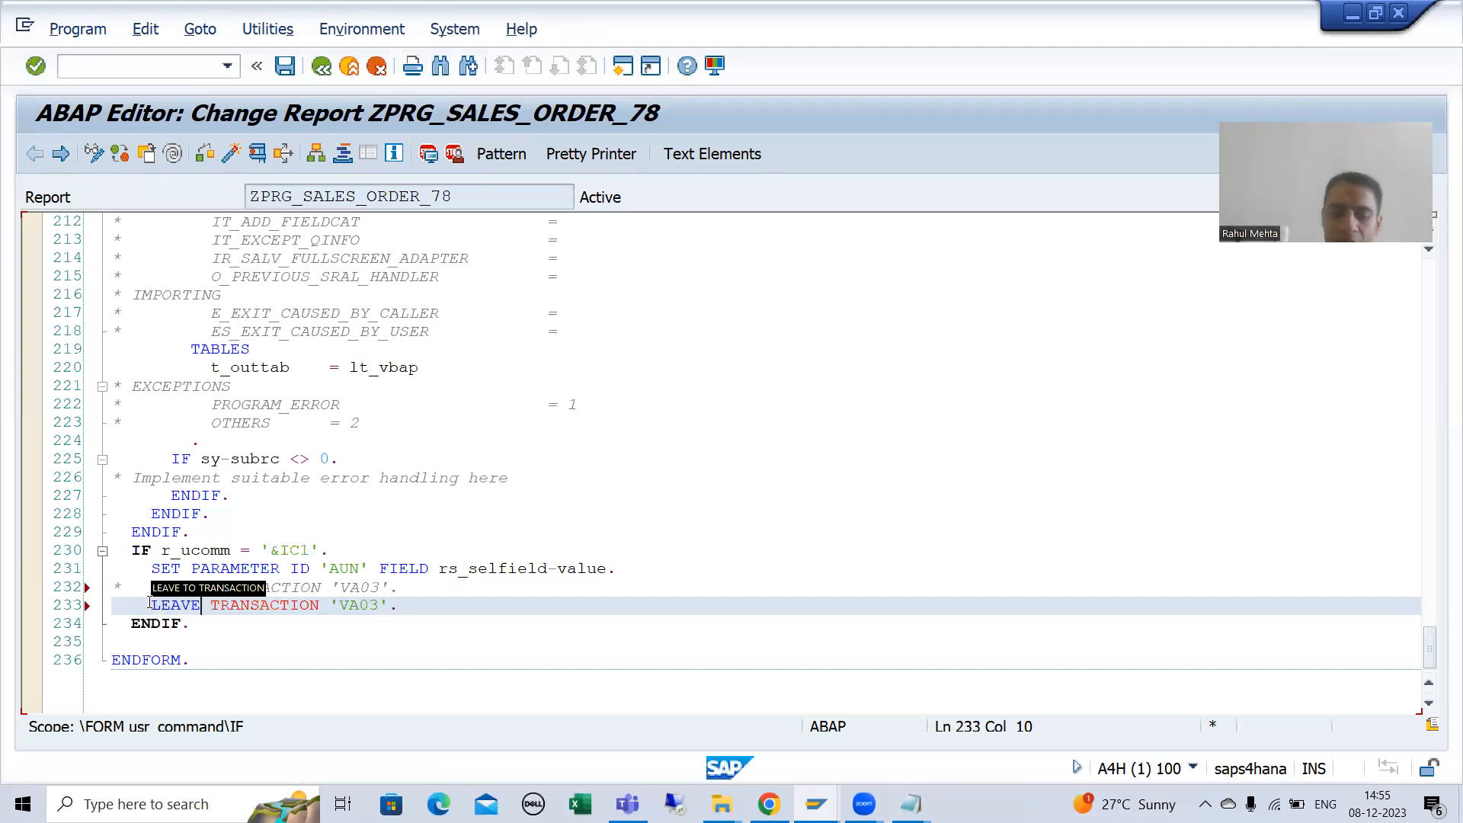
{"action": "type", "text": "TO"}
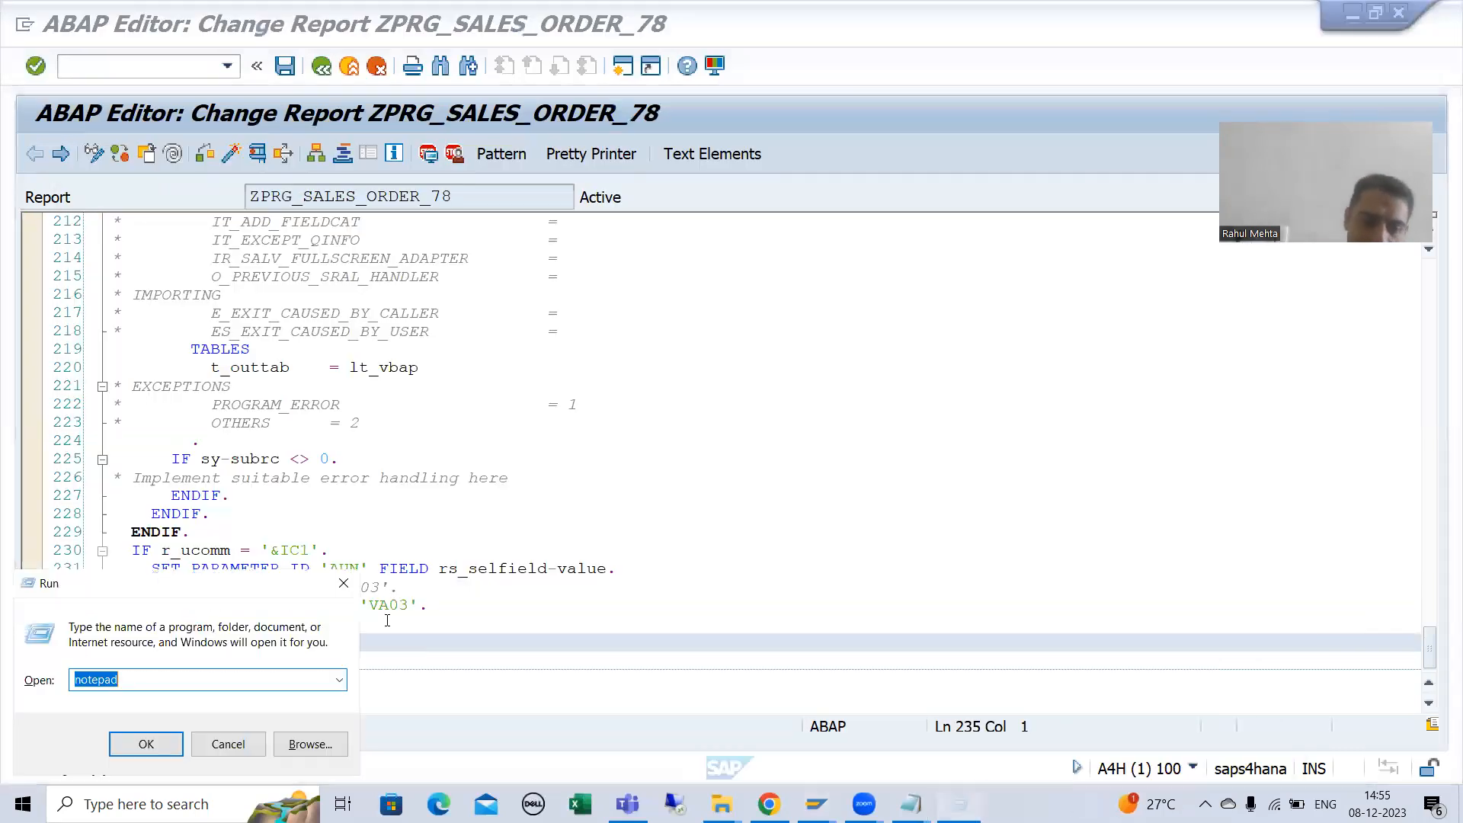
{"action": "left_click", "coordinate": [146, 744]}
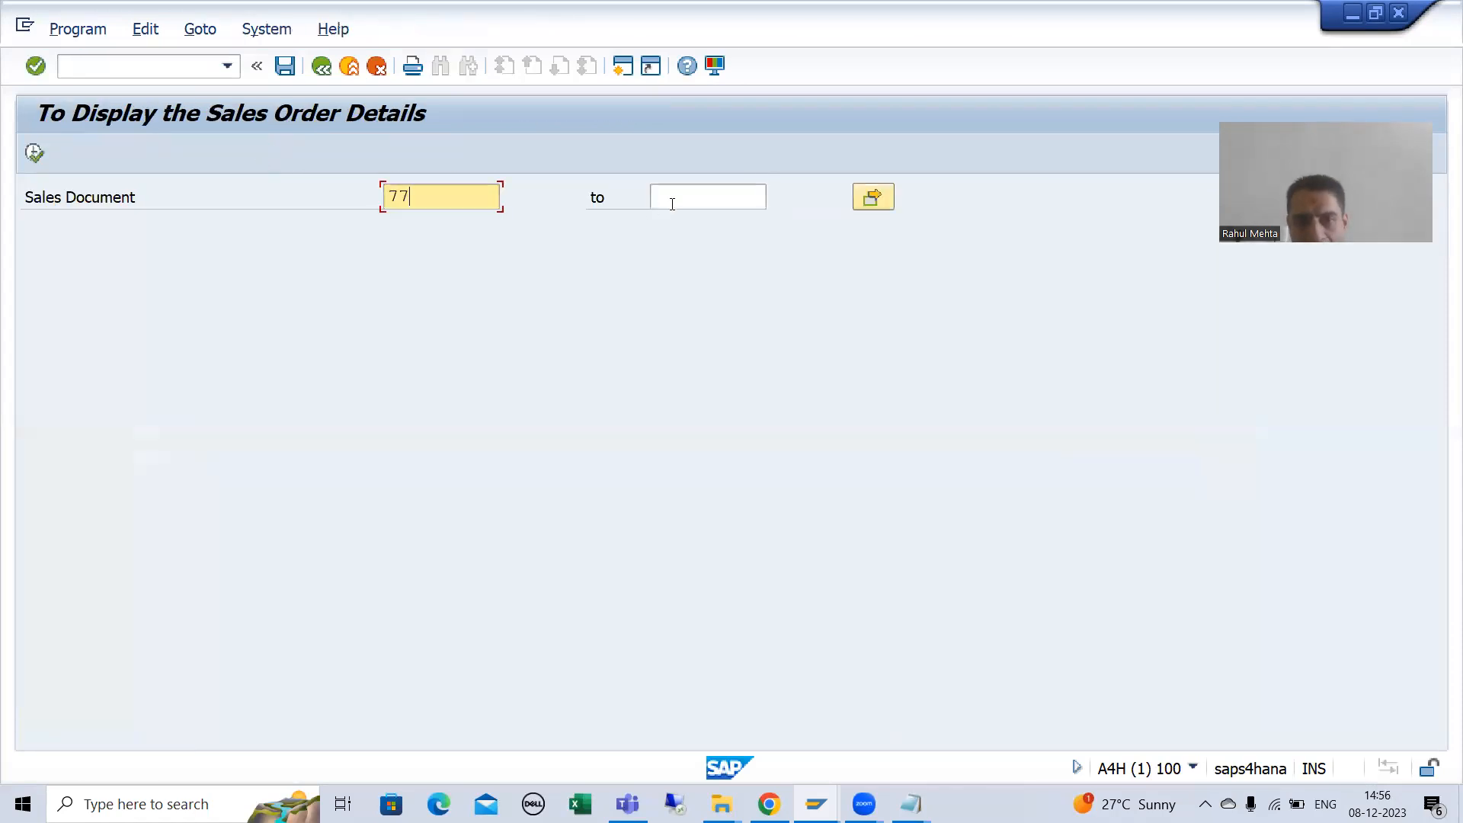
{"action": "type", "text": "78"}
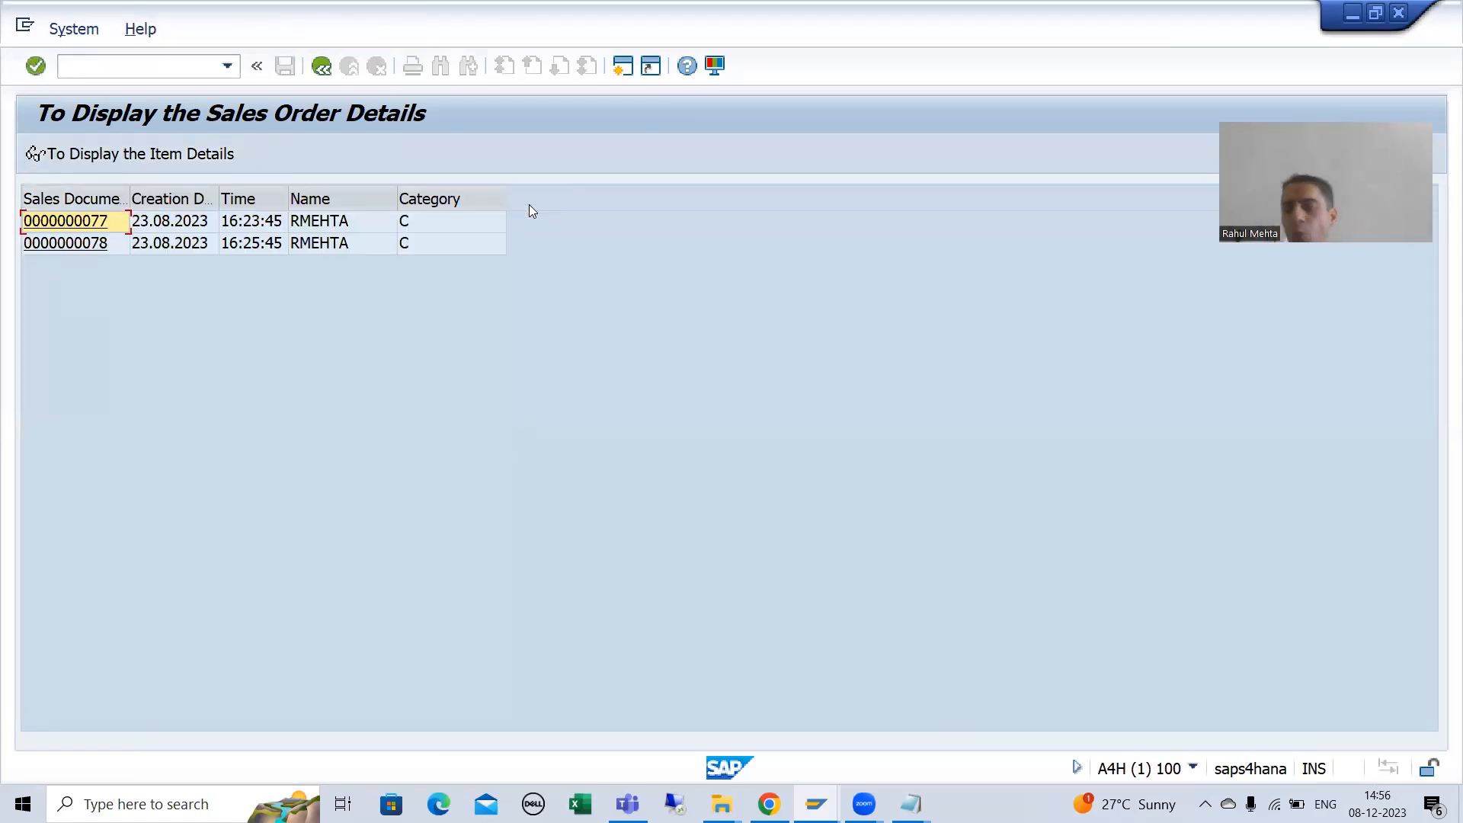
Step: Start the note with transaction codes VA03 and SE38
{"action": "left_click", "coordinate": [909, 803]}
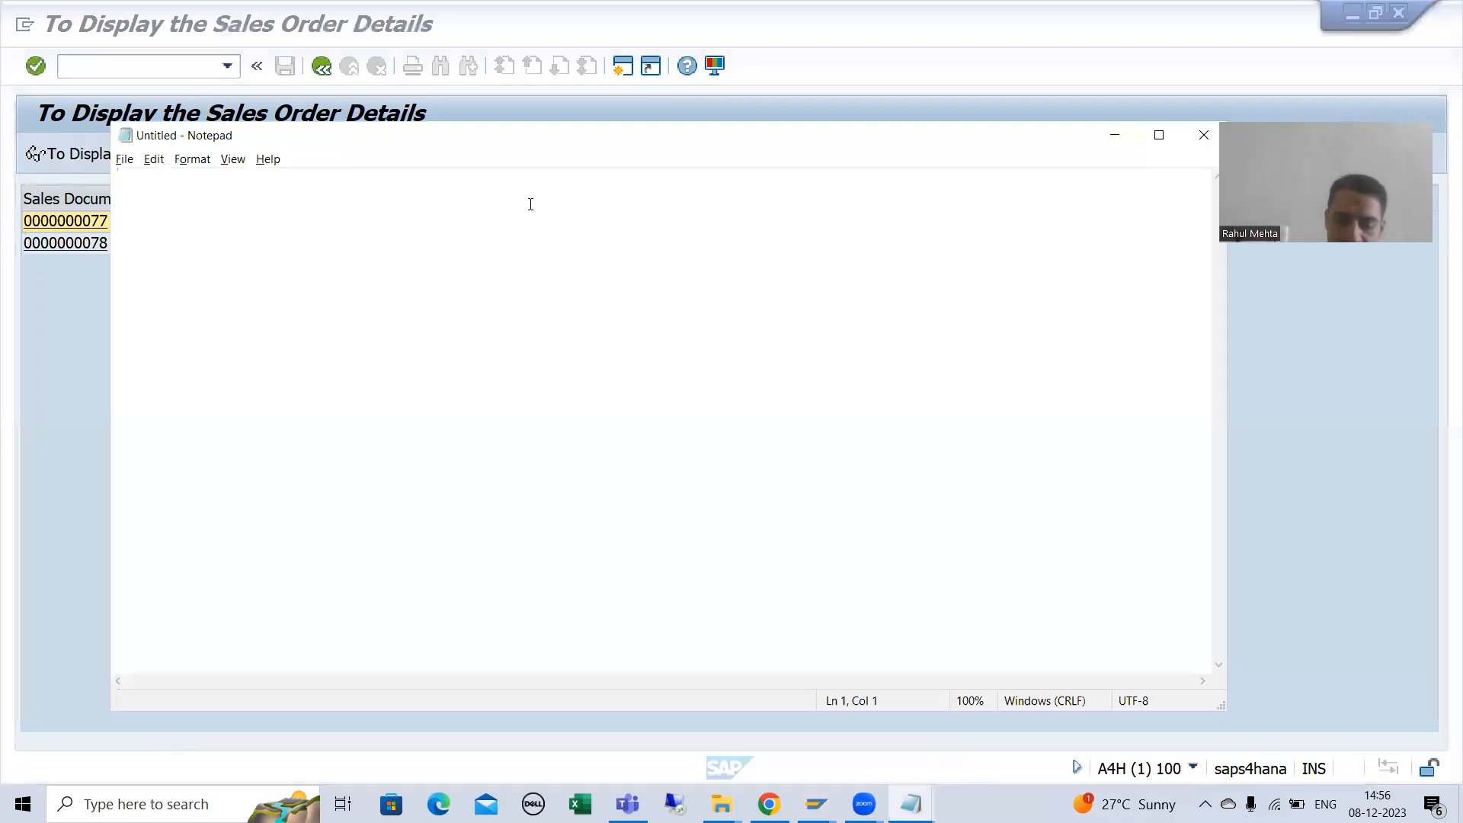
{"action": "key", "text": "Enter"}
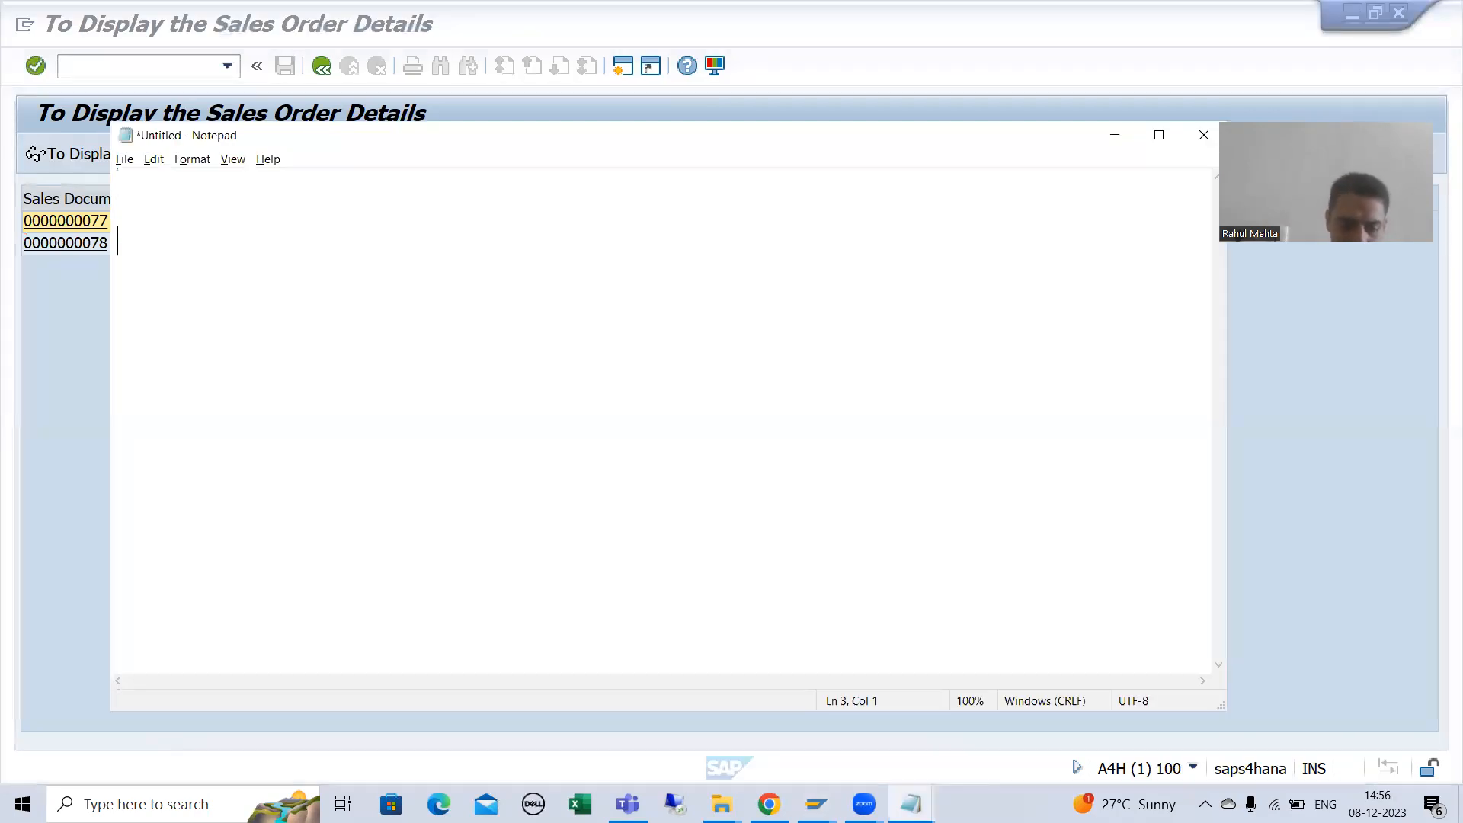
{"action": "type", "text": "SE"}
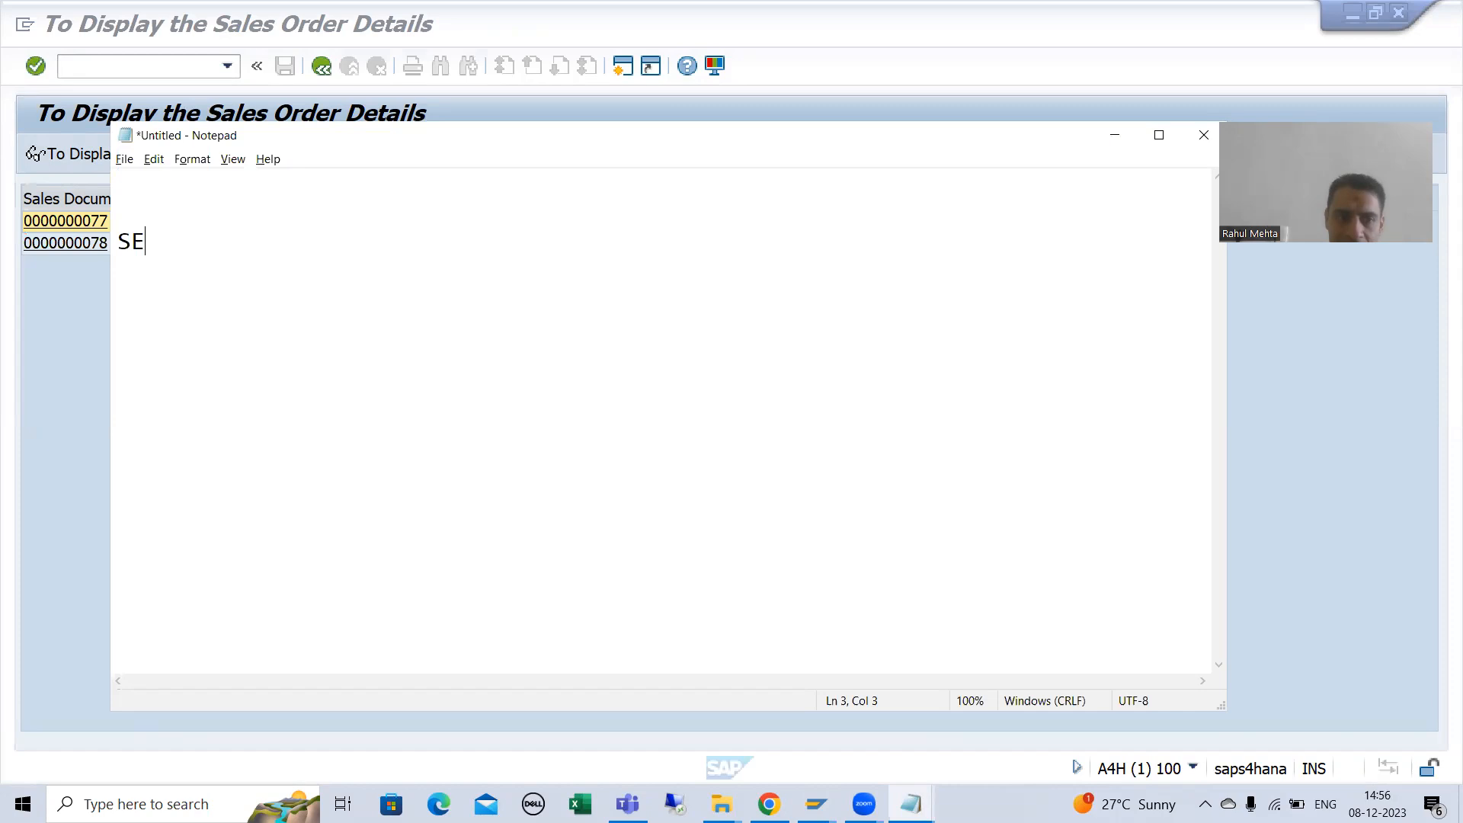
{"action": "type", "text": "38"}
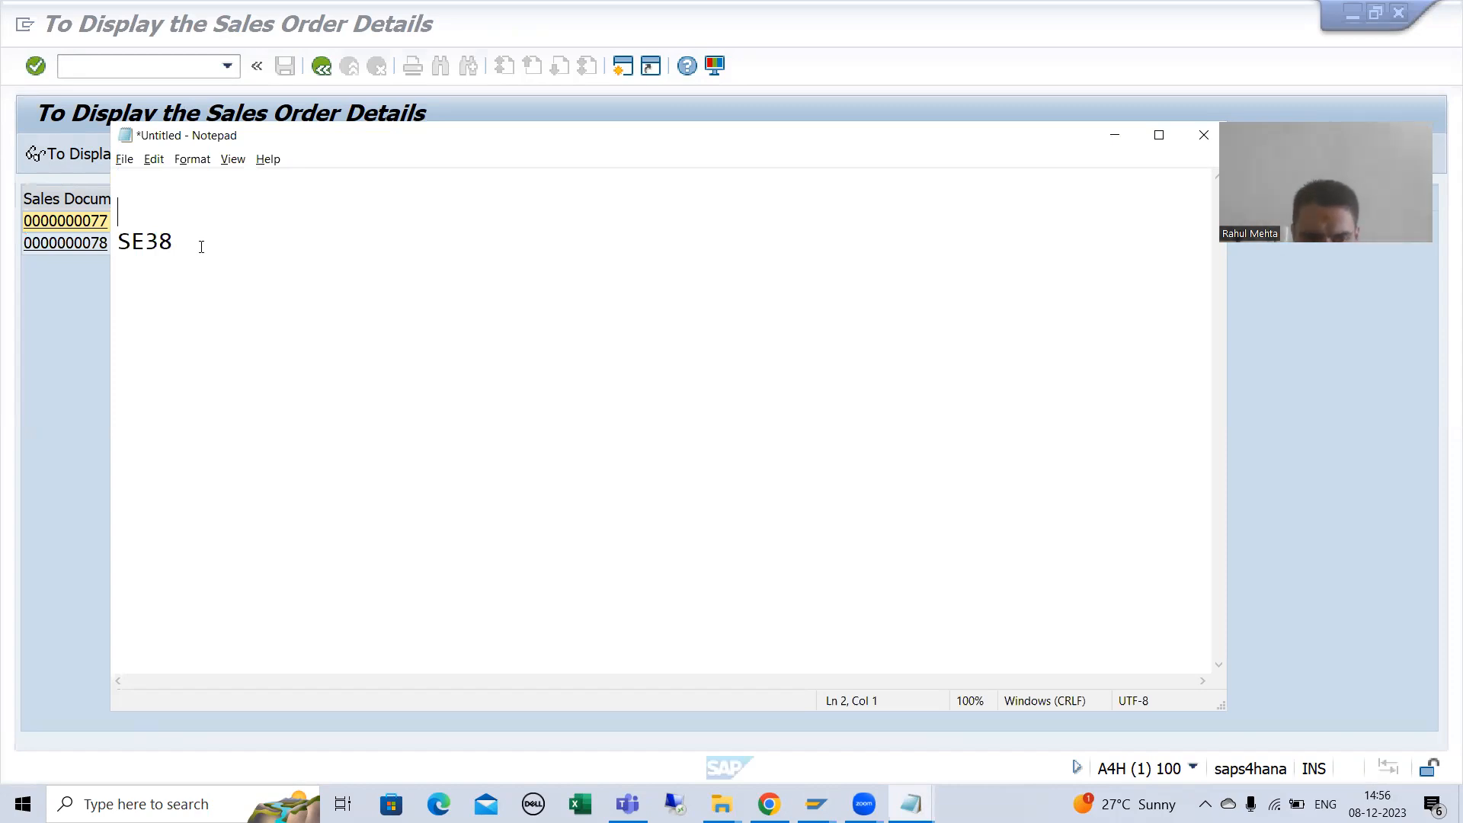
{"action": "double_click", "coordinate": [158, 241]}
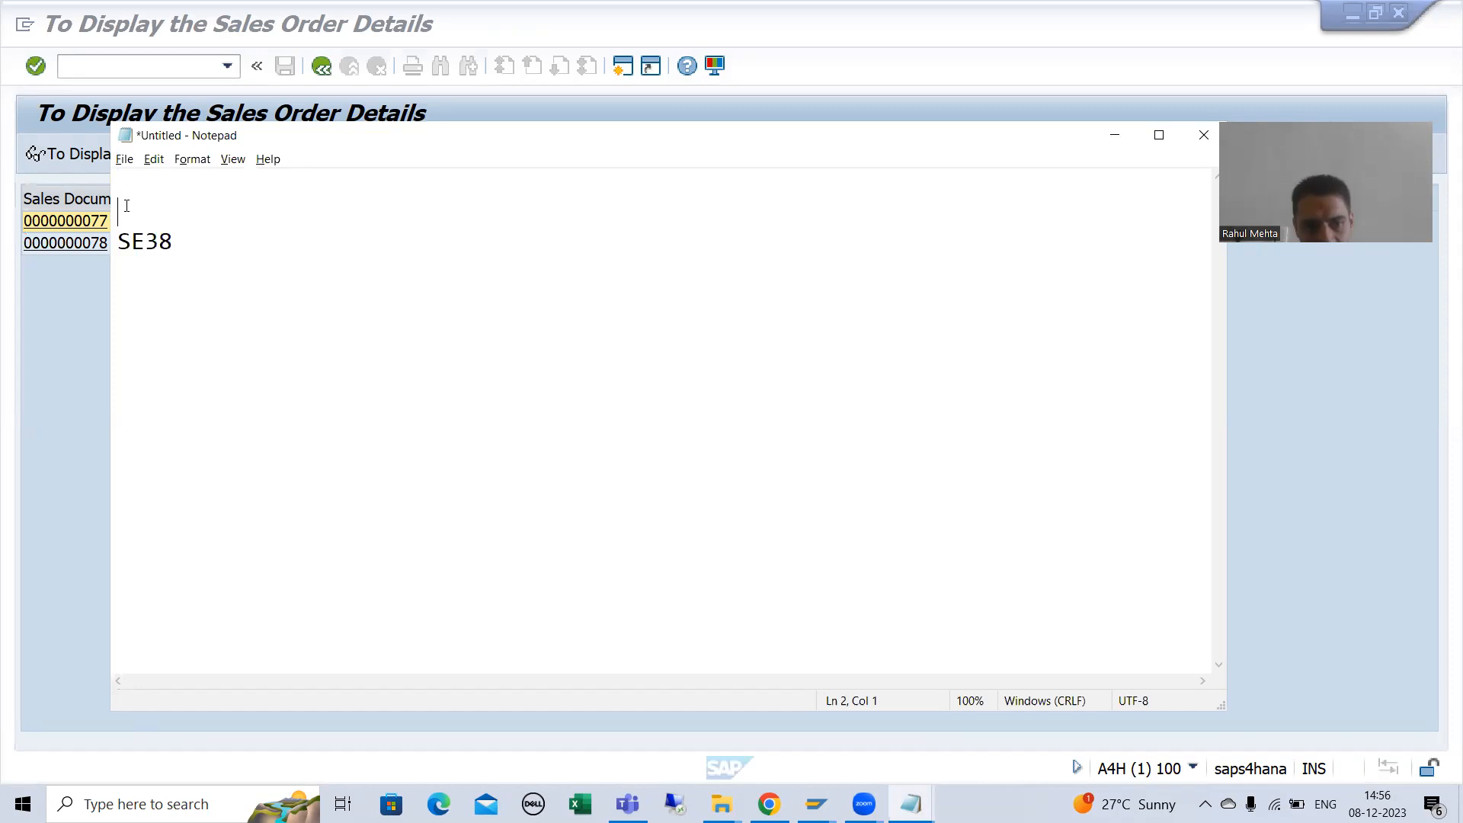
{"action": "type", "text": "V"}
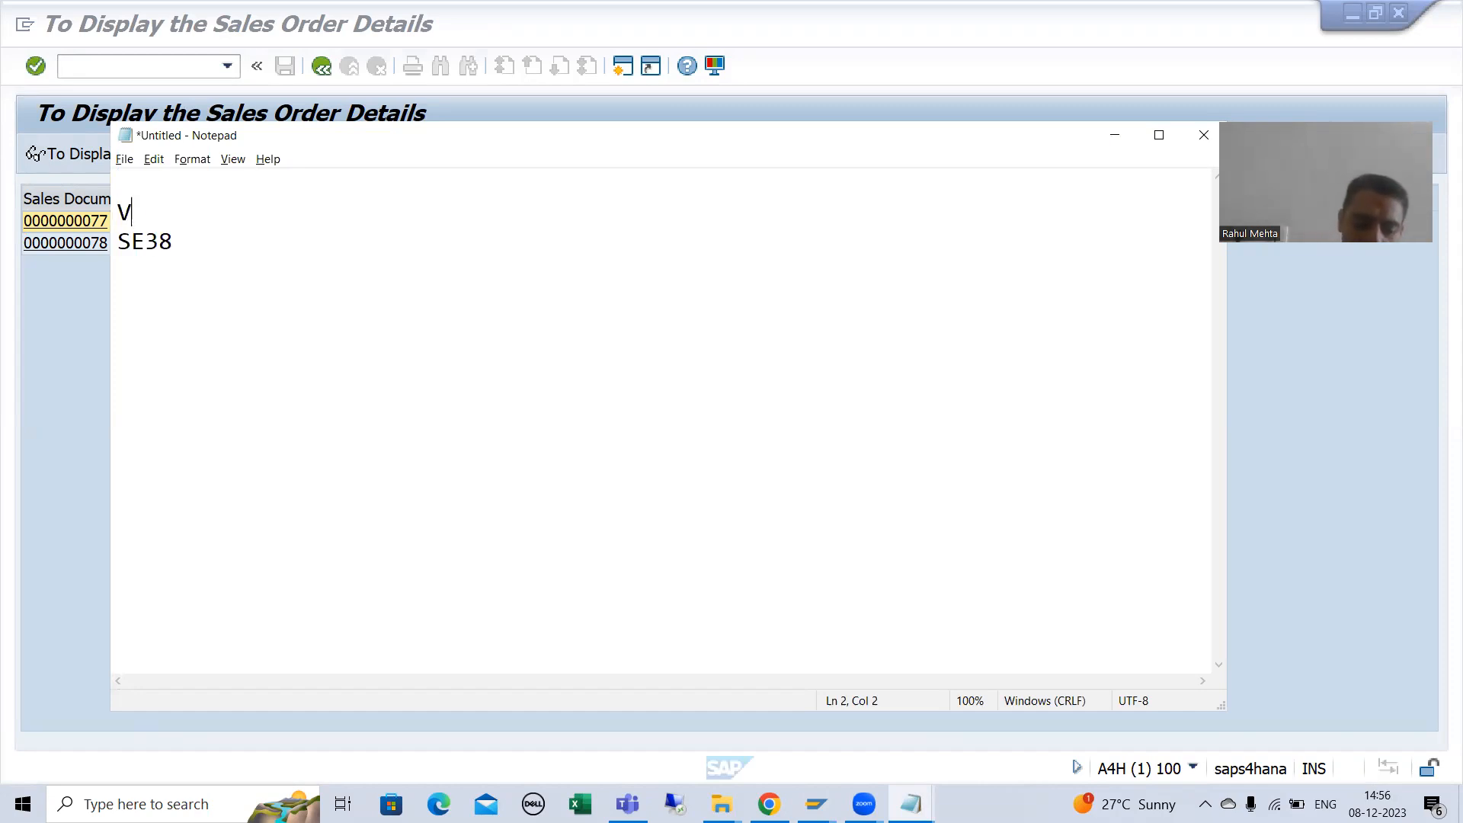
{"action": "type", "text": "a03"}
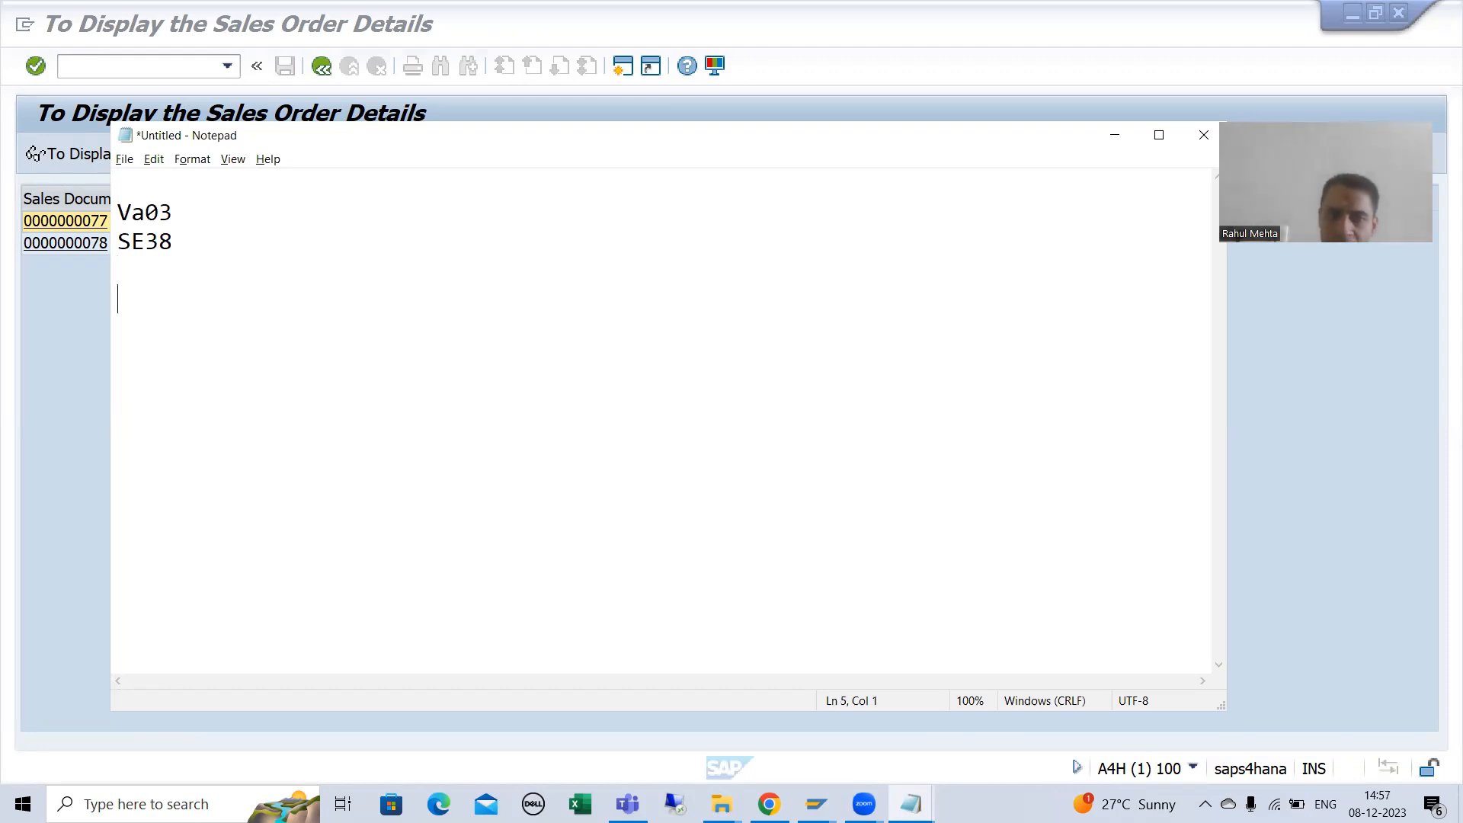
Step: Add another SE38 and the statement LEAVE TO TRANSACTION 'VA03'. to the note
{"action": "type", "text": "SE"}
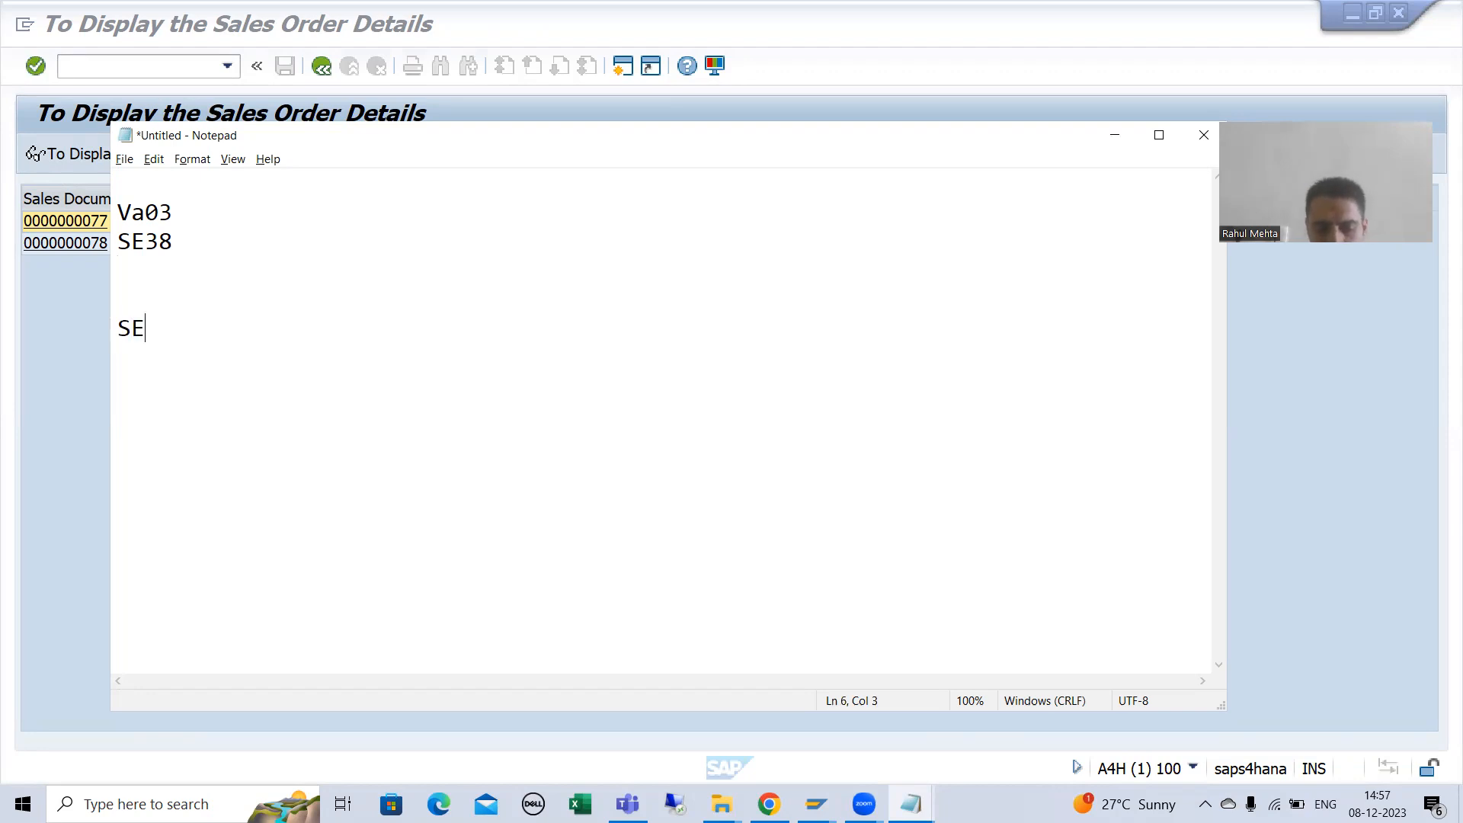
{"action": "type", "text": "38"}
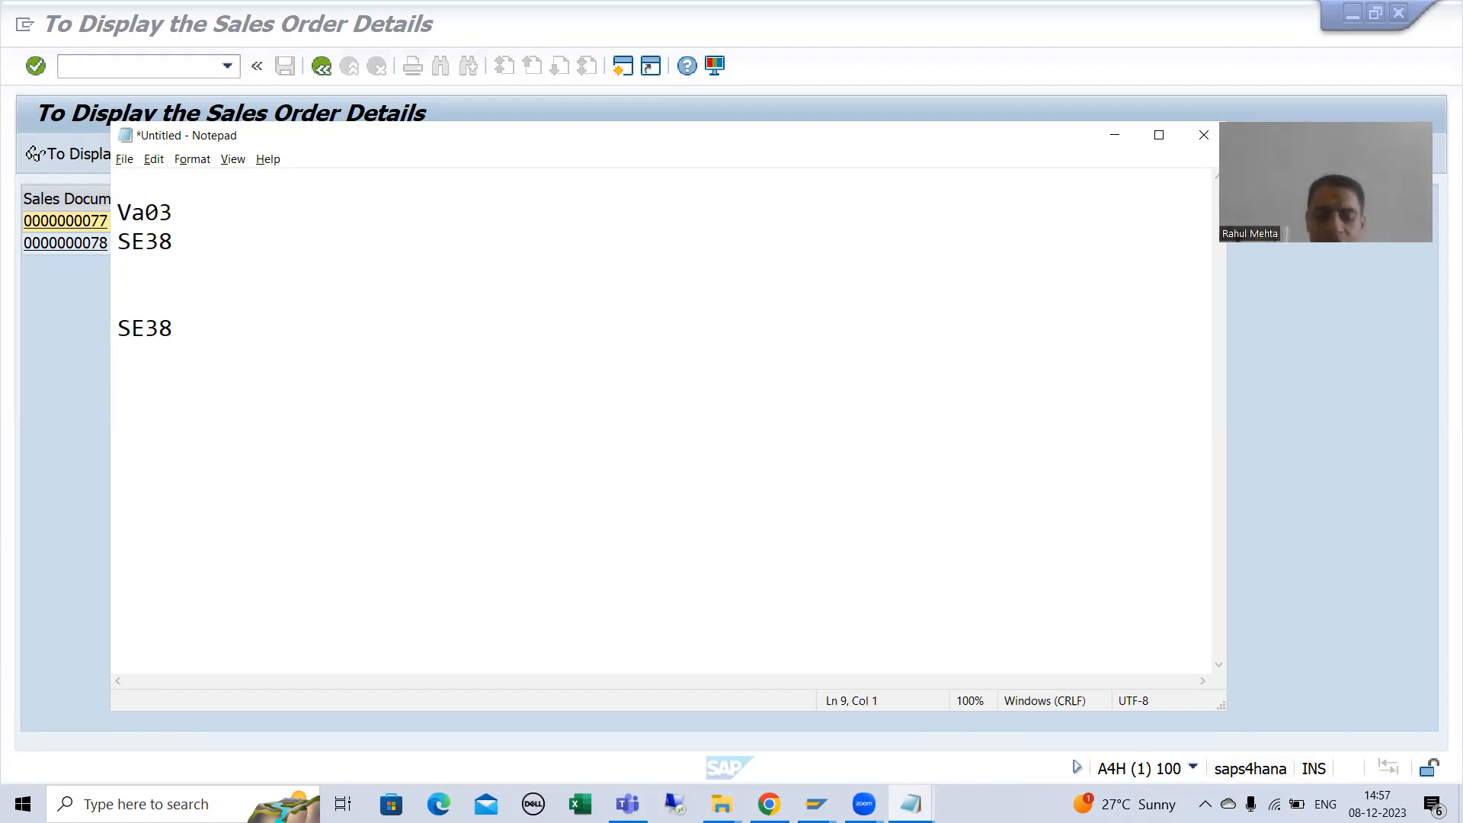
{"action": "type", "text": "LEAVE TO"}
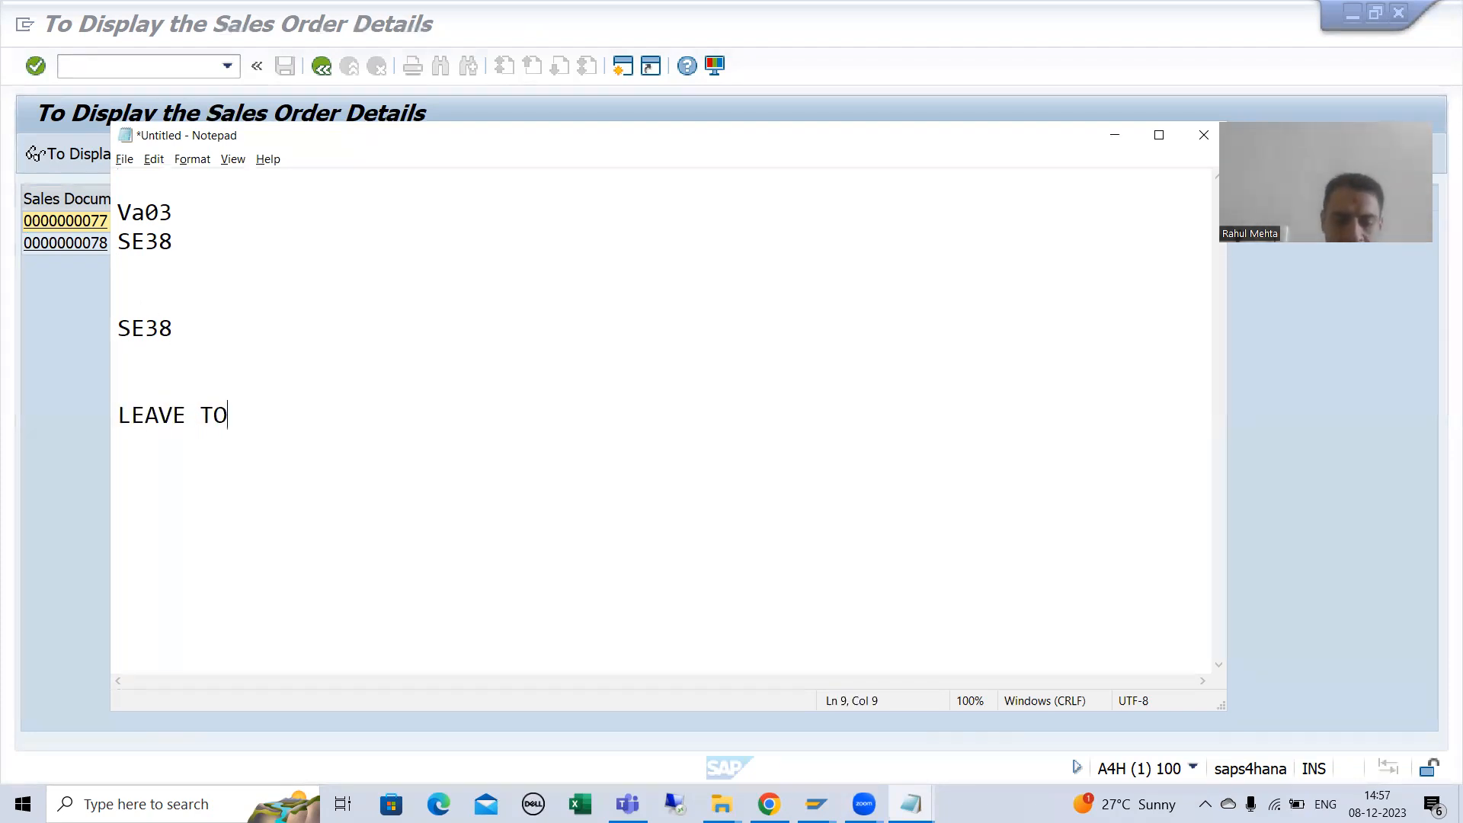
{"action": "type", "text": "TRANSA"}
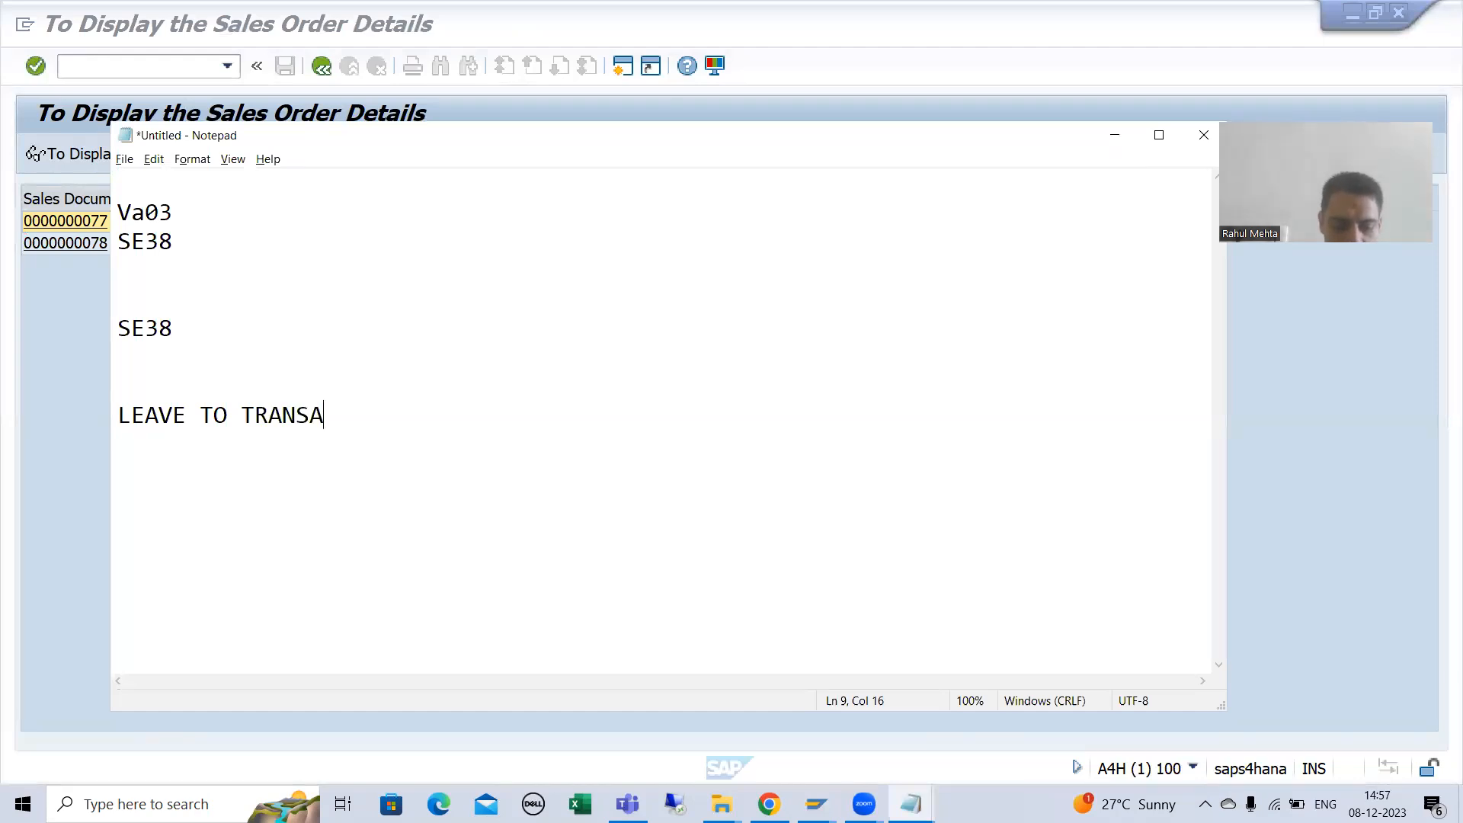
{"action": "type", "text": "CTION"}
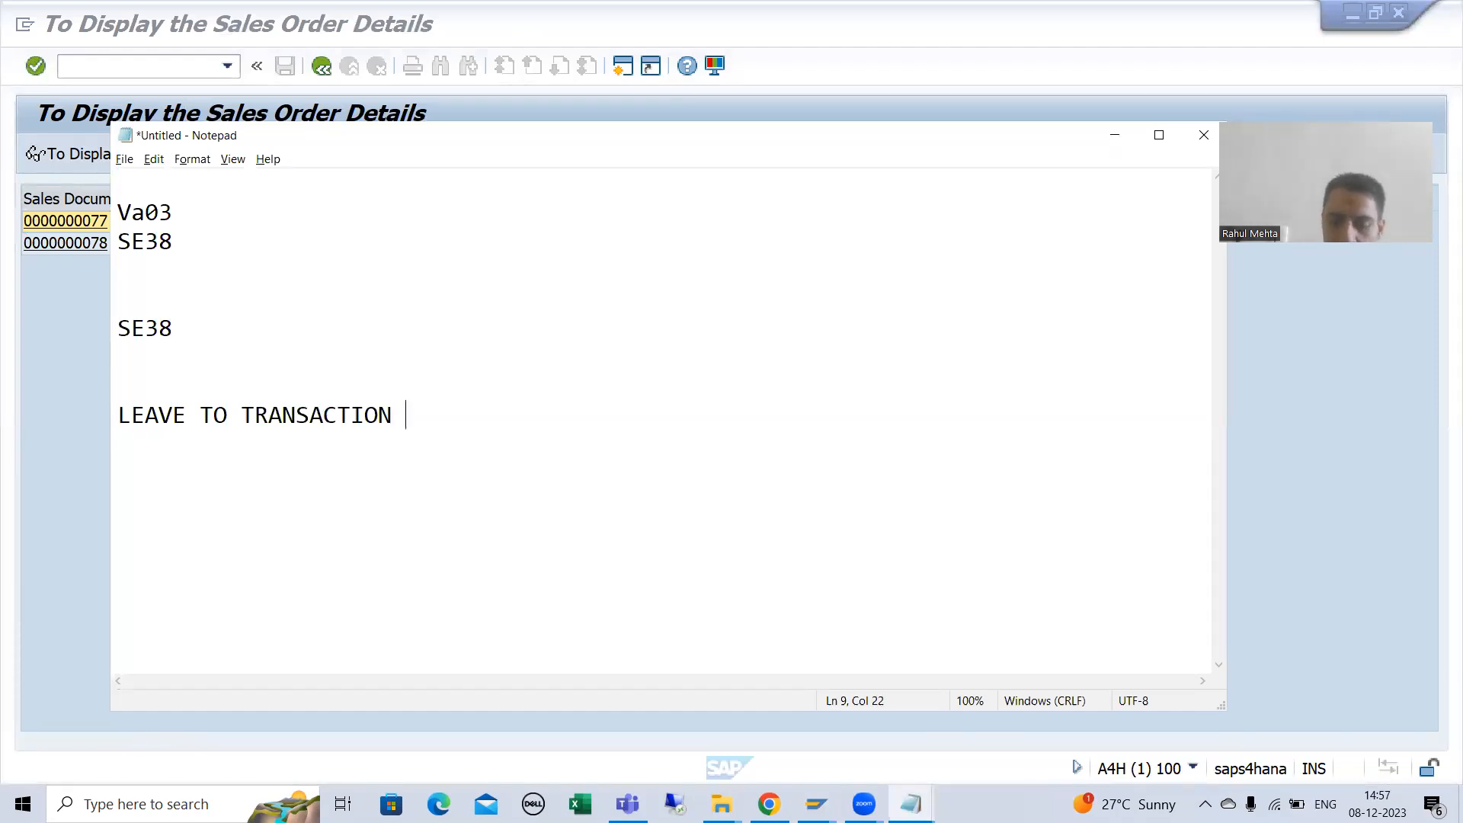
{"action": "type", "text": "'VA03"}
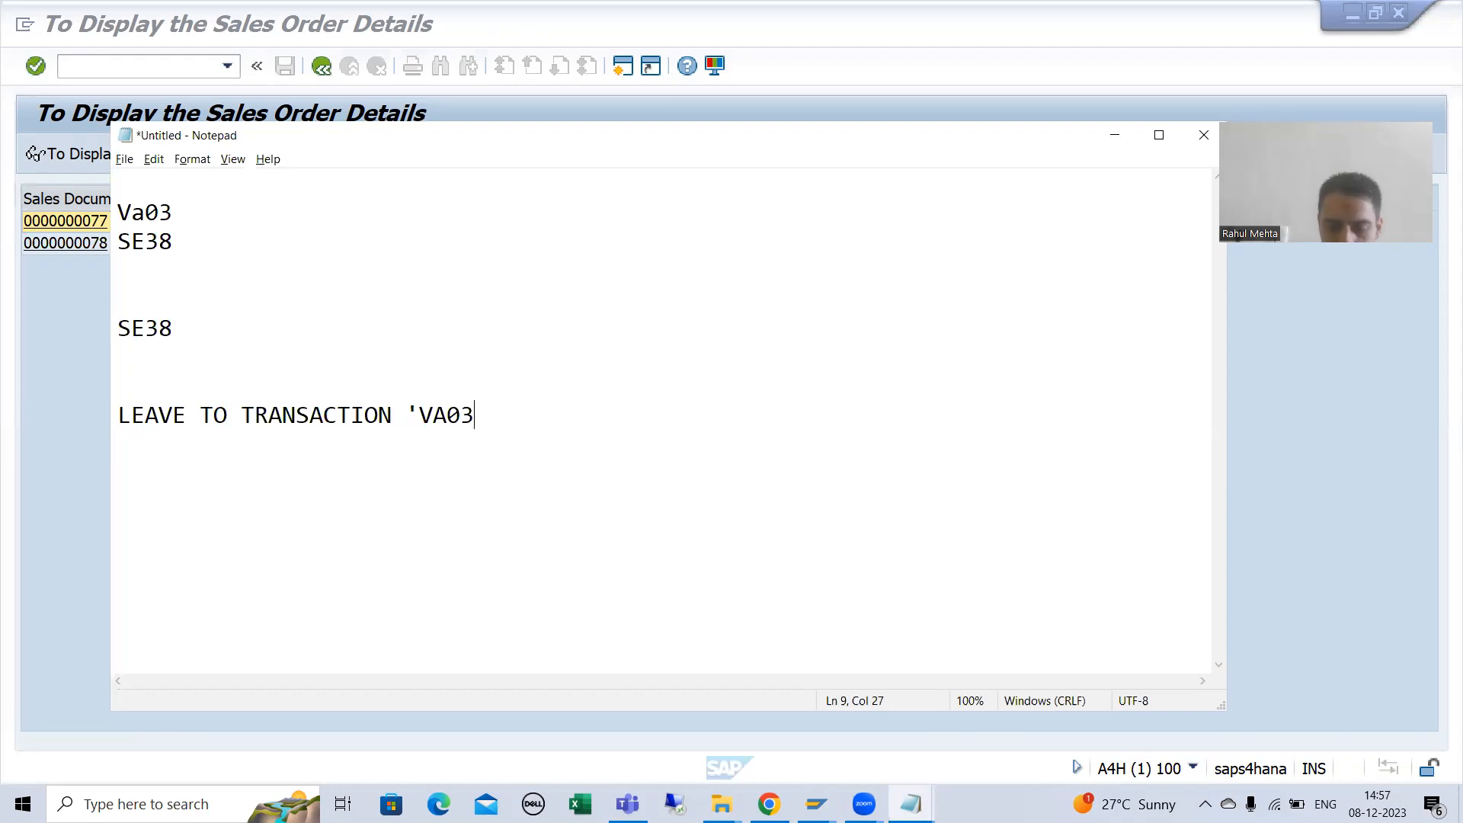
{"action": "type", "text": "."}
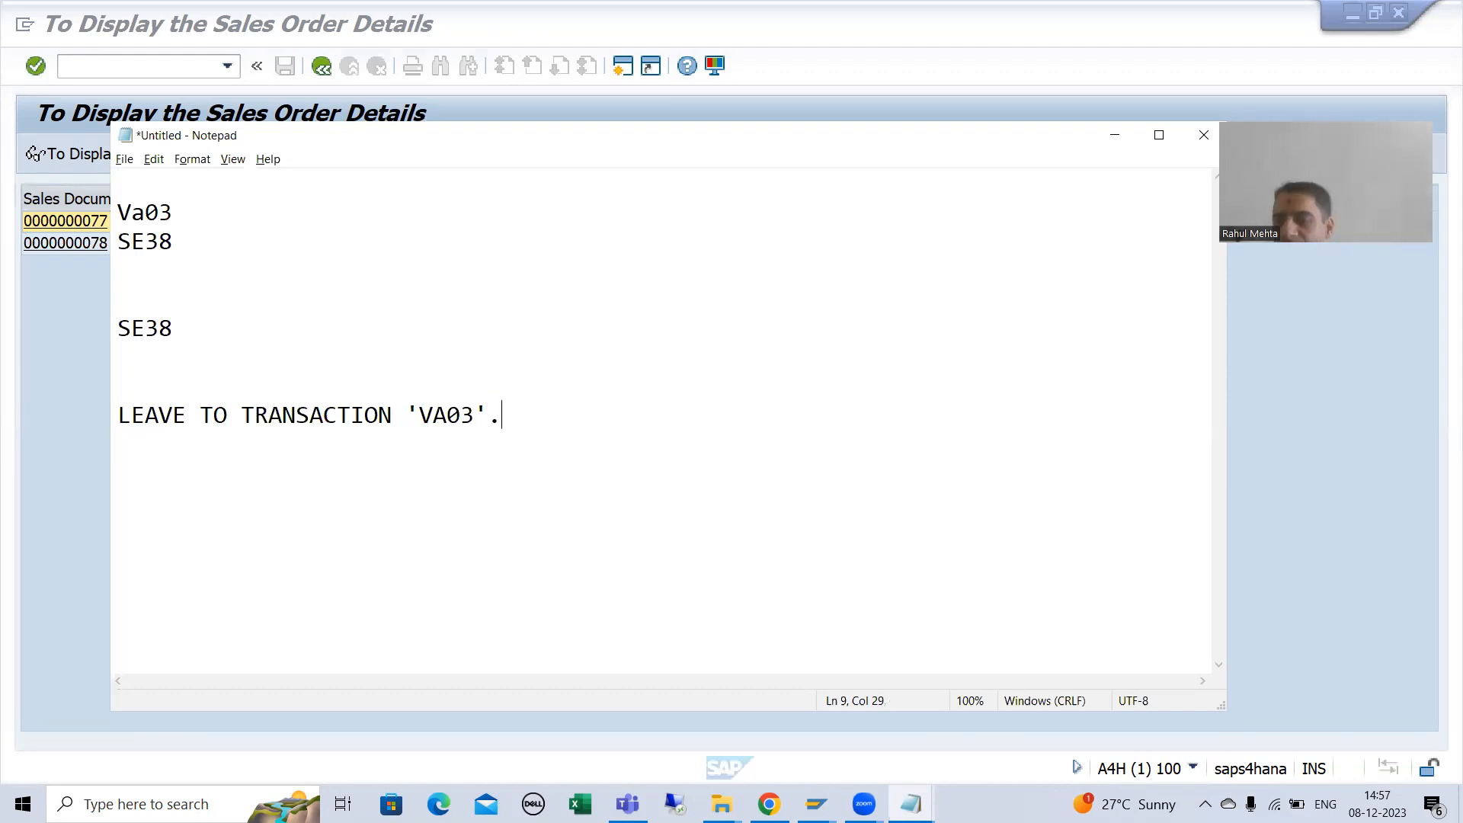
Step: Change the second SE38 entry to VA03 and add CALL TRANSACTION 'VA03'
{"action": "left_click", "coordinate": [141, 328]}
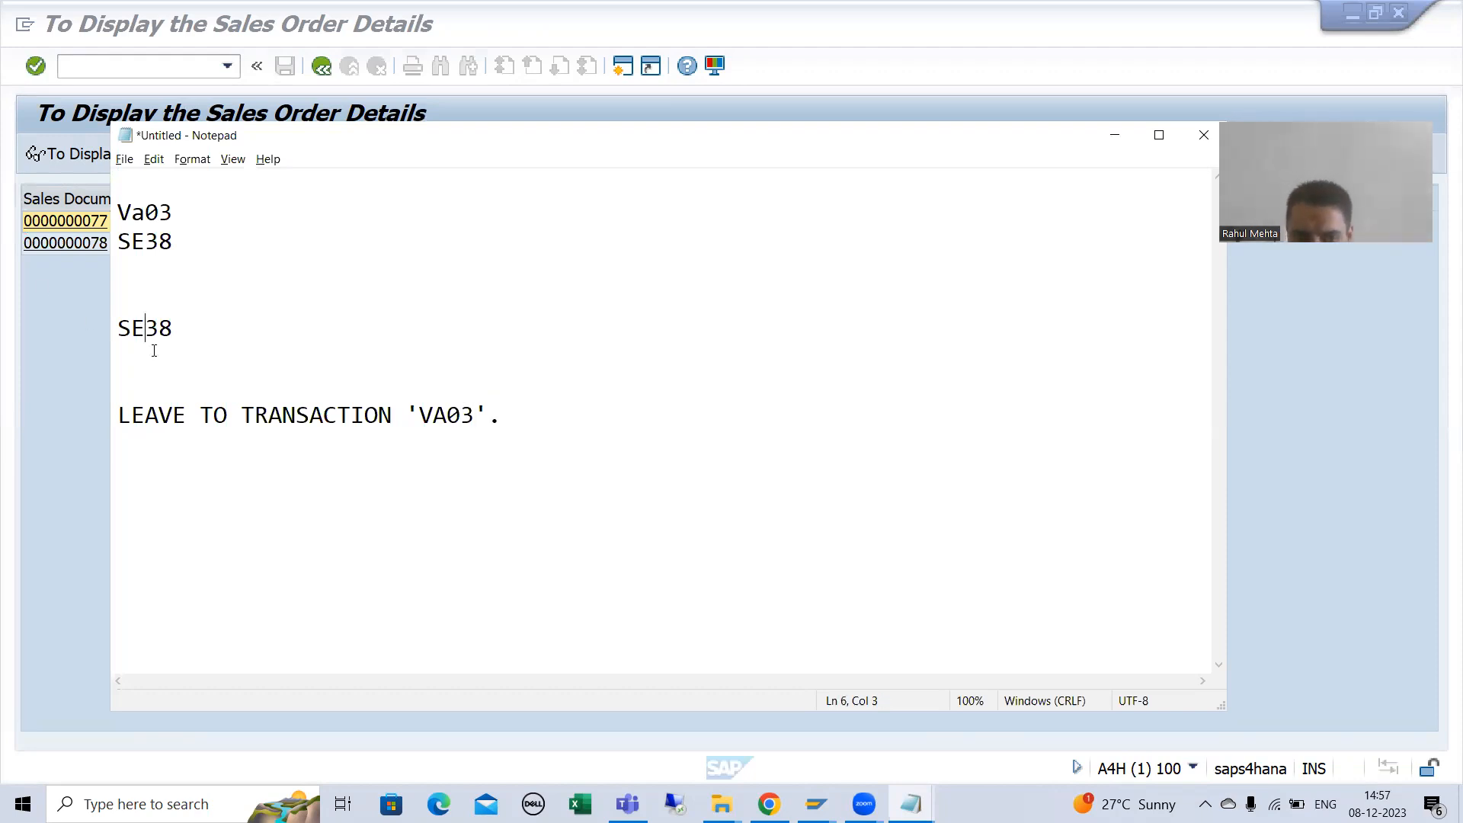
{"action": "double_click", "coordinate": [157, 328]}
{"action": "type", "text": "V"}
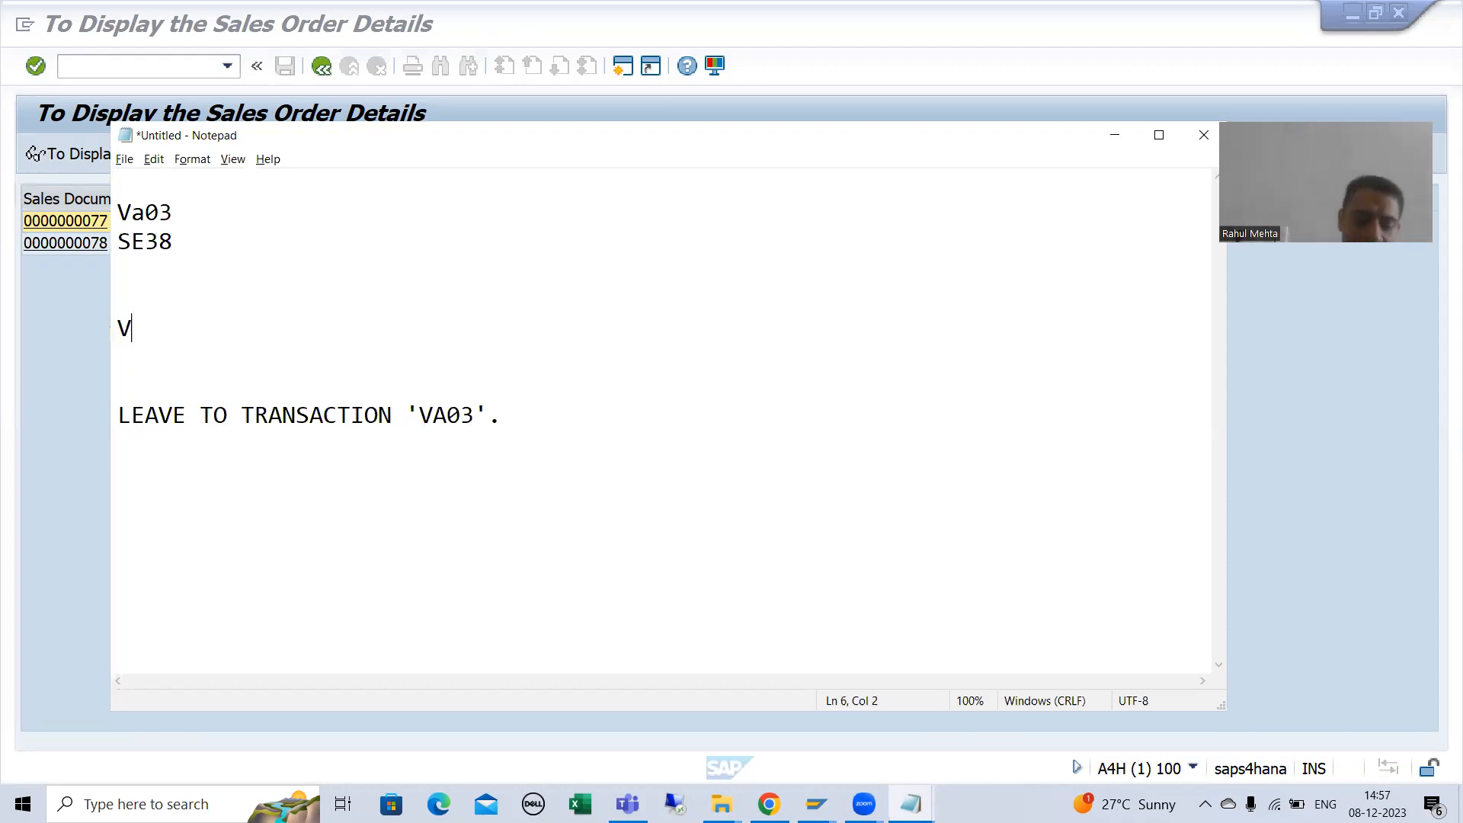
{"action": "type", "text": "A03"}
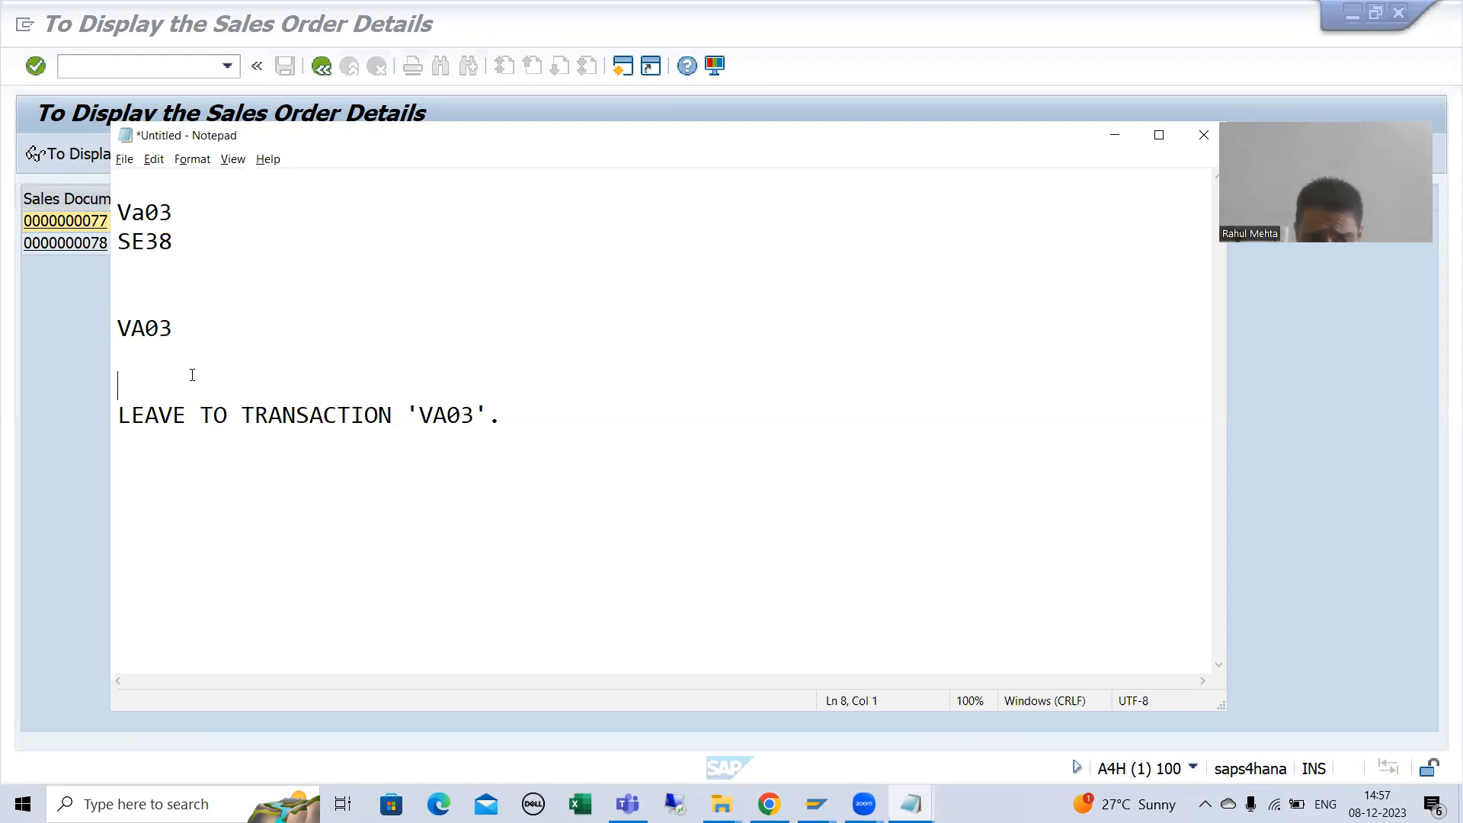
{"action": "type", "text": "CL"}
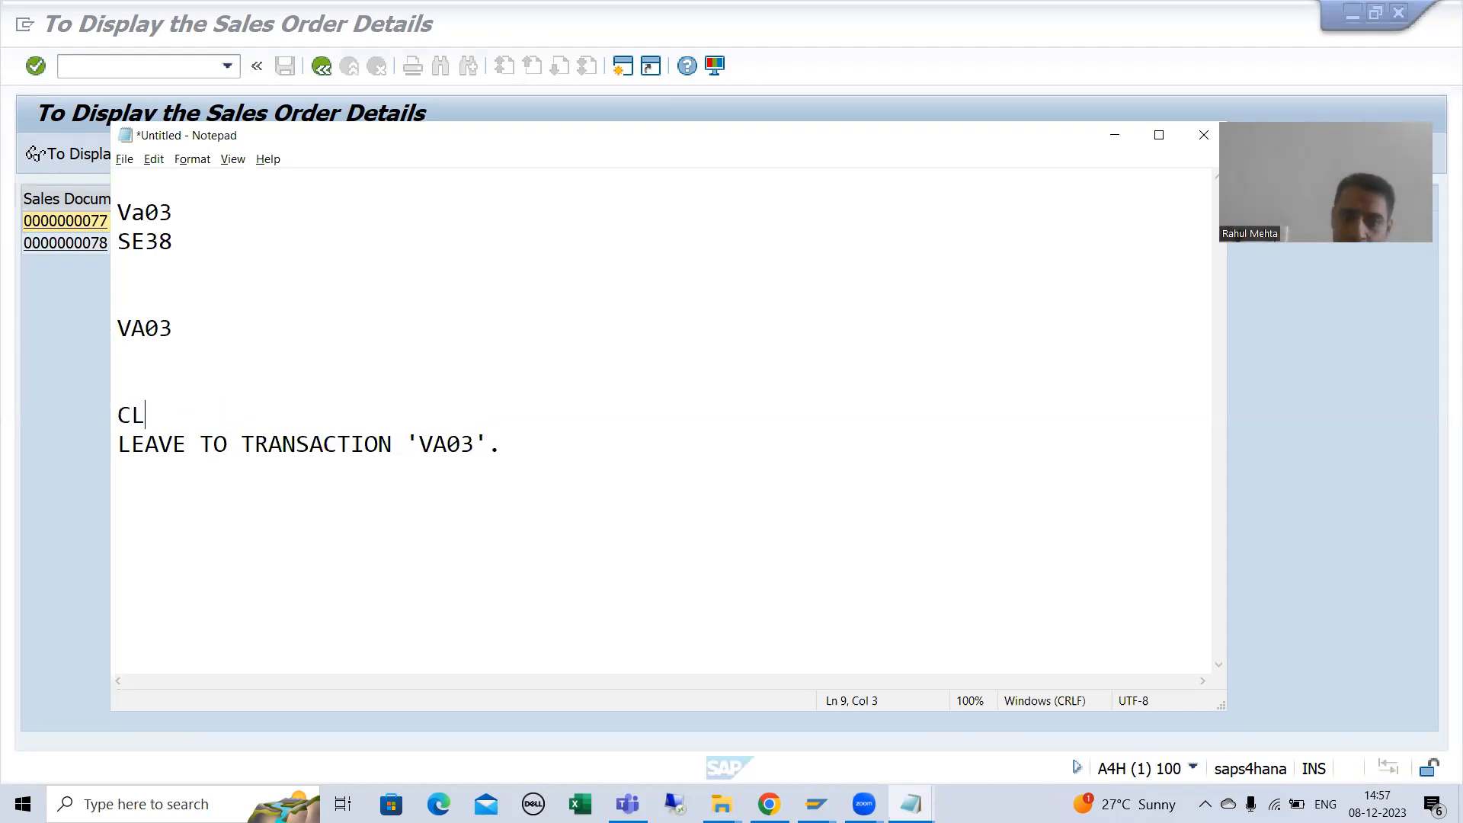
{"action": "type", "text": "ALL T"}
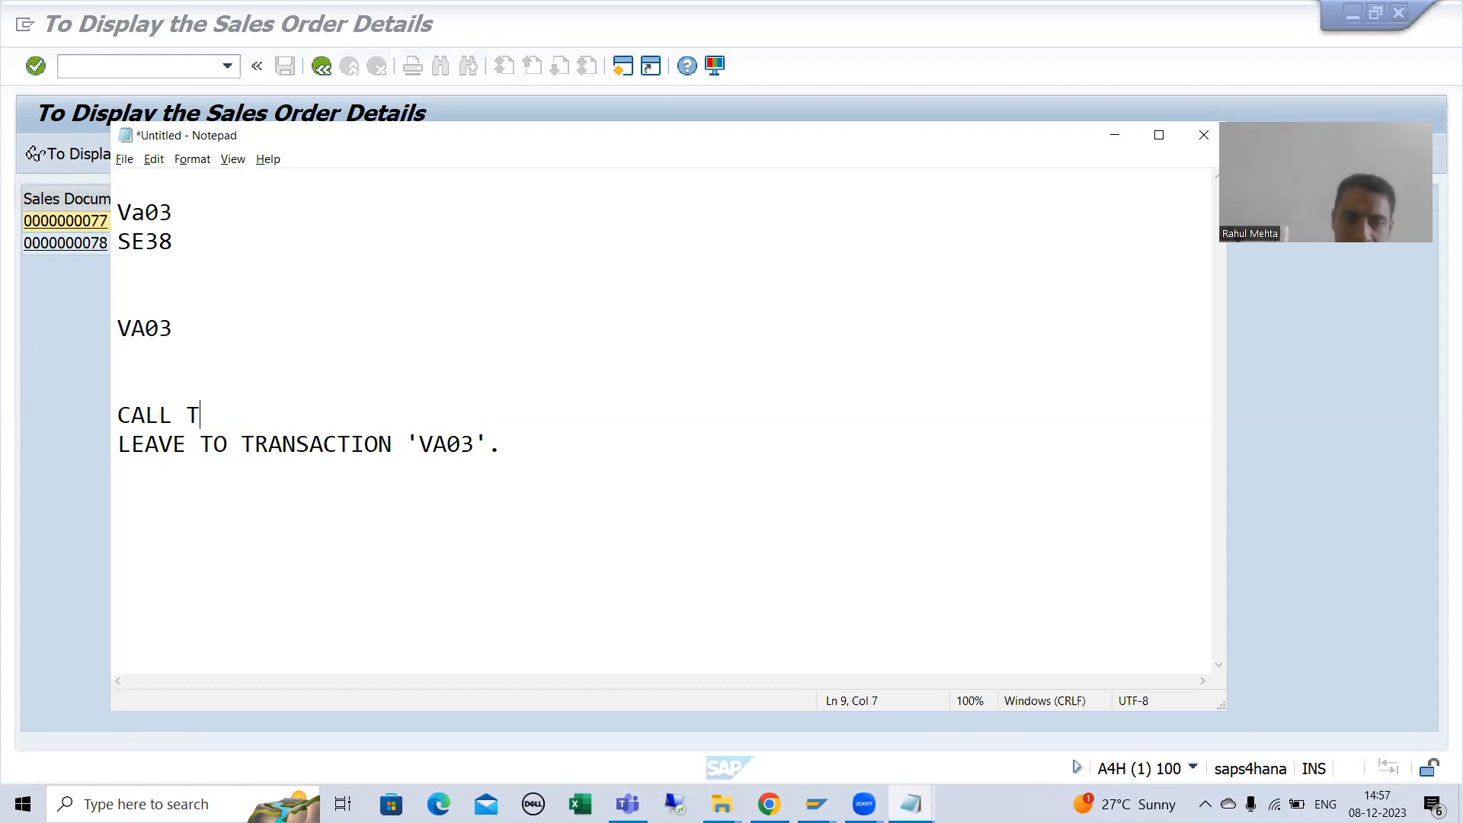
{"action": "type", "text": "RANSACTI"}
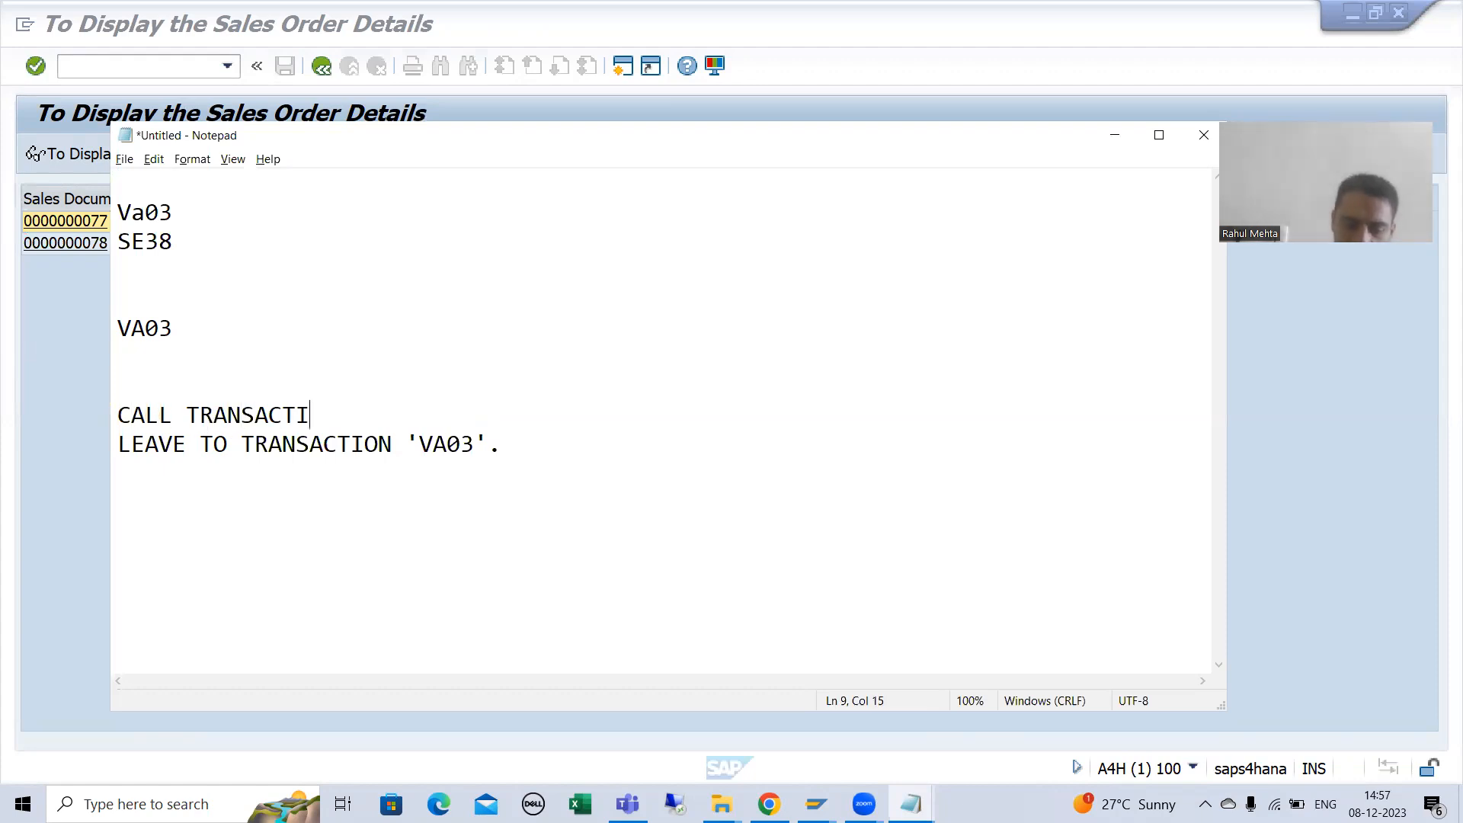
{"action": "type", "text": "ON 'VA"}
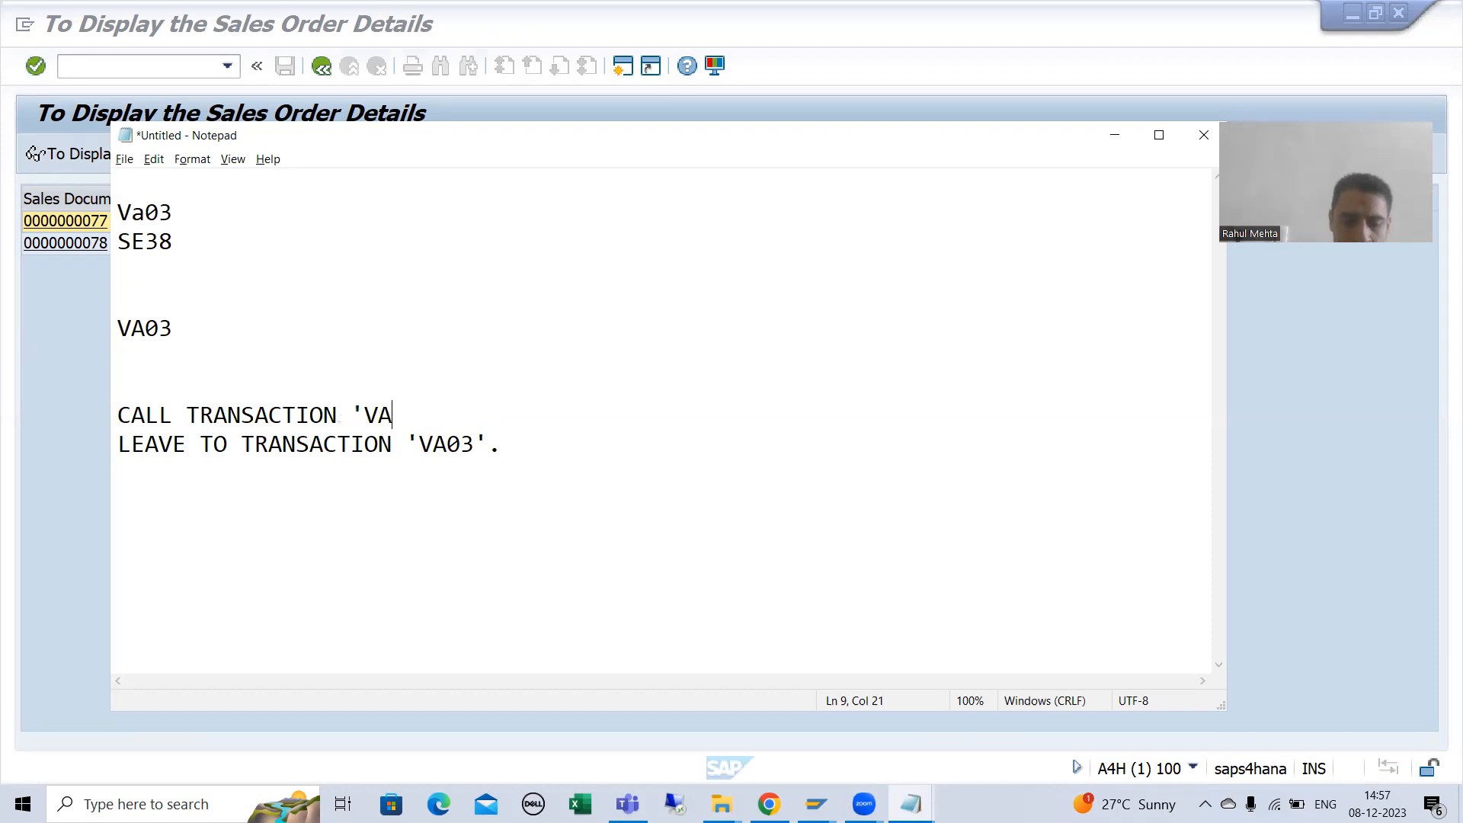
{"action": "type", "text": "03'."}
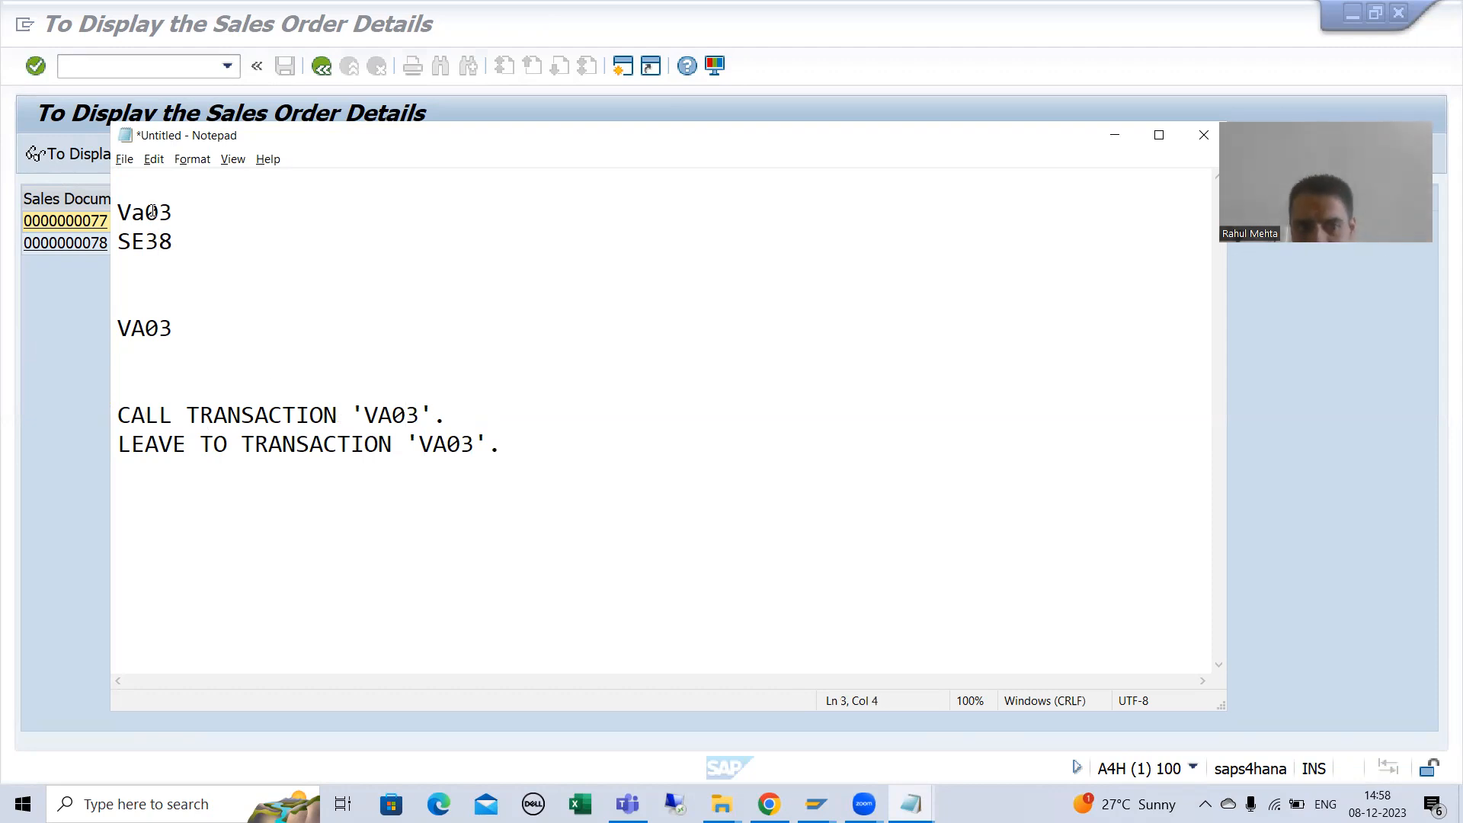
Step: Type SE38 again and delete the duplicate SE38 line
{"action": "left_click", "coordinate": [167, 221]}
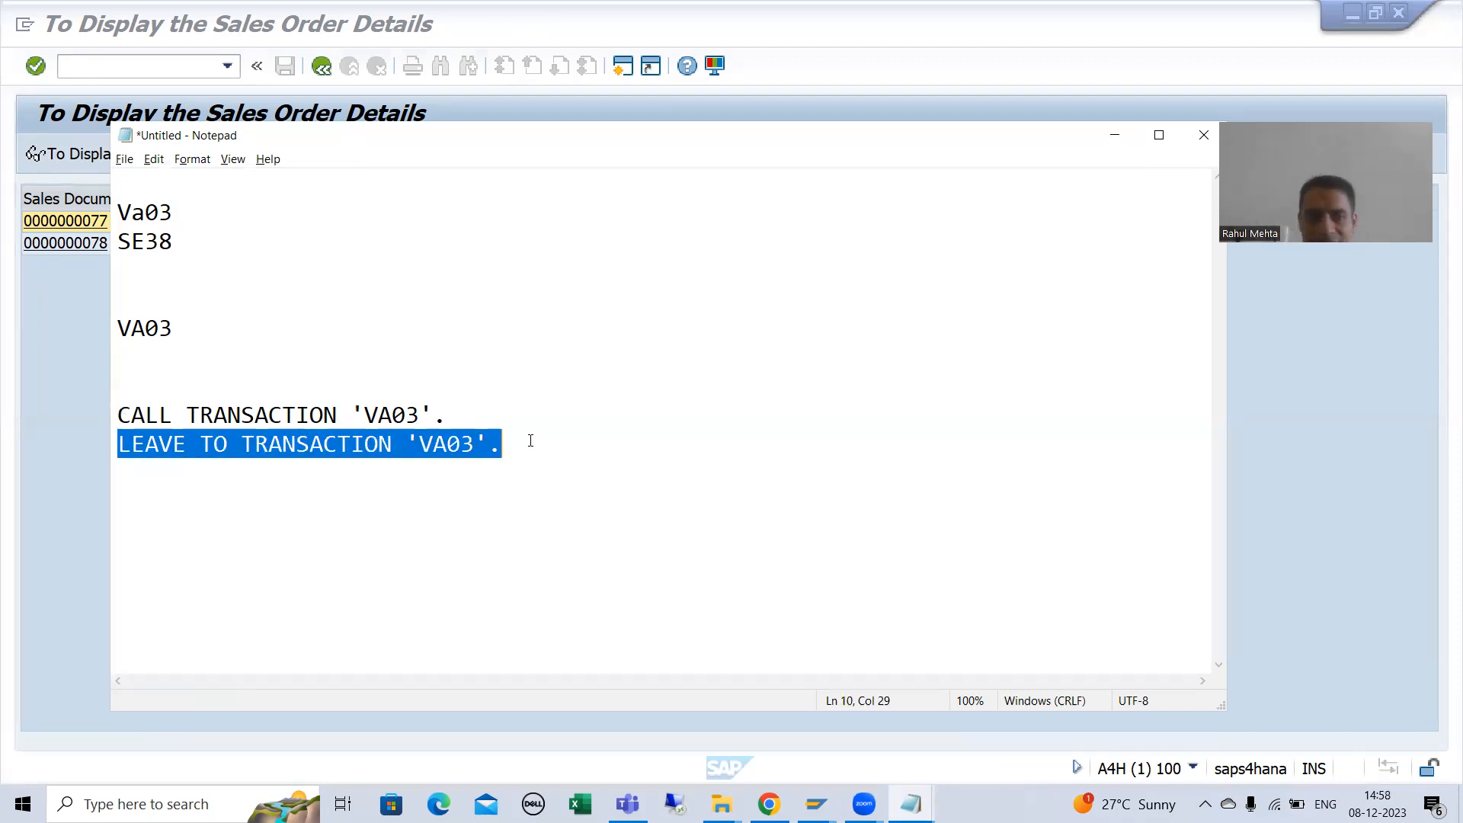
{"action": "left_click", "coordinate": [213, 400]}
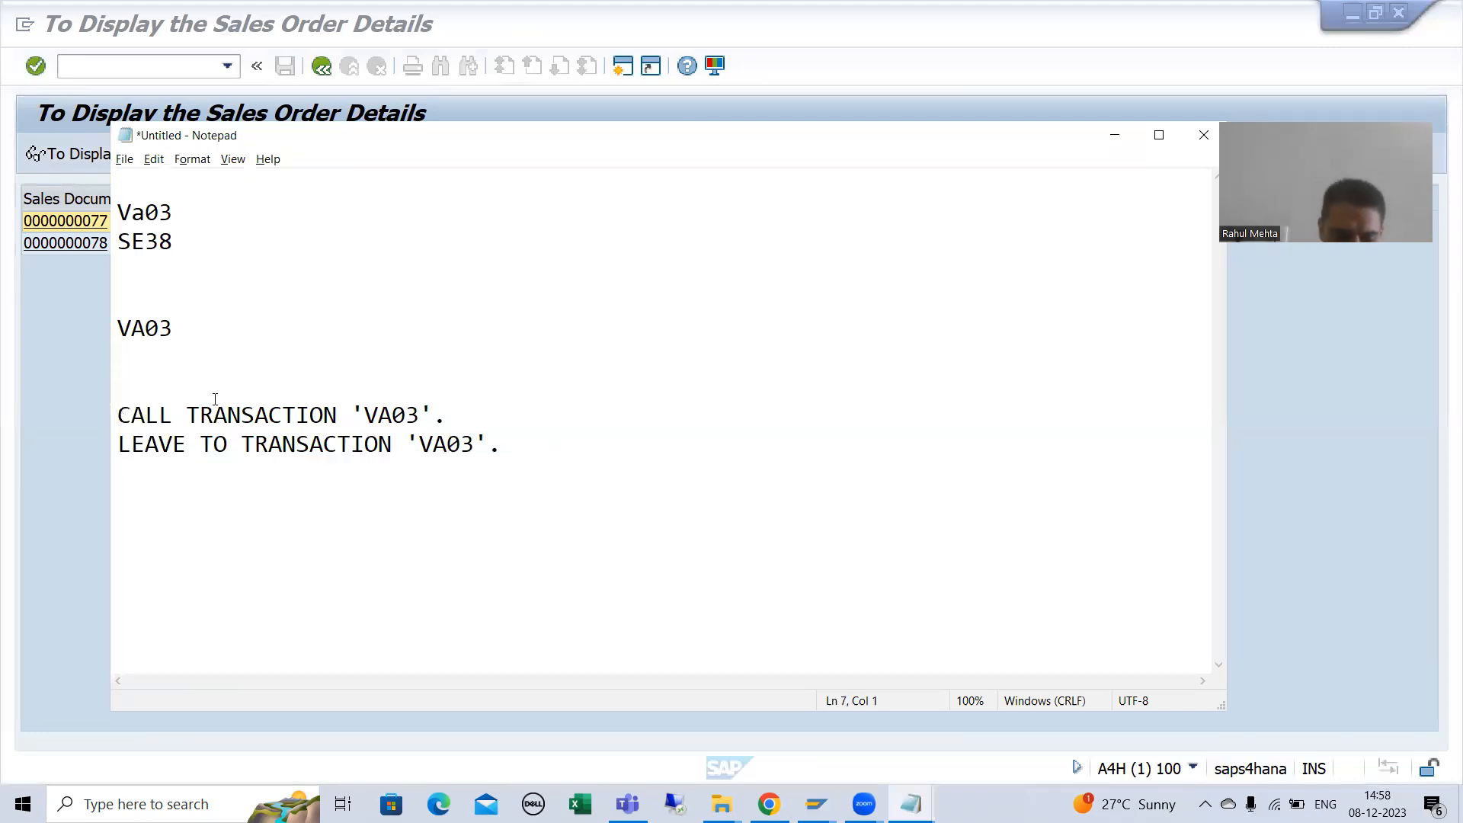
{"action": "type", "text": "SE38"}
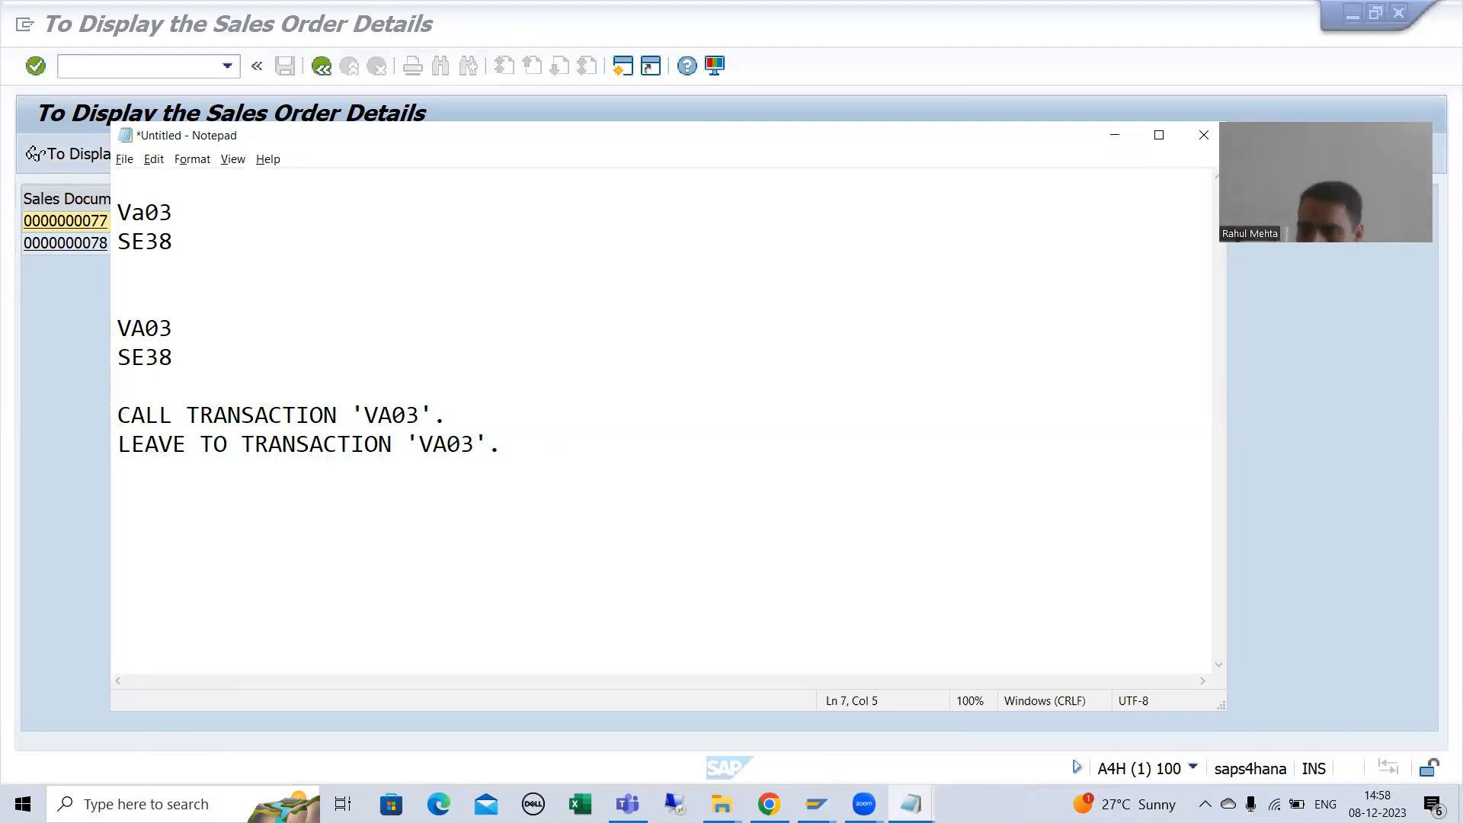
{"action": "double_click", "coordinate": [144, 358]}
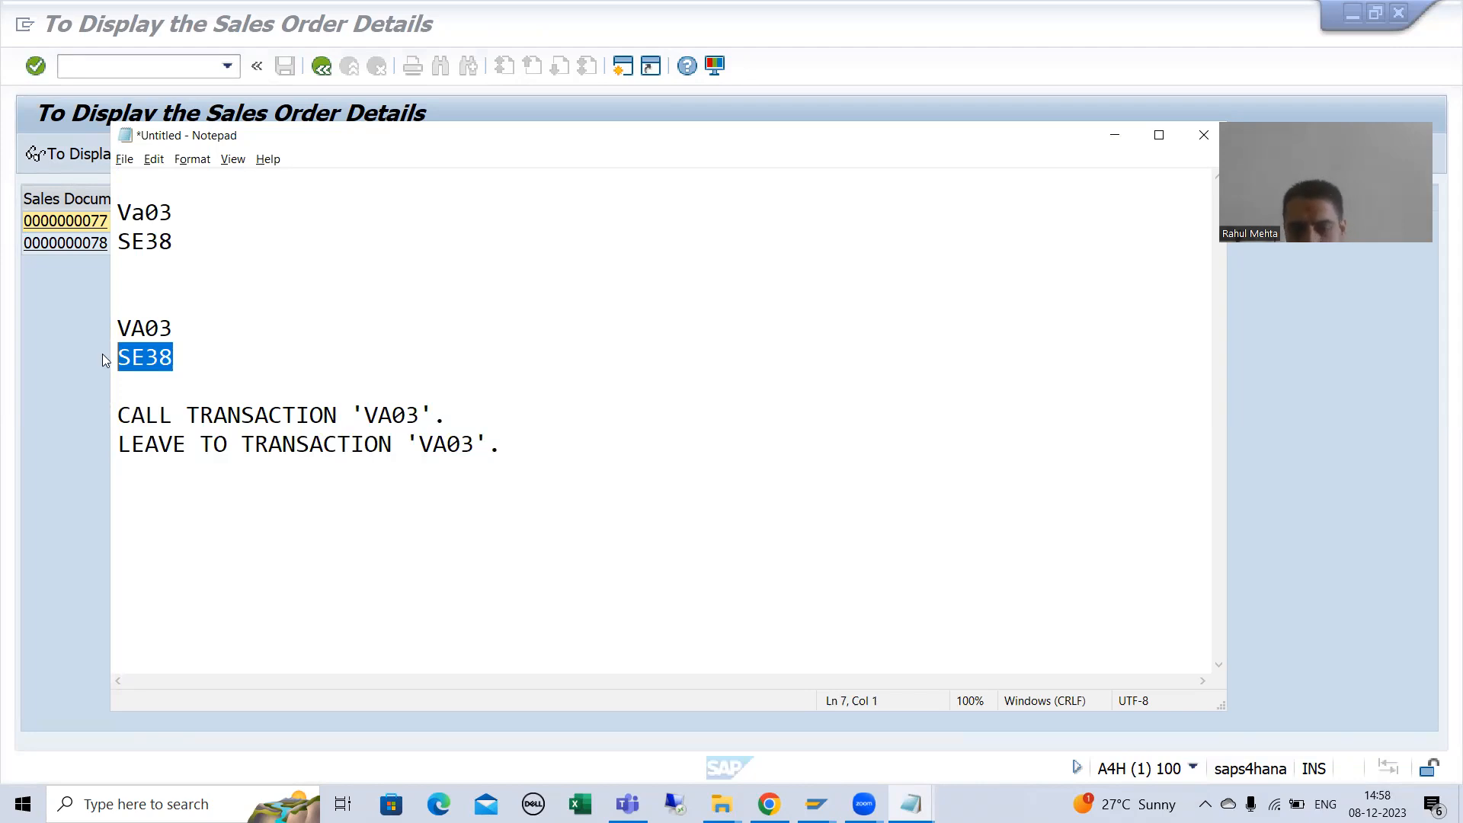
{"action": "key", "text": "Delete"}
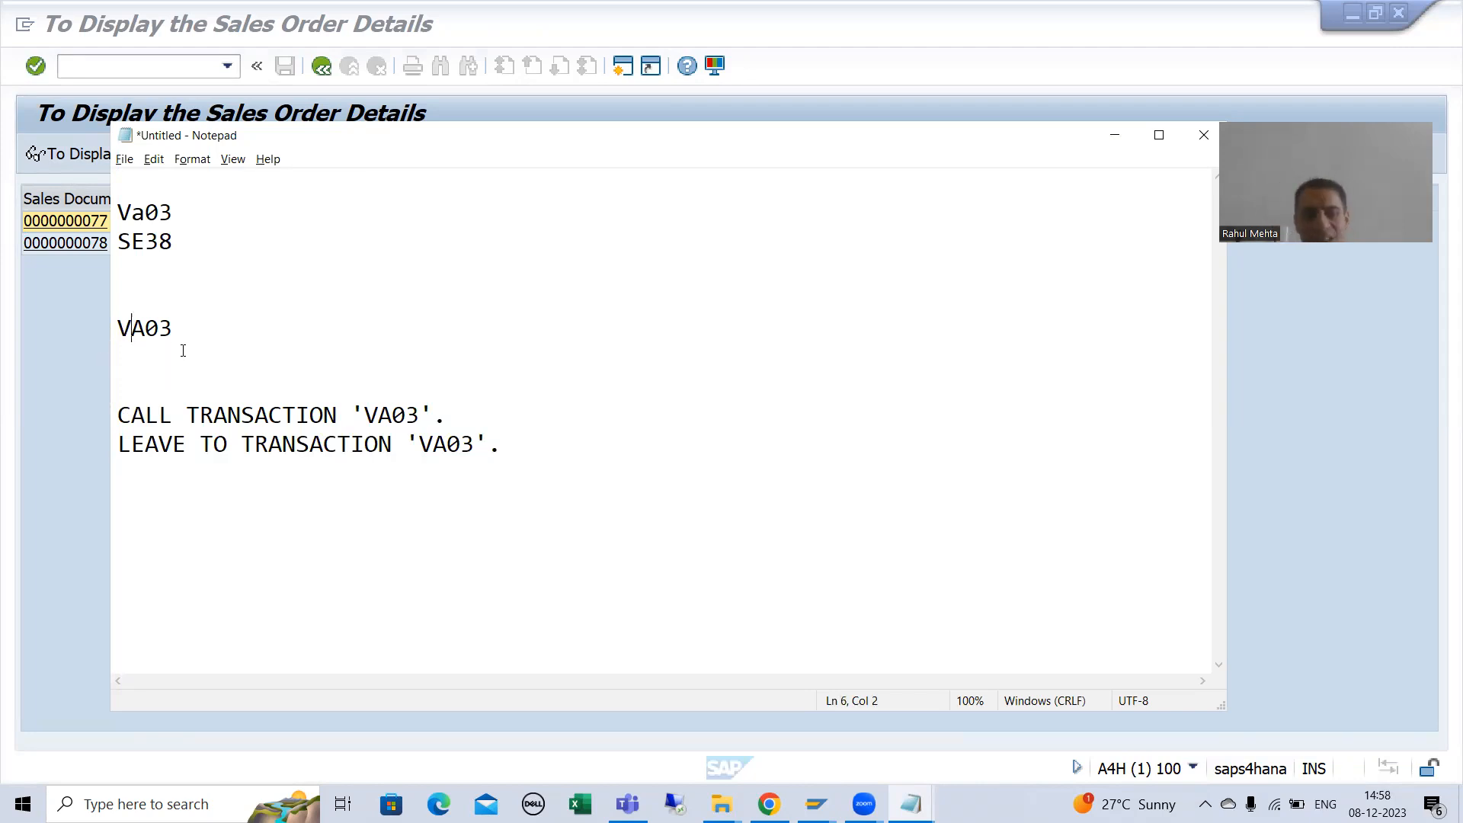
{"action": "mouse_move", "coordinate": [183, 386]}
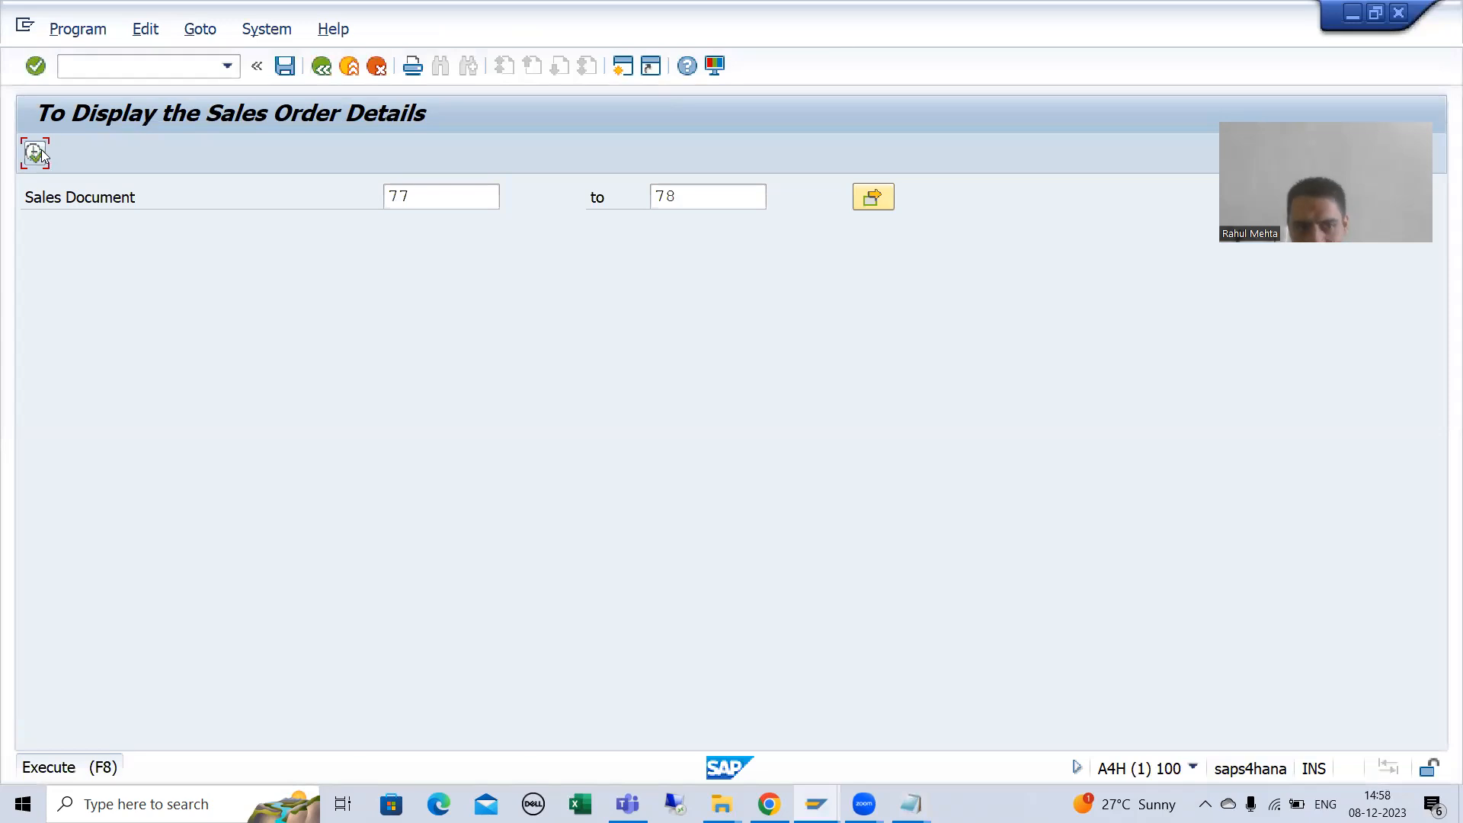
Step: Rerun the report for documents 77 to 78 and open order 77 in VA03
{"action": "left_click", "coordinate": [34, 153]}
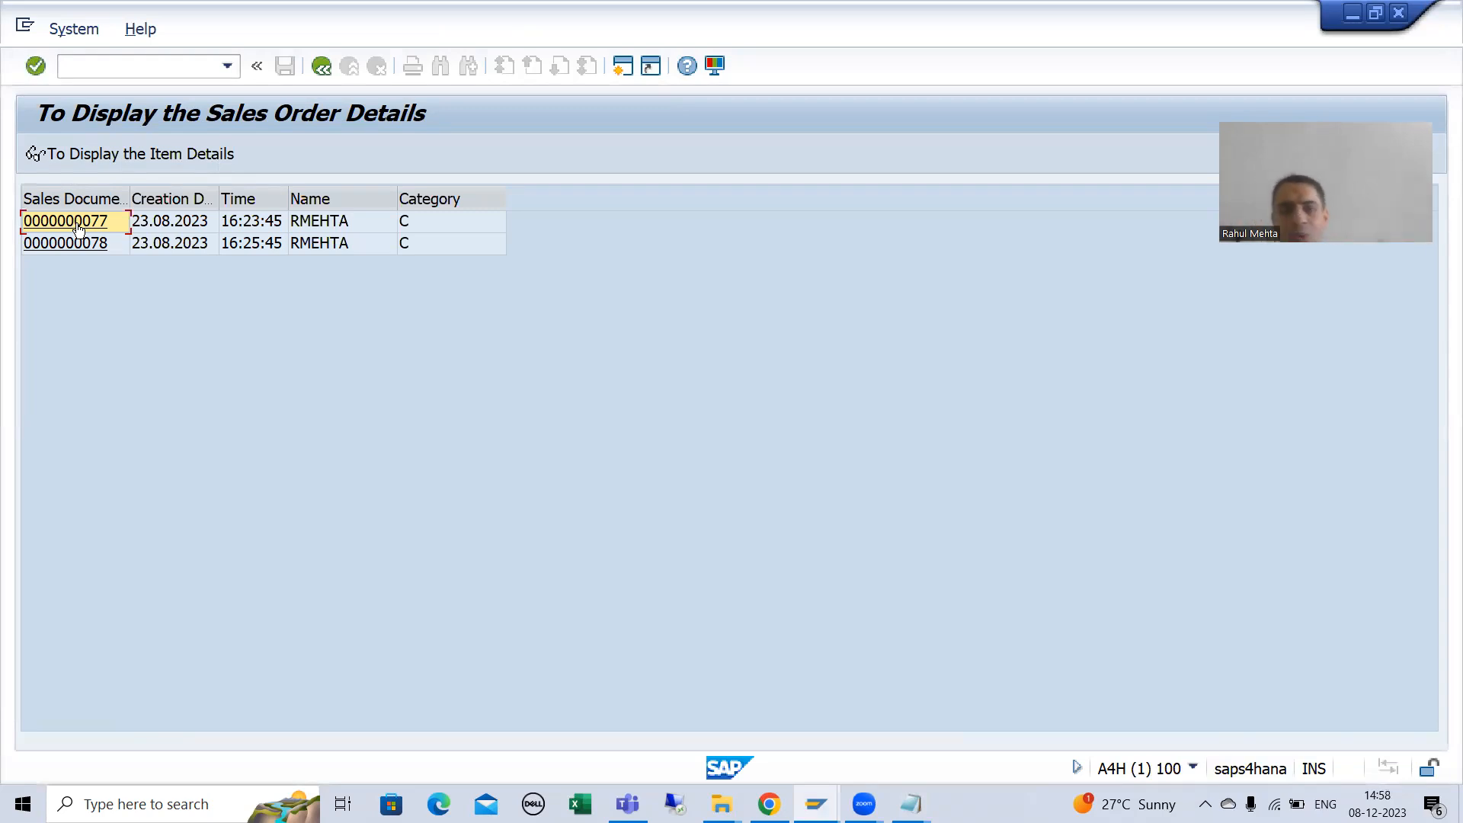
{"action": "double_click", "coordinate": [63, 221]}
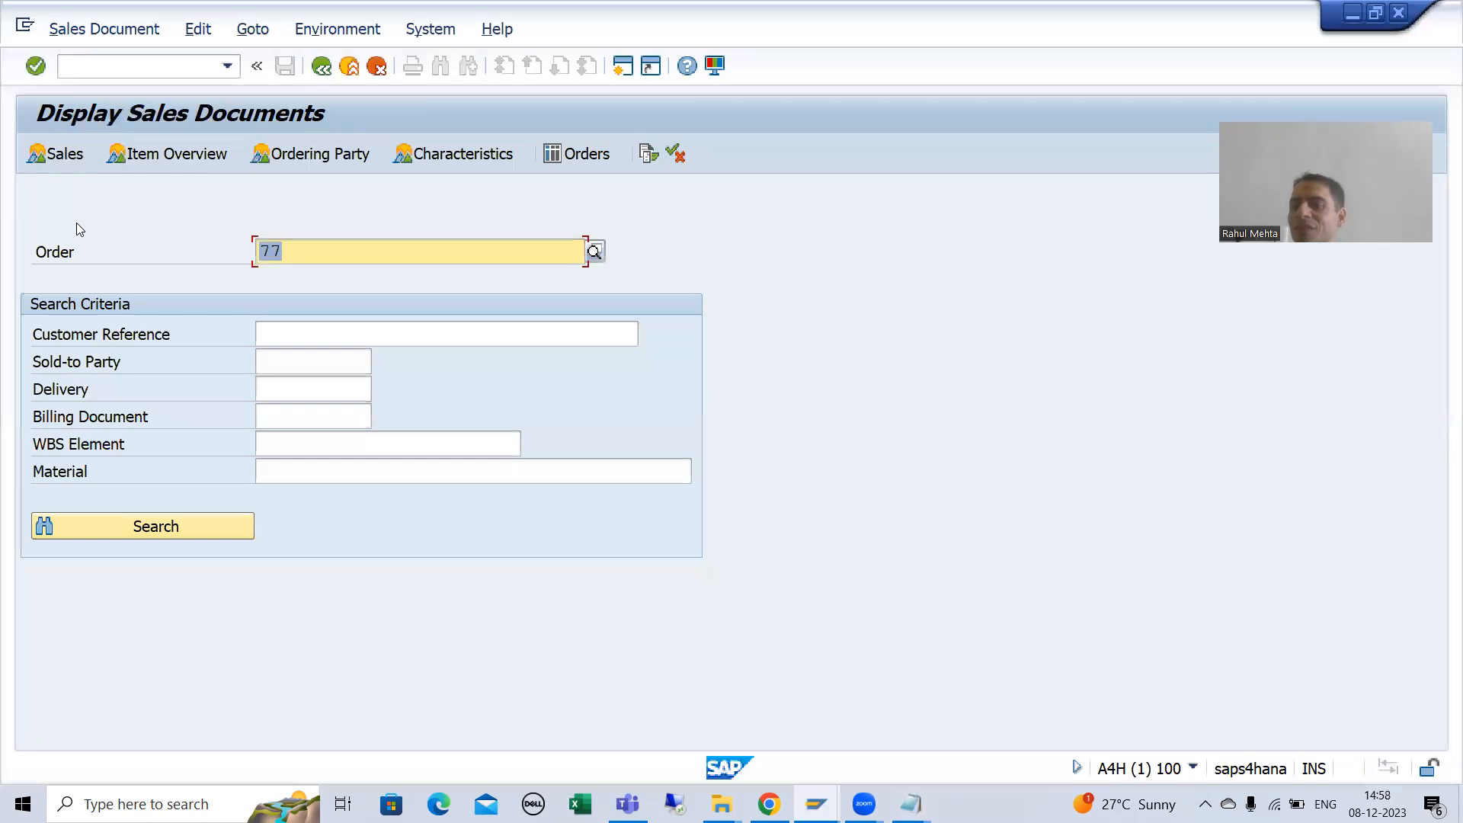
{"action": "mouse_move", "coordinate": [321, 65]}
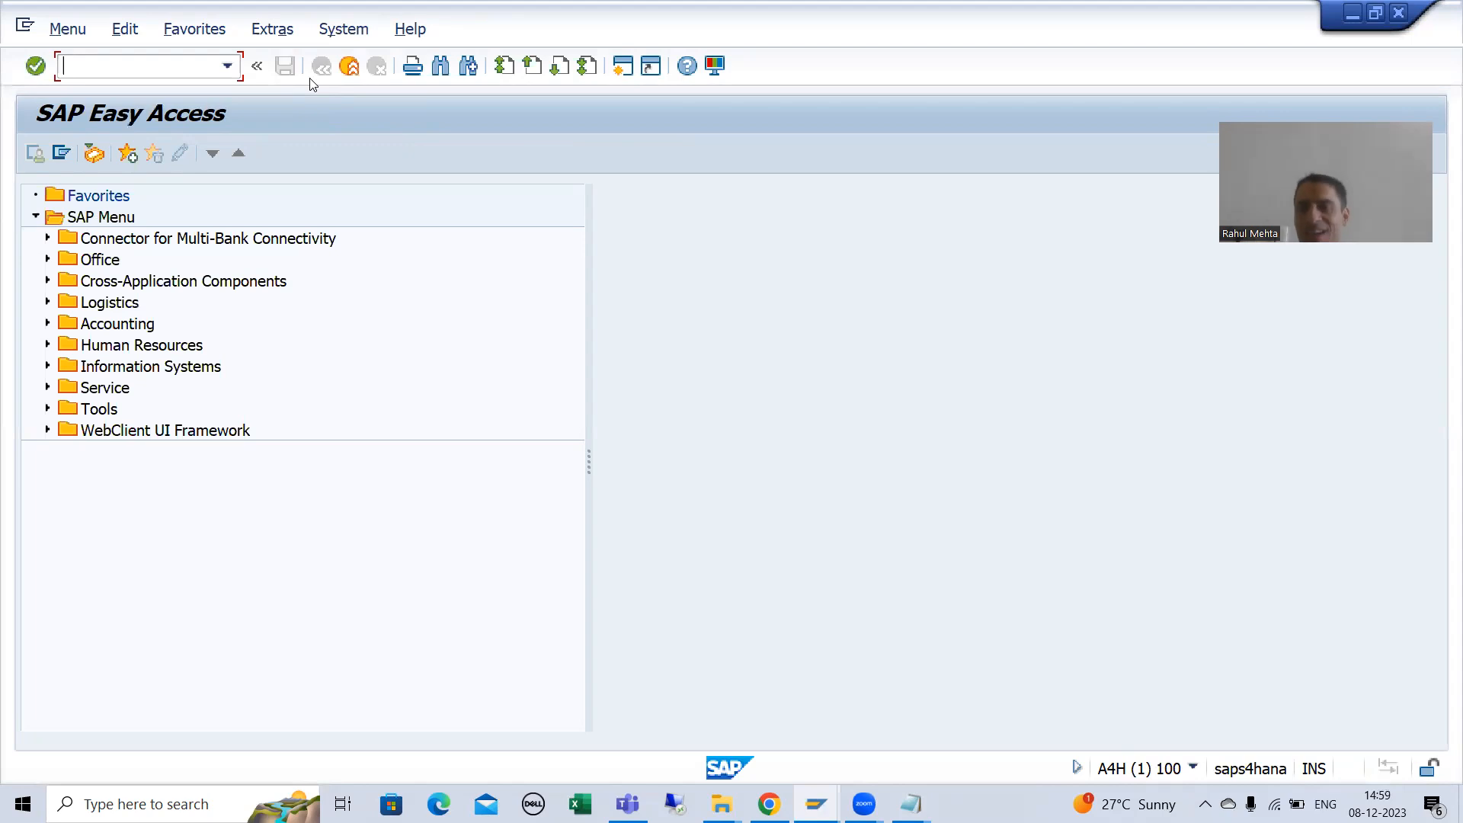
Step: Reopen ZPRG_SALES_ORDER_78 in SE38, review the USER_COMMAND form, and run the report
{"action": "type", "text": "se38"}
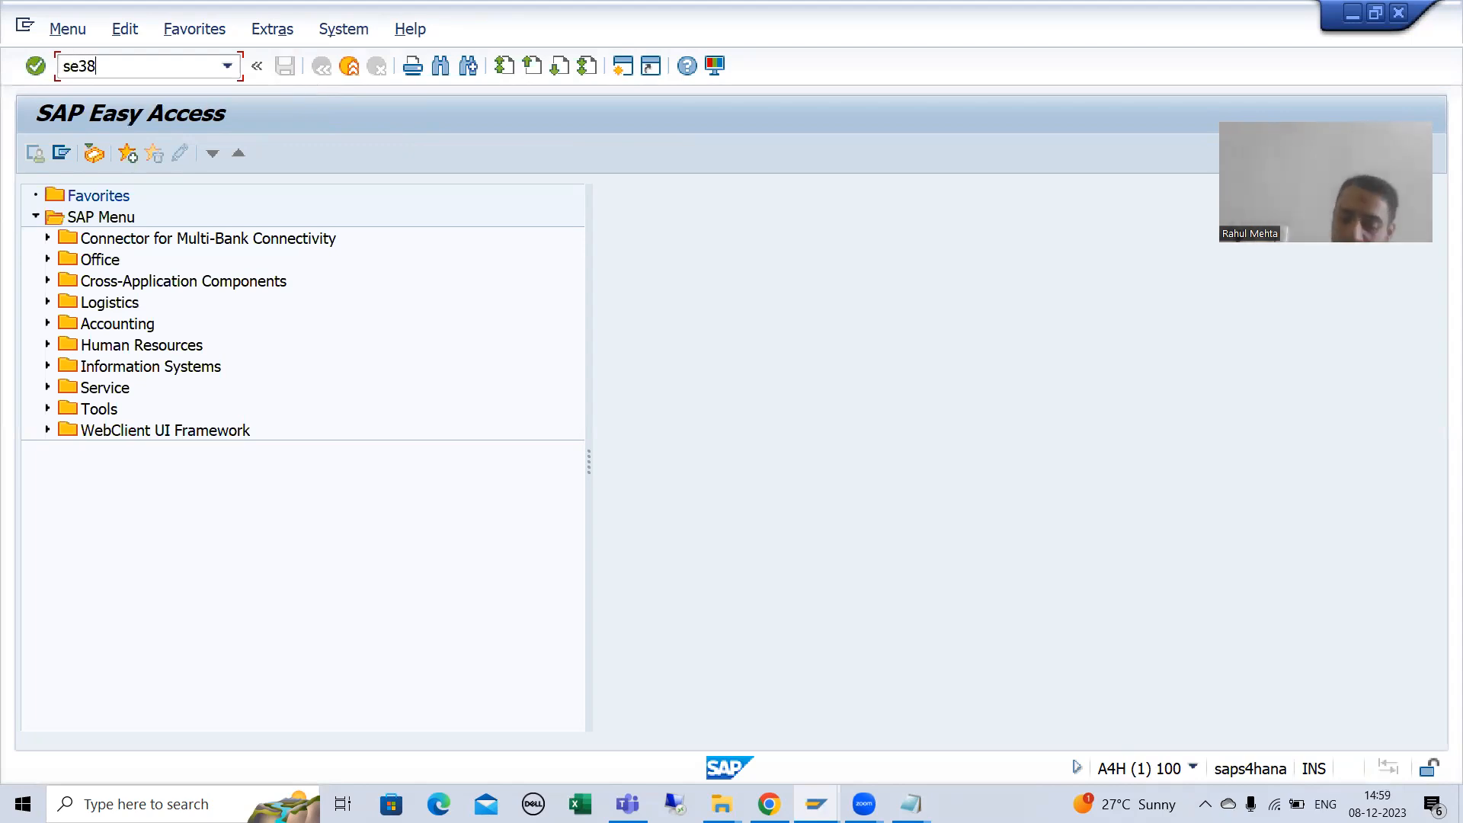
{"action": "key", "text": "Enter"}
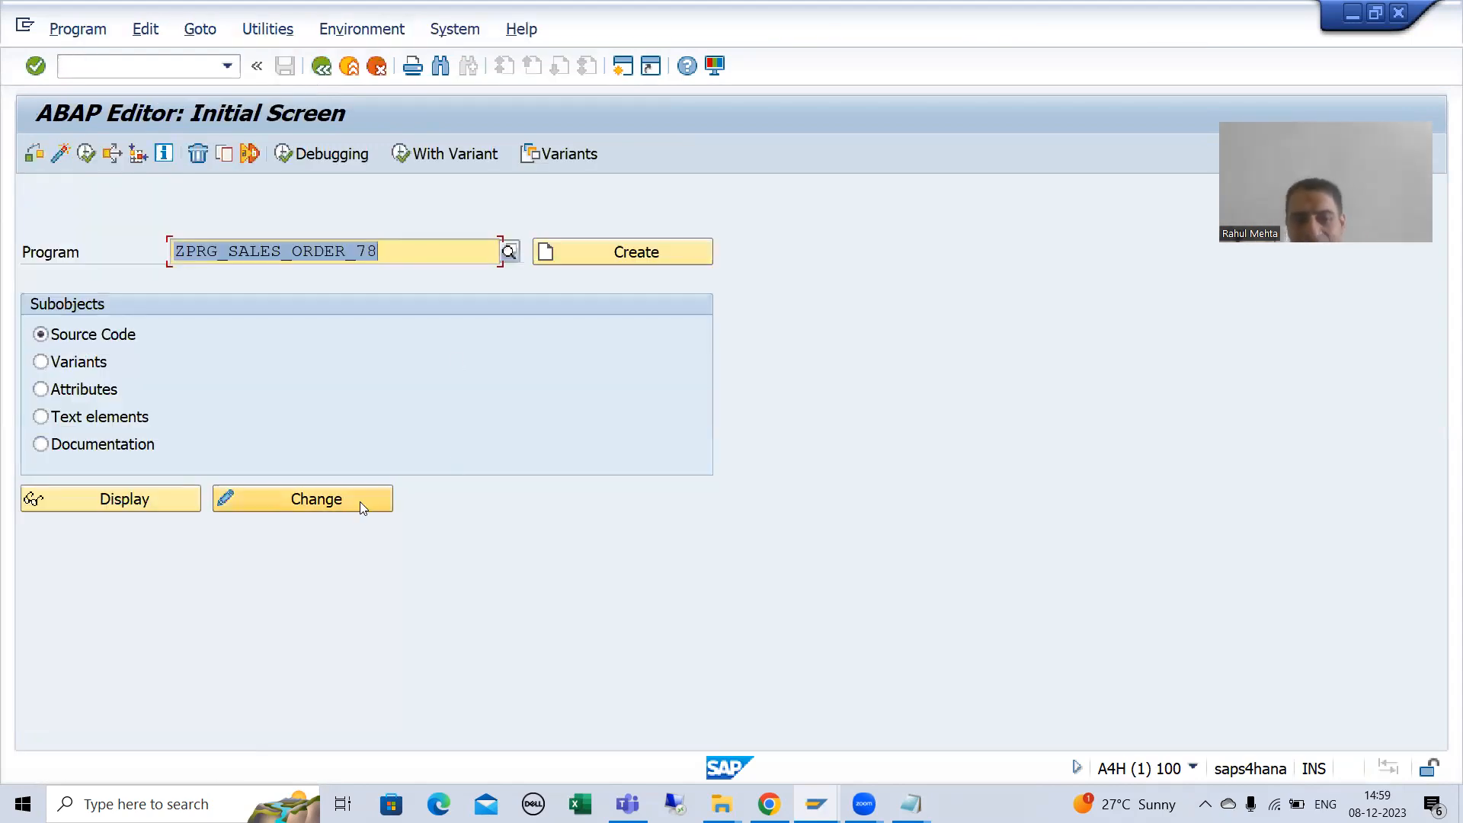
{"action": "left_click", "coordinate": [303, 499]}
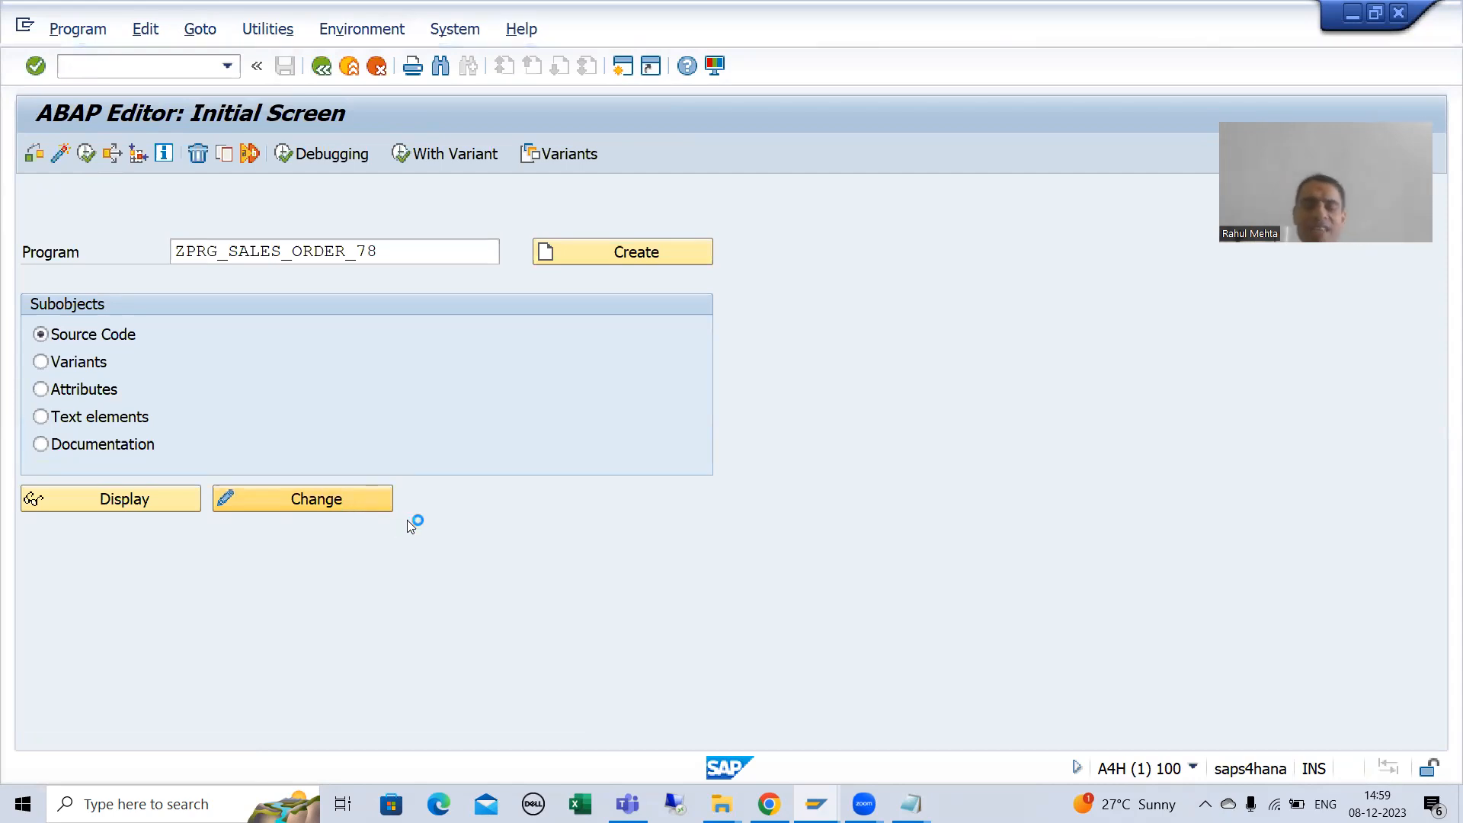
{"action": "left_click", "coordinate": [302, 499]}
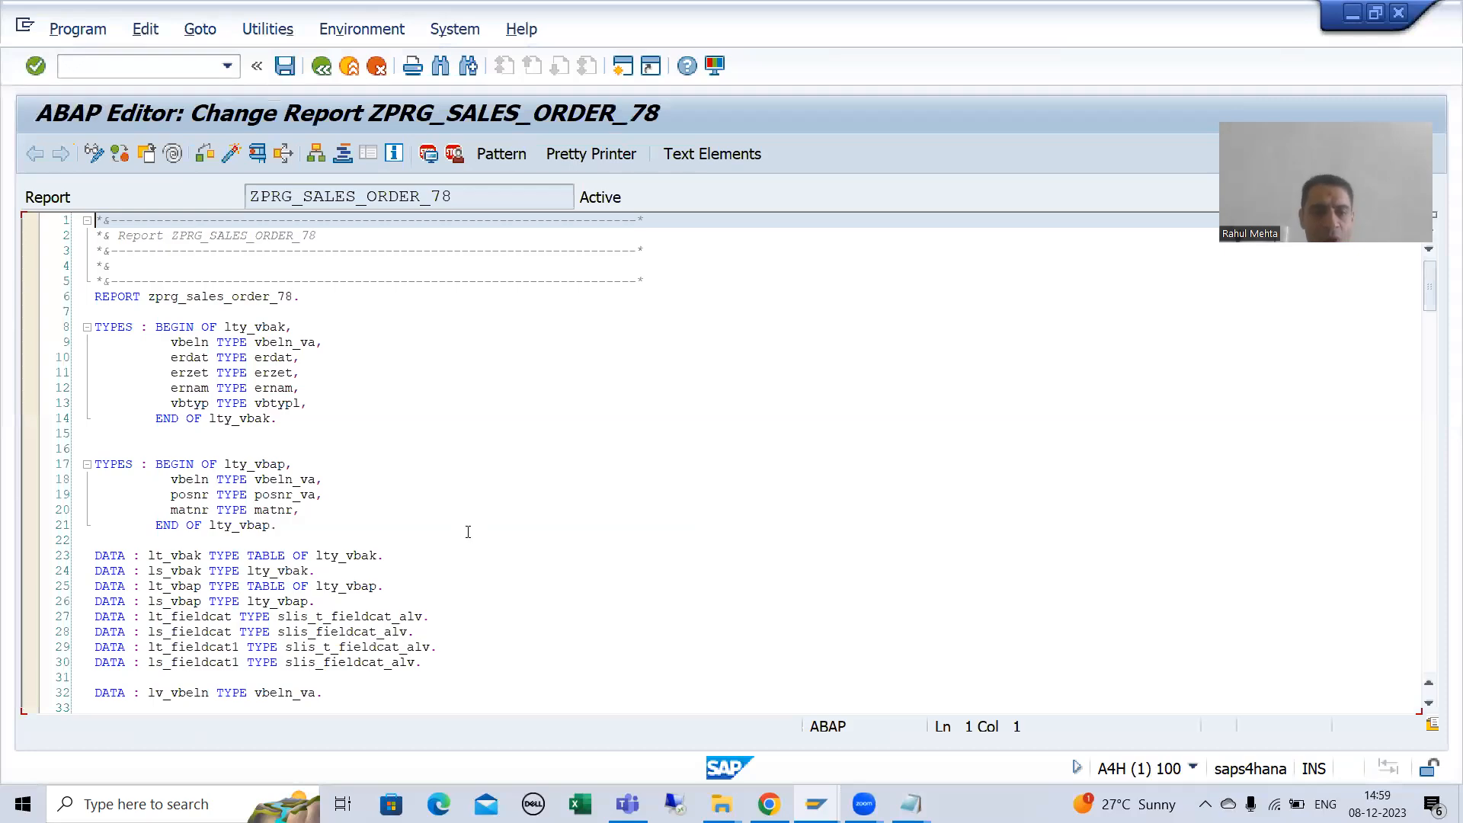
{"action": "scroll", "scroll_direction": "down", "scroll_amount": 3}
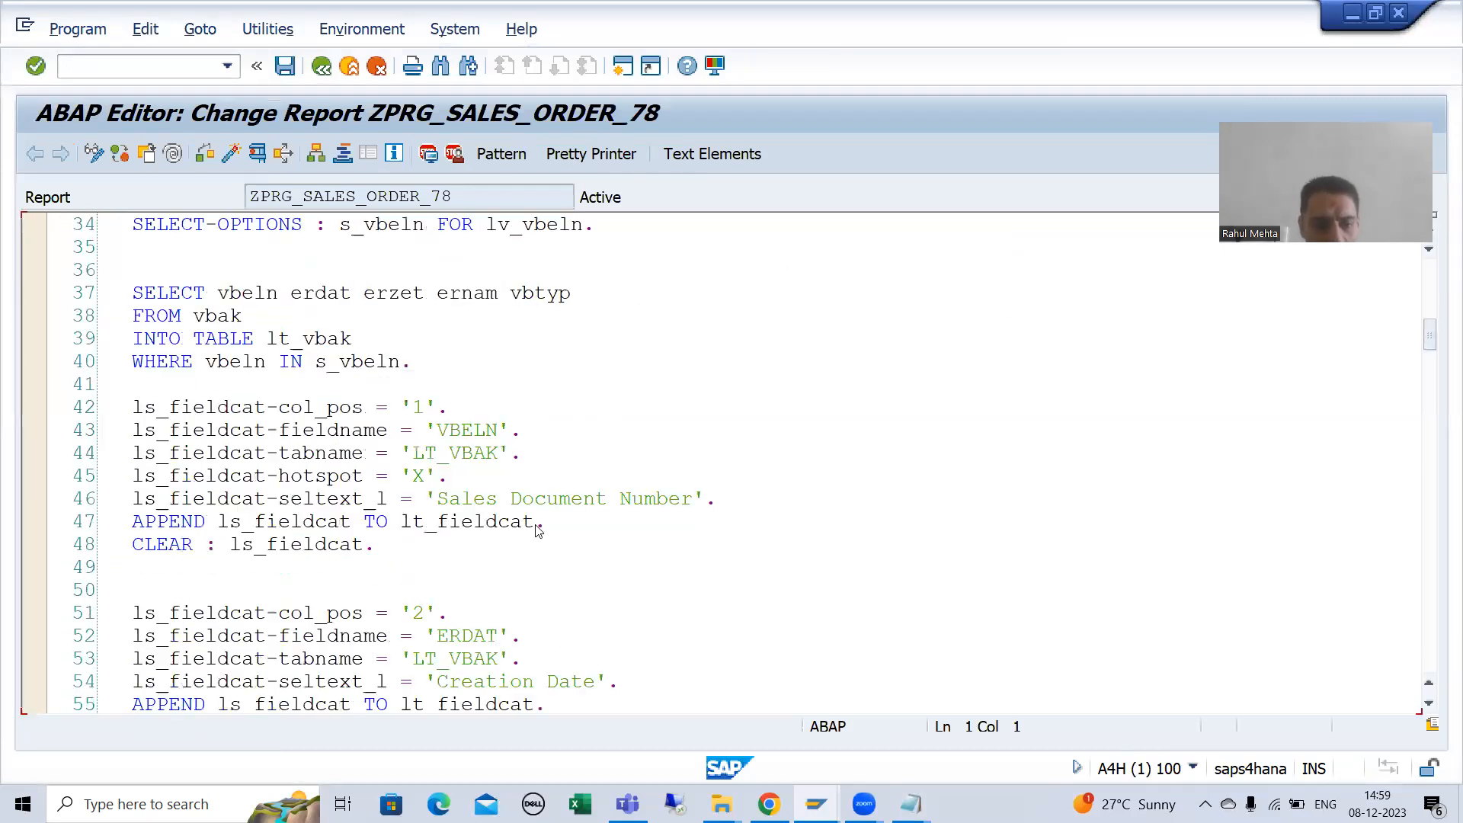
{"action": "scroll", "scroll_direction": "down", "scroll_amount": 3}
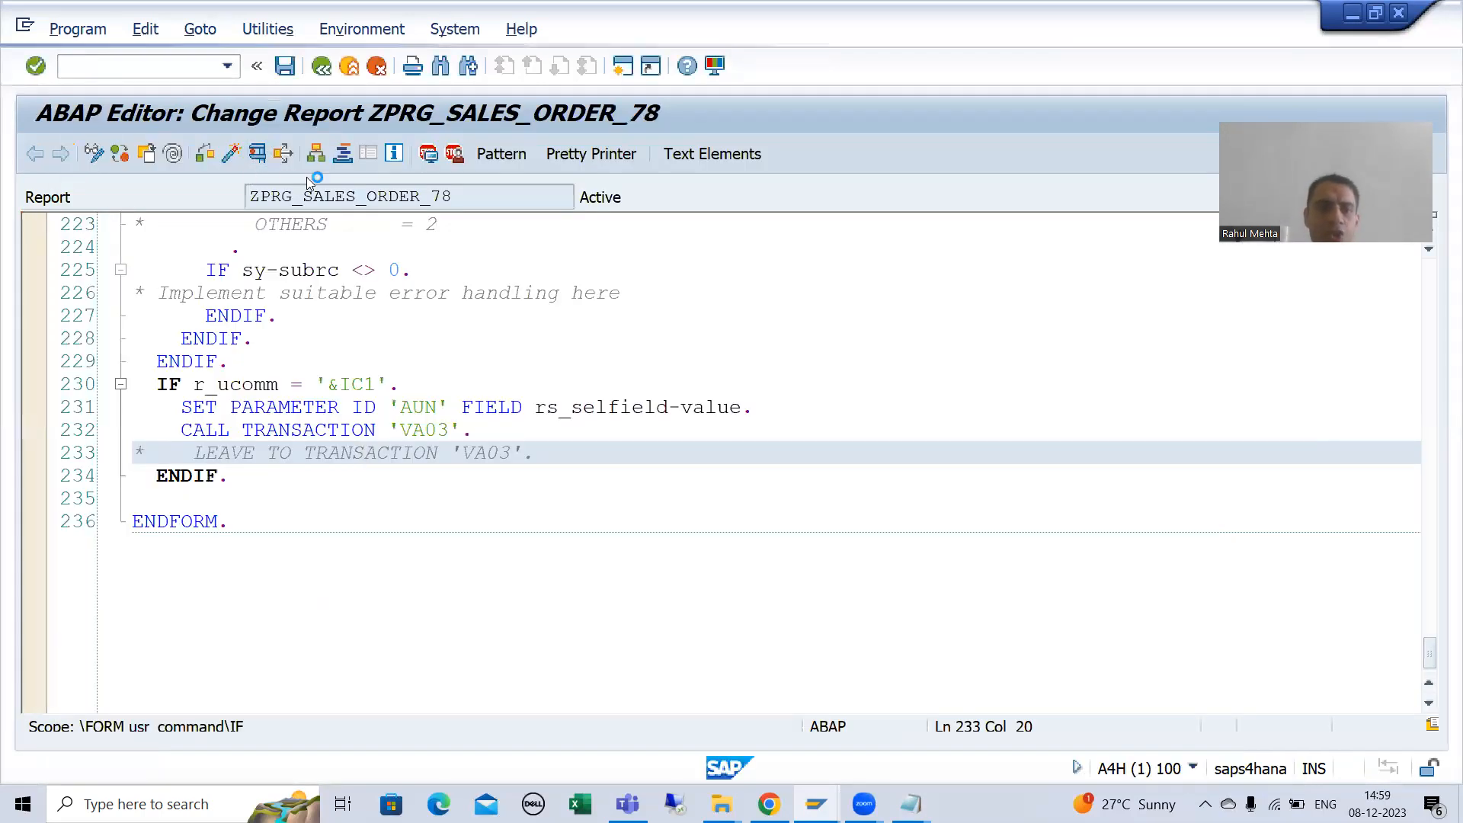
{"action": "key", "text": "F8"}
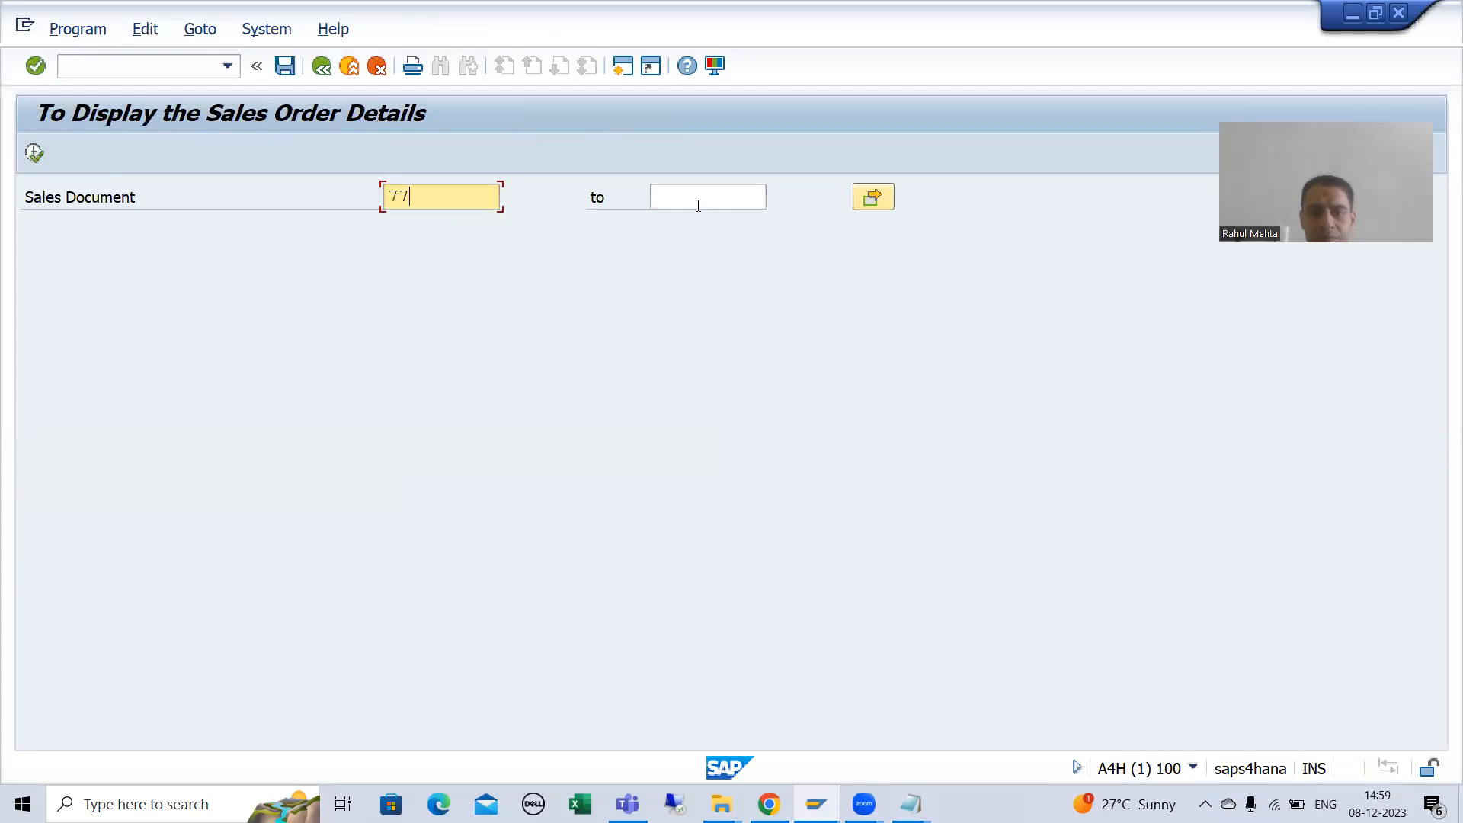
Step: Set upper limit 78, view order 78, return to the ALV list, and leave it
{"action": "type", "text": "78"}
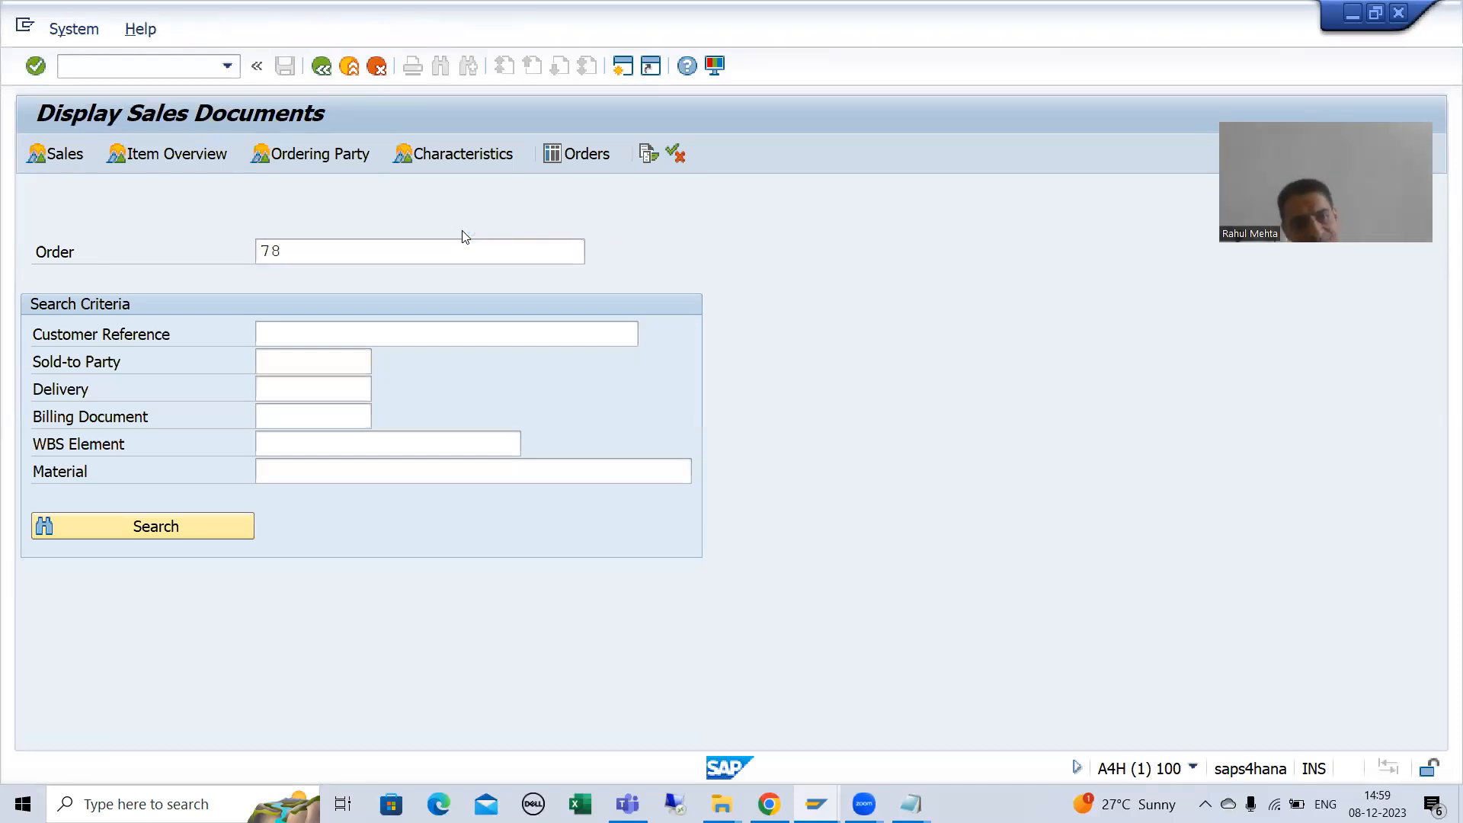
{"action": "left_click", "coordinate": [142, 525]}
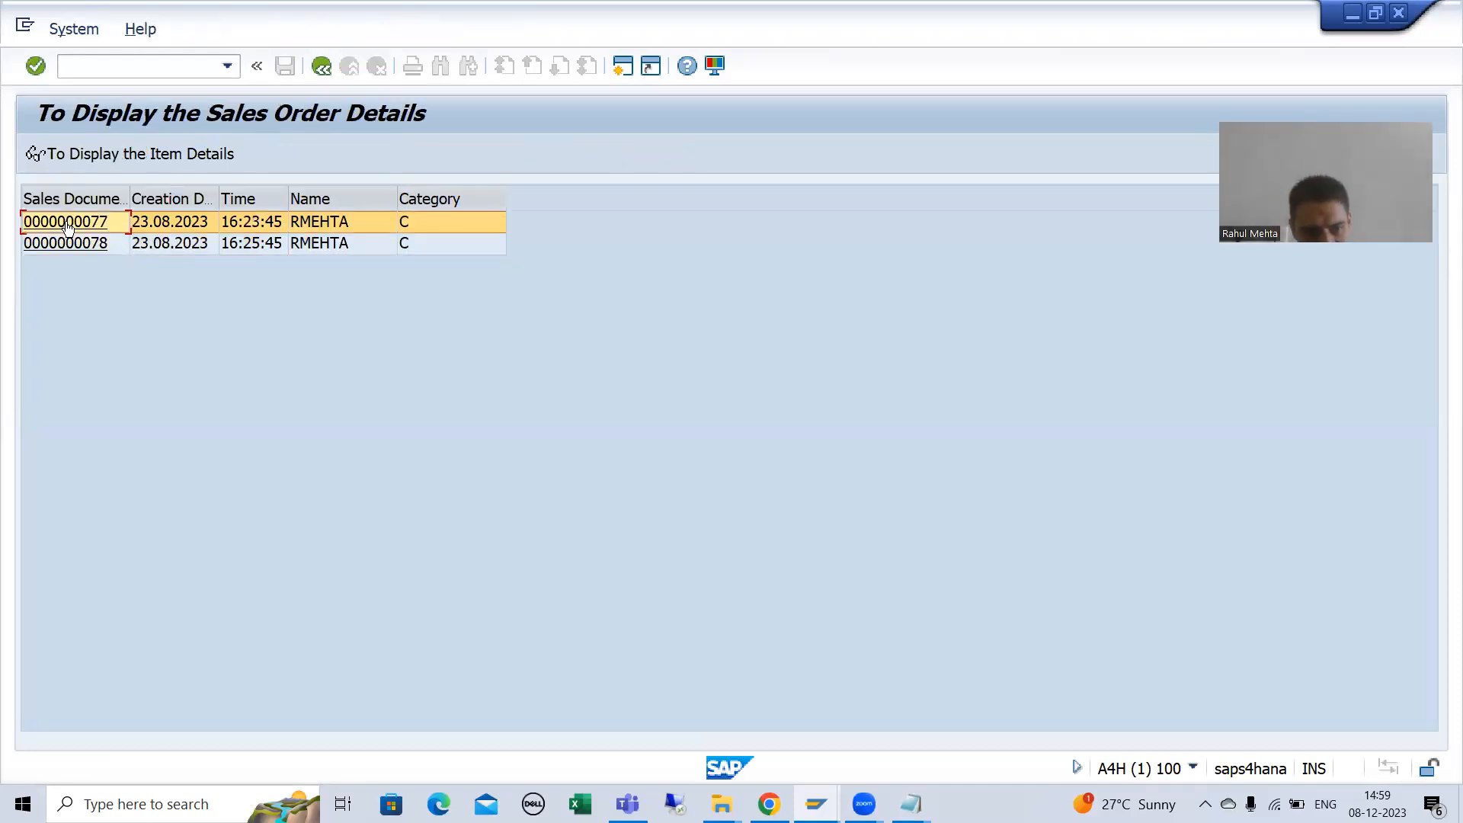
{"action": "double_click", "coordinate": [64, 221]}
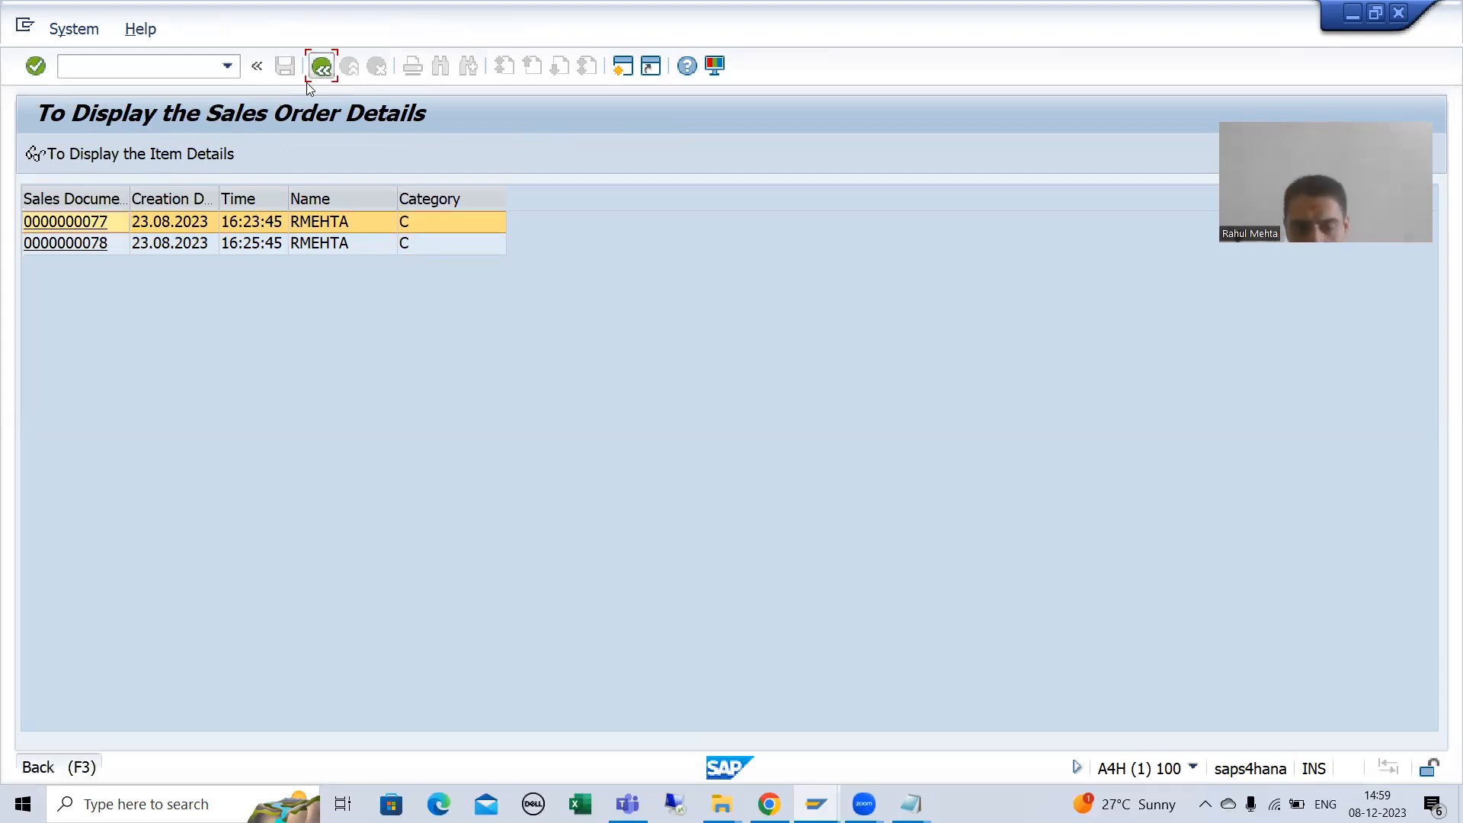
{"action": "left_click", "coordinate": [321, 66]}
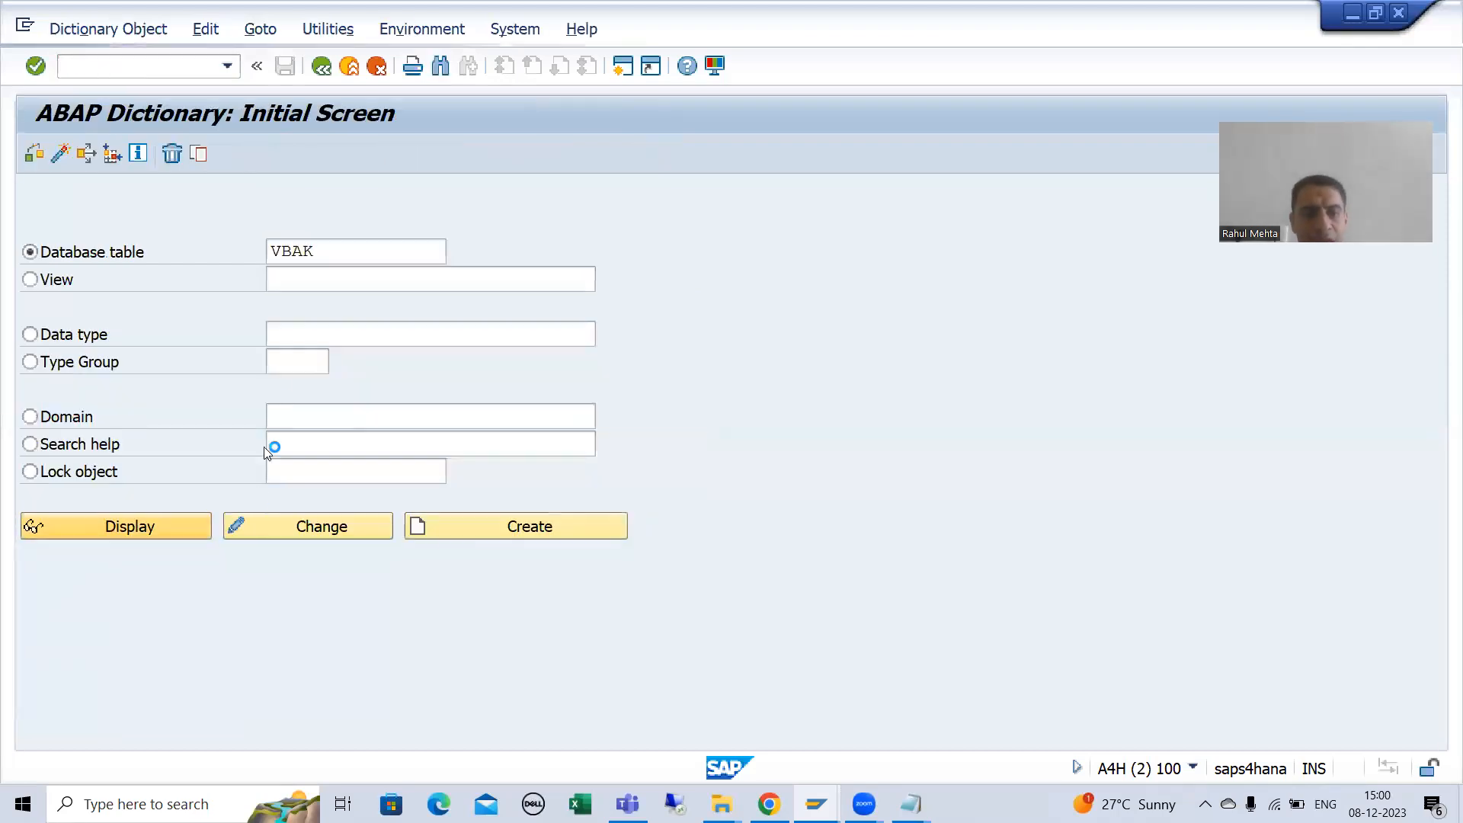
Step: Display table VBAK, drill into data element VBELN_VA, and view its parameter ID AUN
{"action": "left_click", "coordinate": [115, 525]}
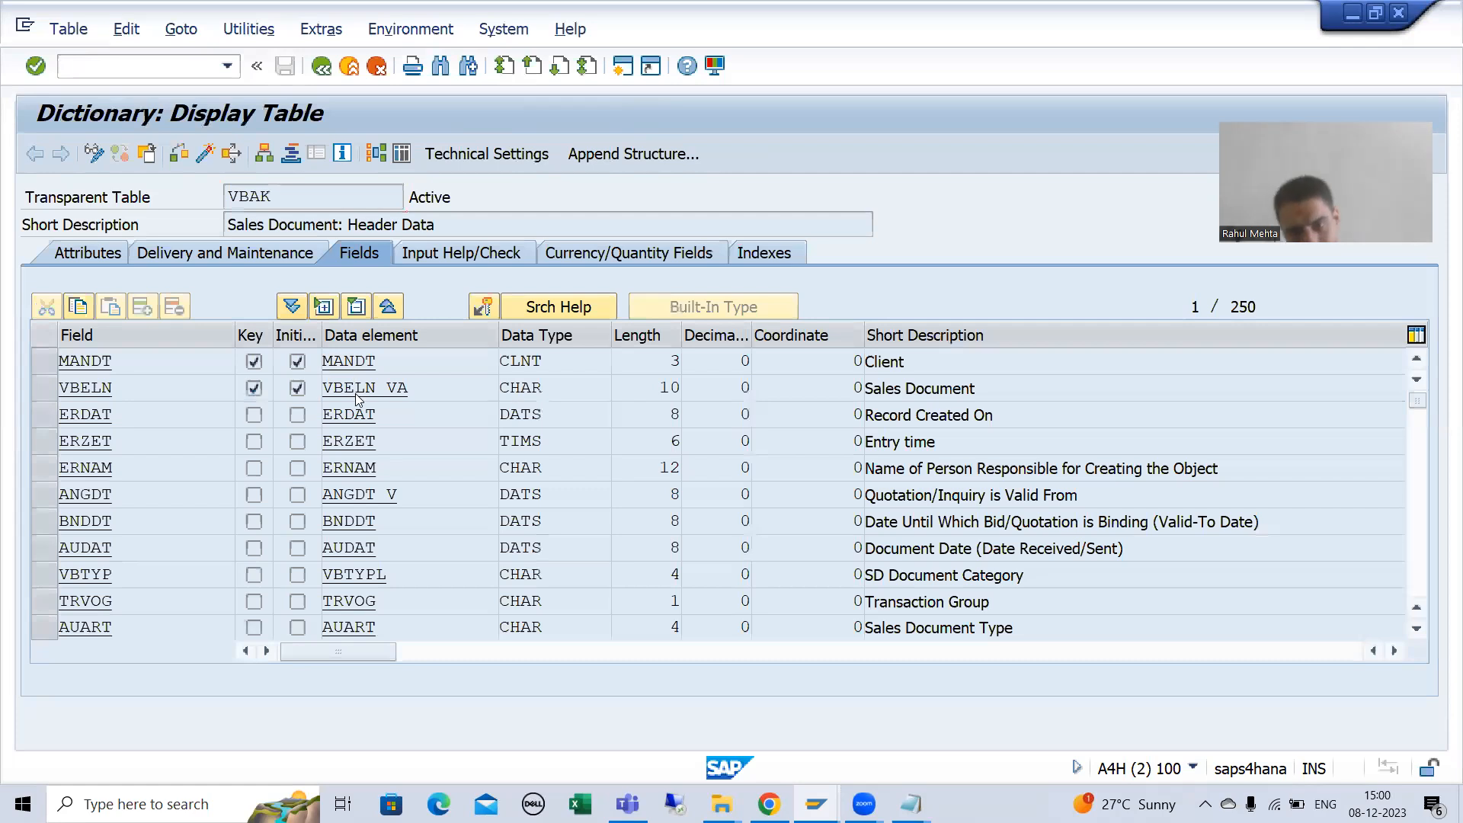
{"action": "double_click", "coordinate": [365, 387]}
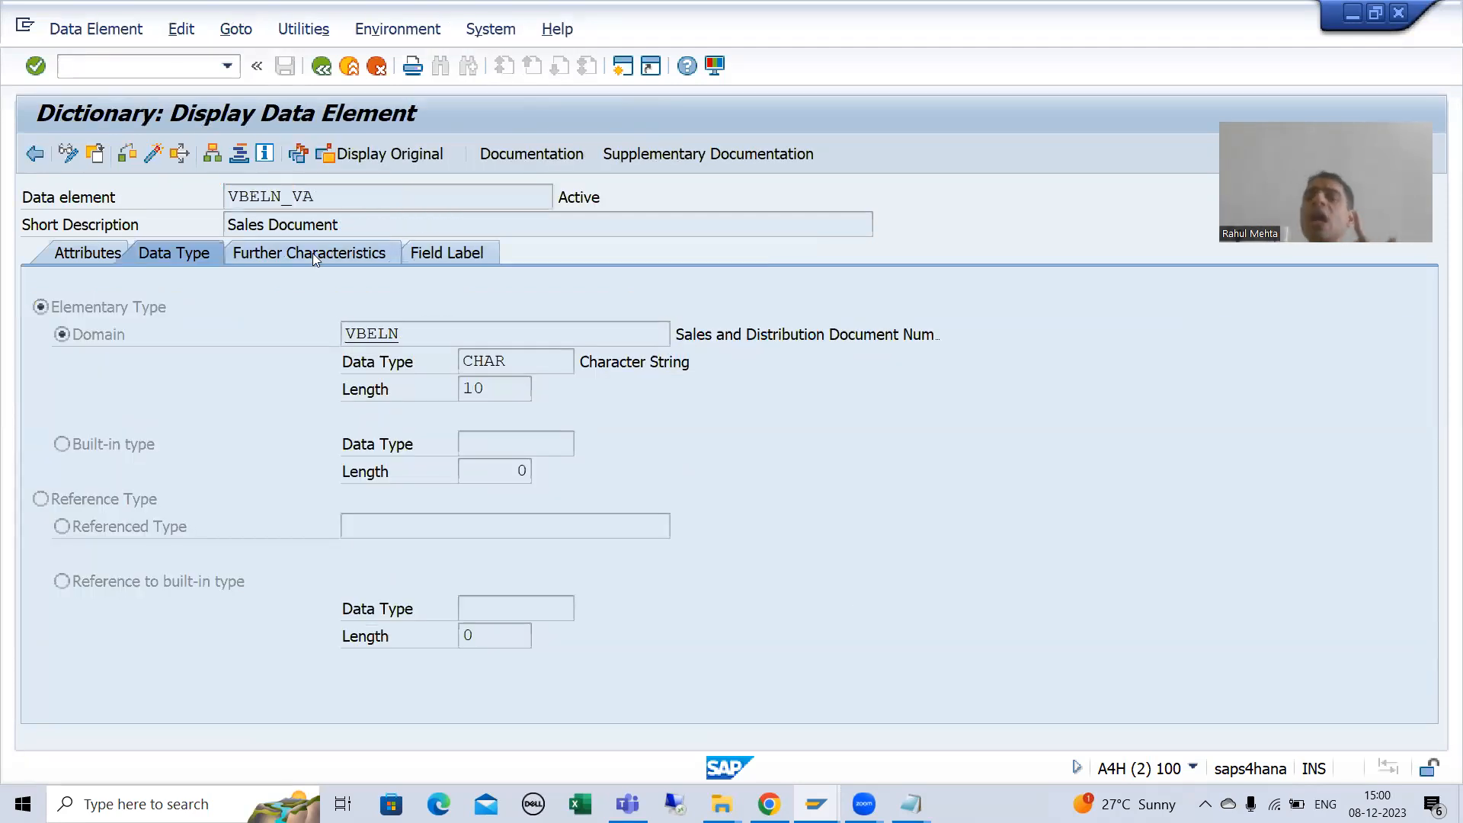
{"action": "left_click", "coordinate": [311, 253]}
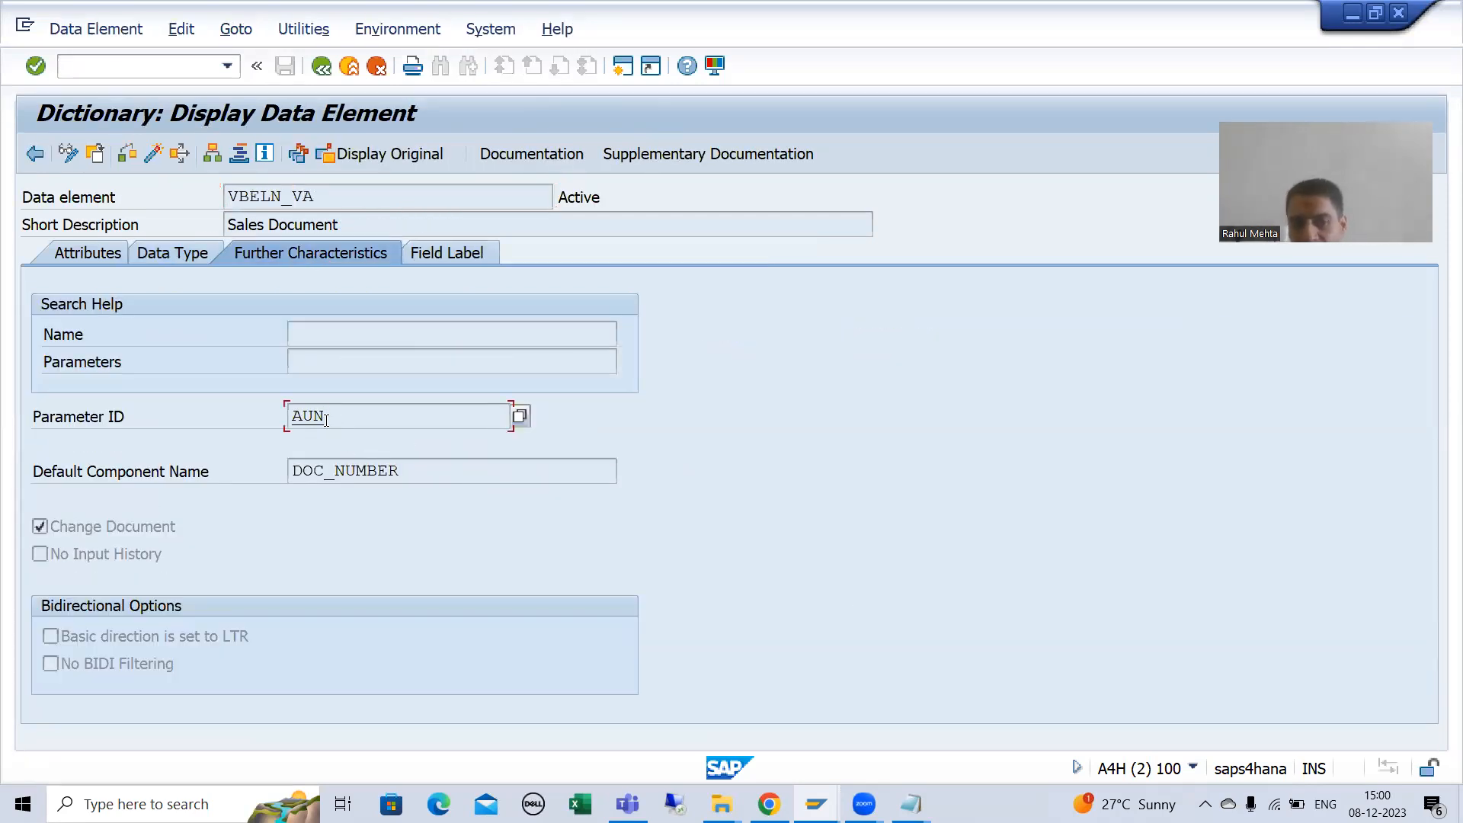